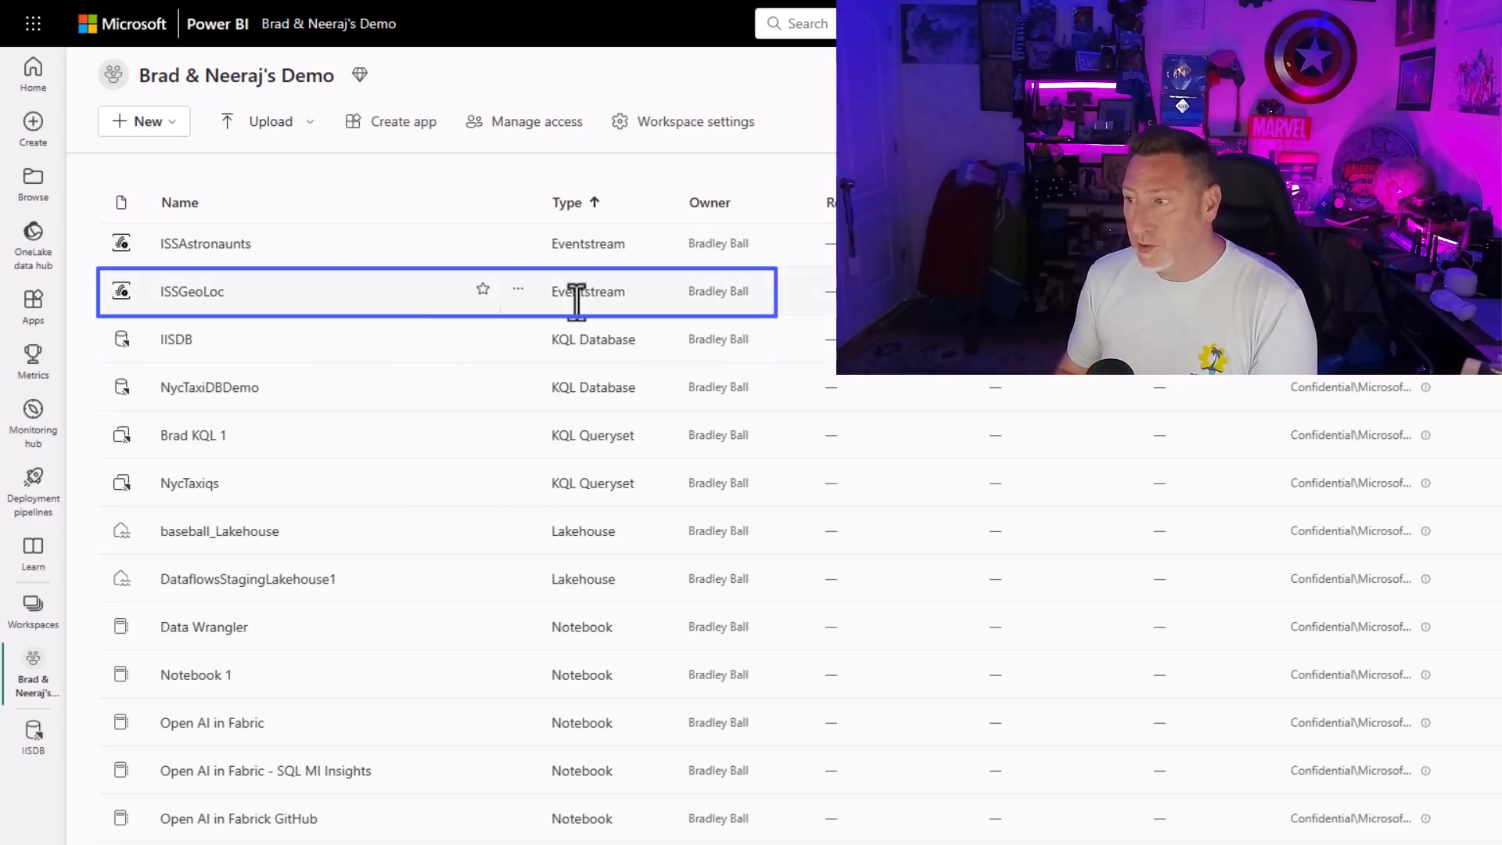
Add a KQL Database destination named ISSDB on the ISSGeoLoc eventstream, targeting the IISDB database.
{"action": "left_click", "coordinate": [190, 291]}
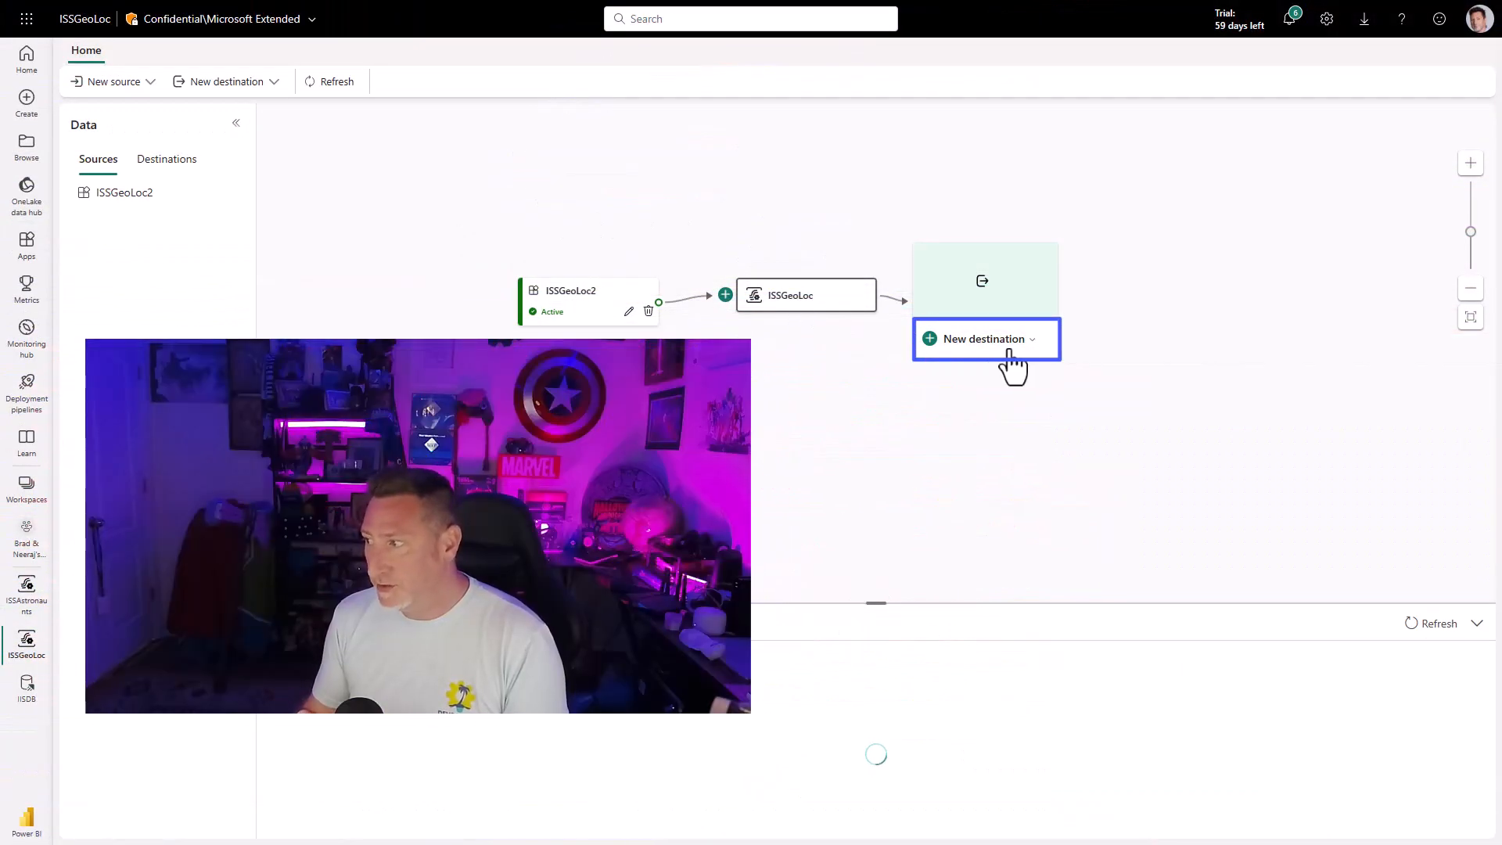
{"action": "left_click", "coordinate": [982, 338]}
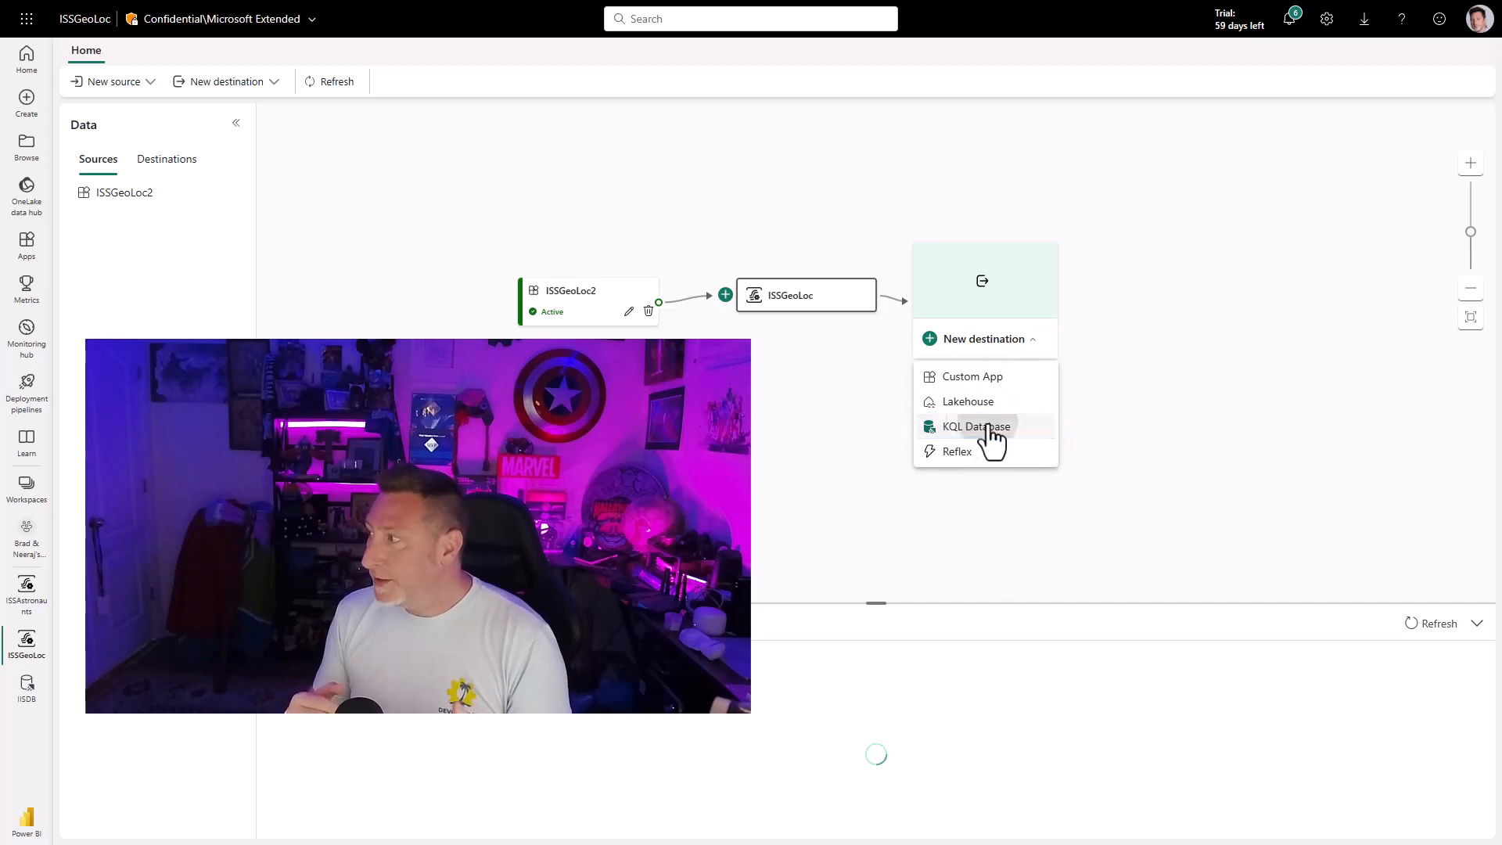
{"action": "left_click", "coordinate": [974, 425]}
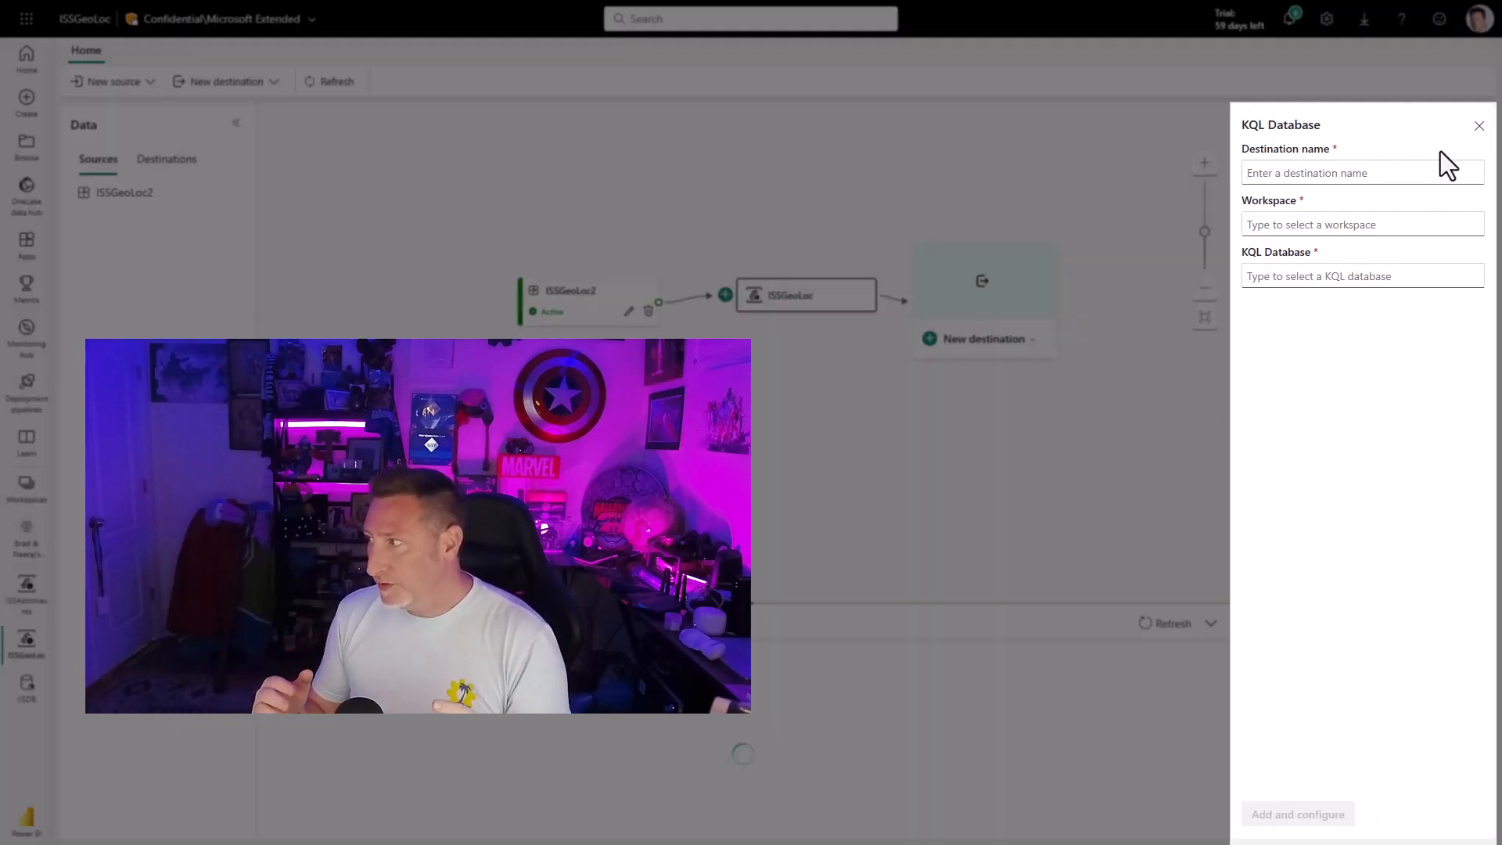
{"action": "left_click", "coordinate": [1360, 275]}
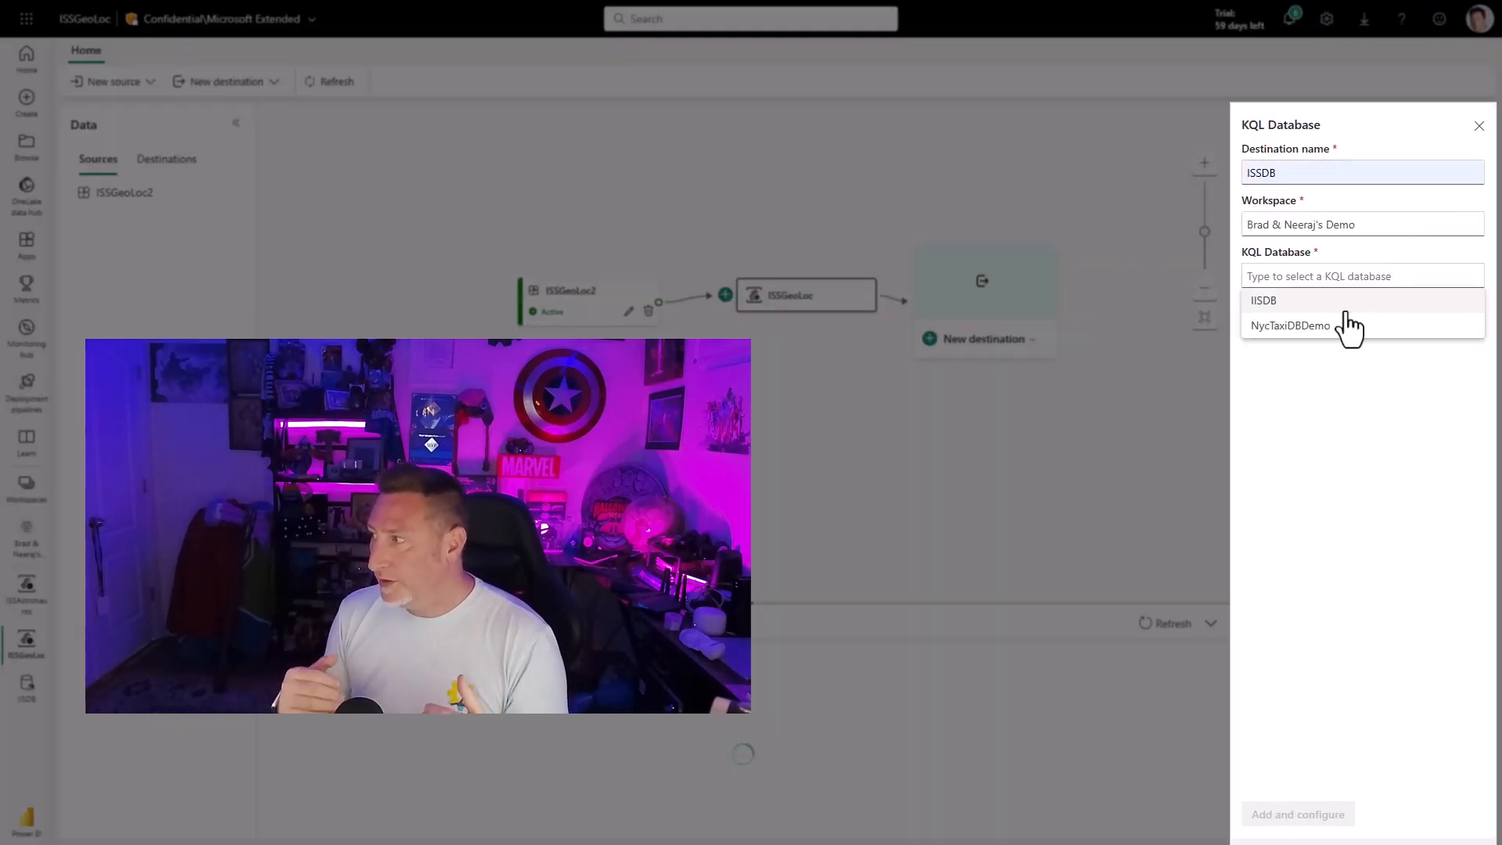
{"action": "left_click", "coordinate": [1262, 300]}
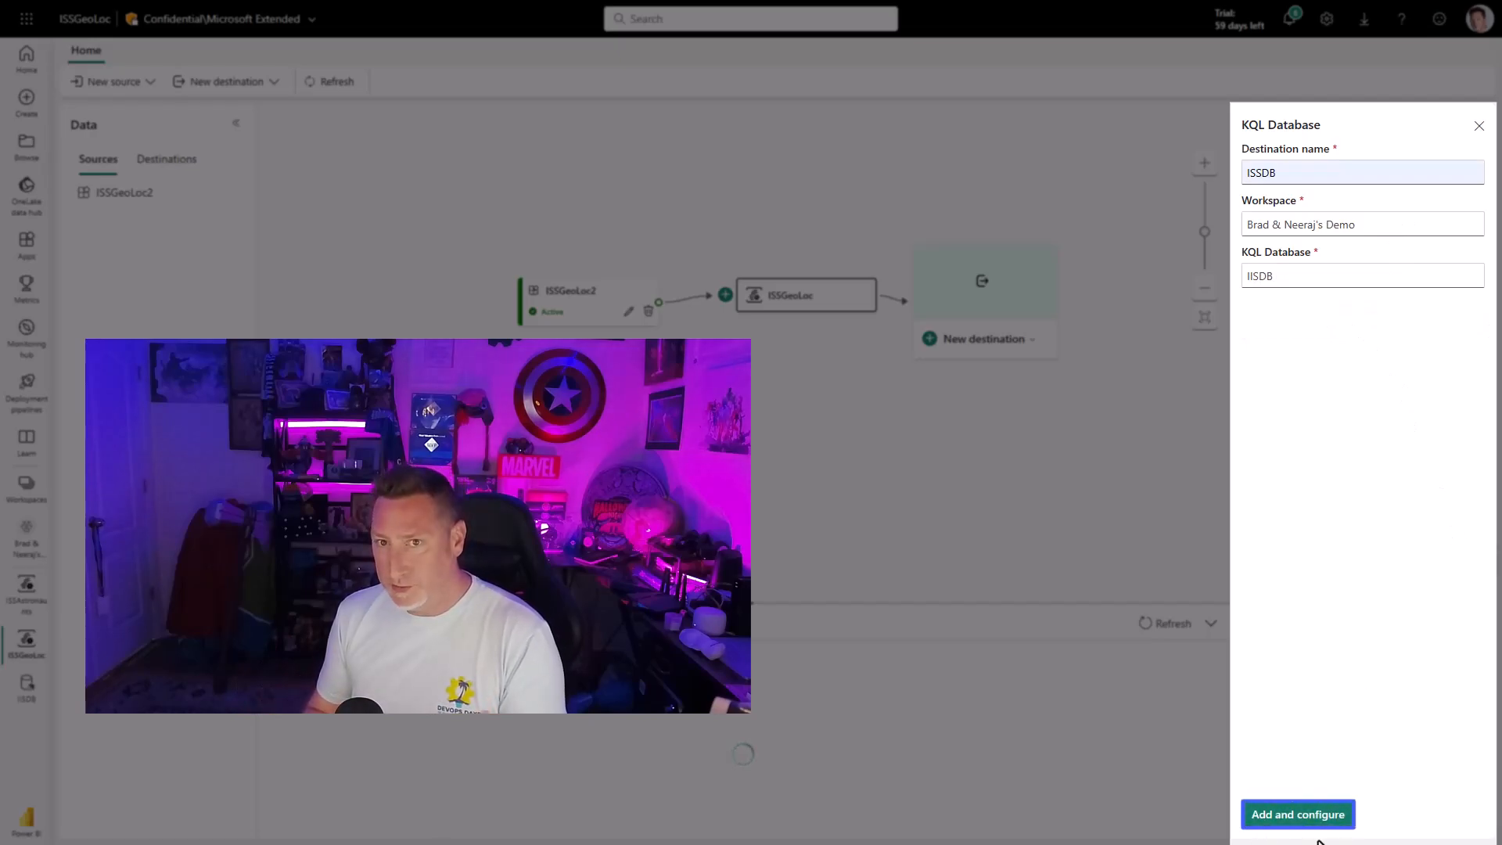
Add the ISSDB destination with a new table ISS_Loc and proceed to the source step.
{"action": "left_click", "coordinate": [1297, 813]}
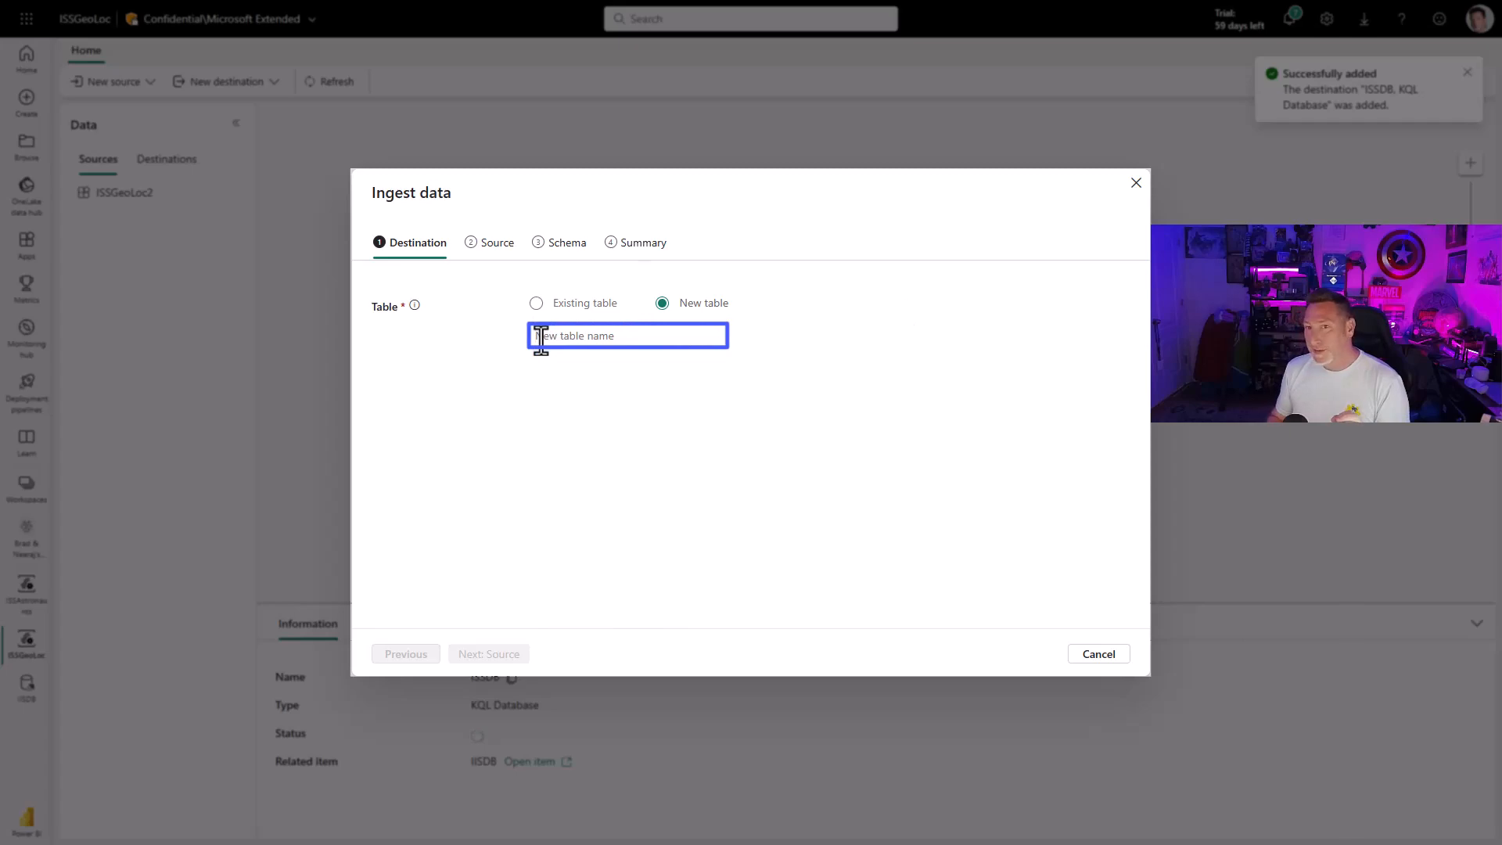
{"action": "type", "text": "ISS_Loc"}
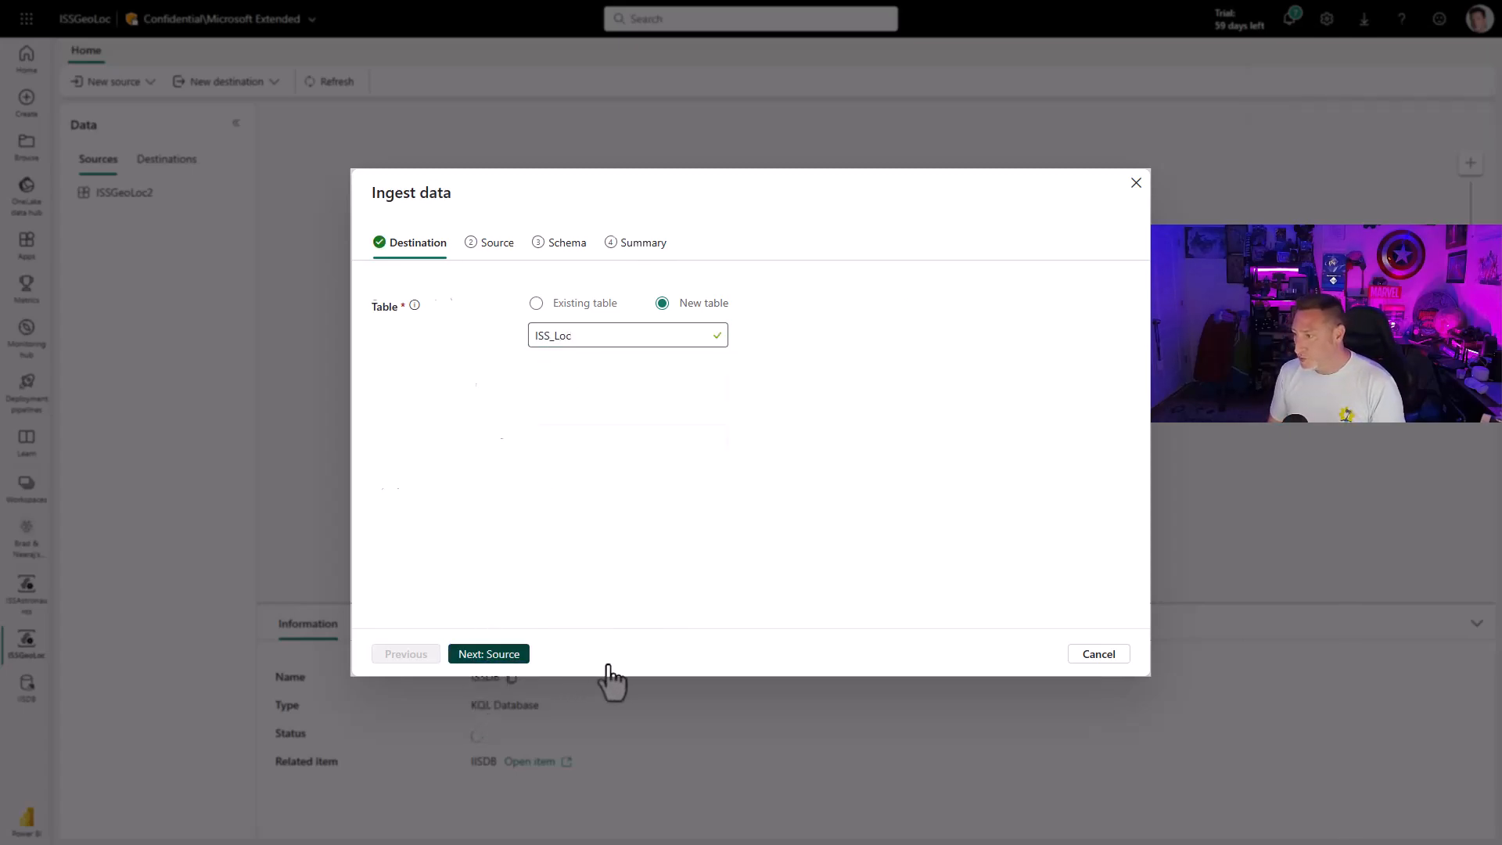
{"action": "left_click", "coordinate": [489, 654]}
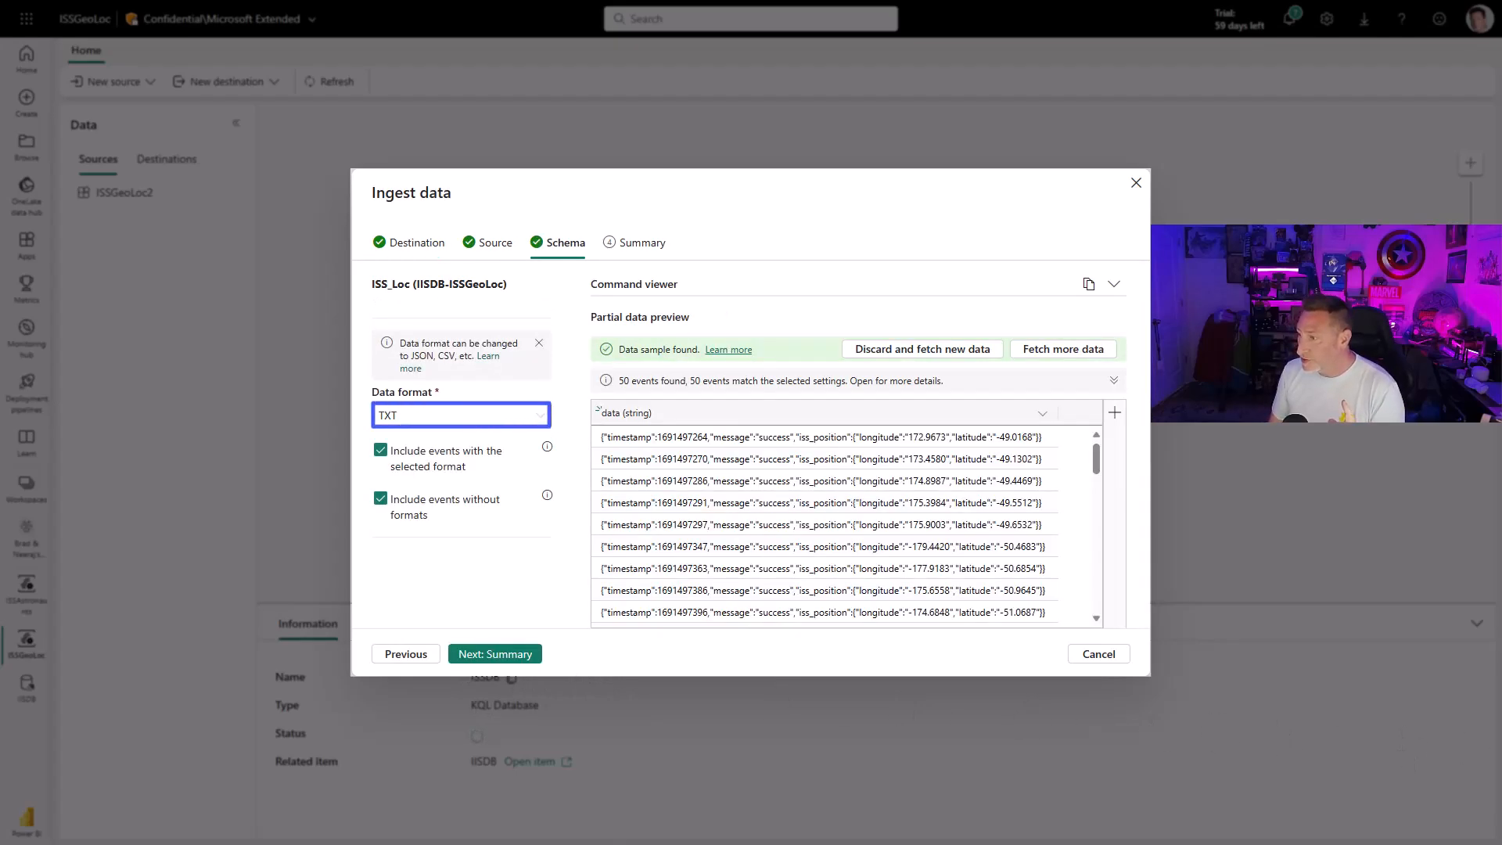
Read the ISS events as JSON with two nested levels so position splits into columns.
{"action": "left_click", "coordinate": [460, 415]}
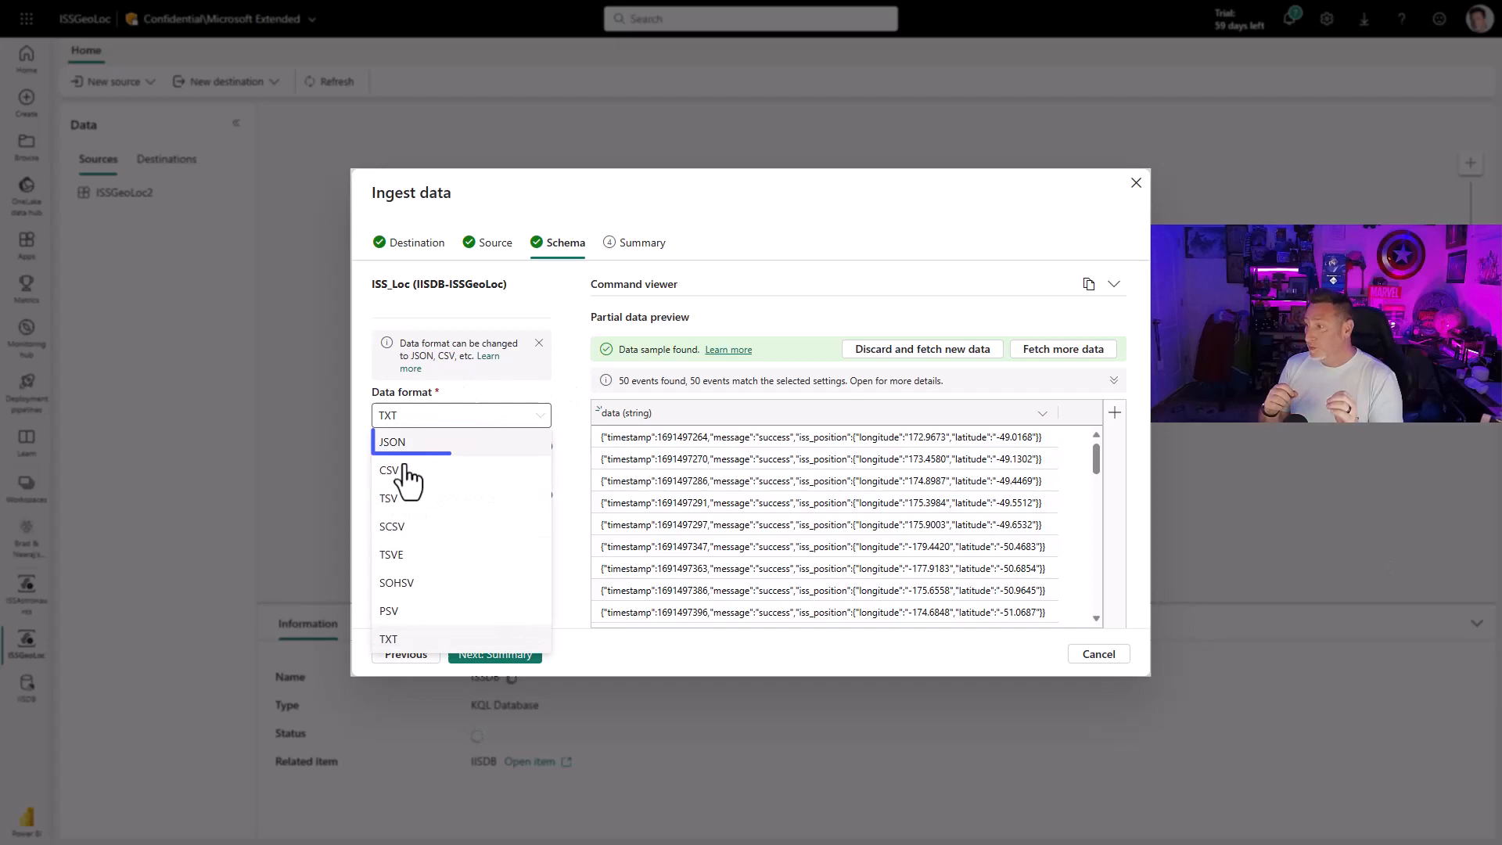
{"action": "left_click", "coordinate": [391, 441]}
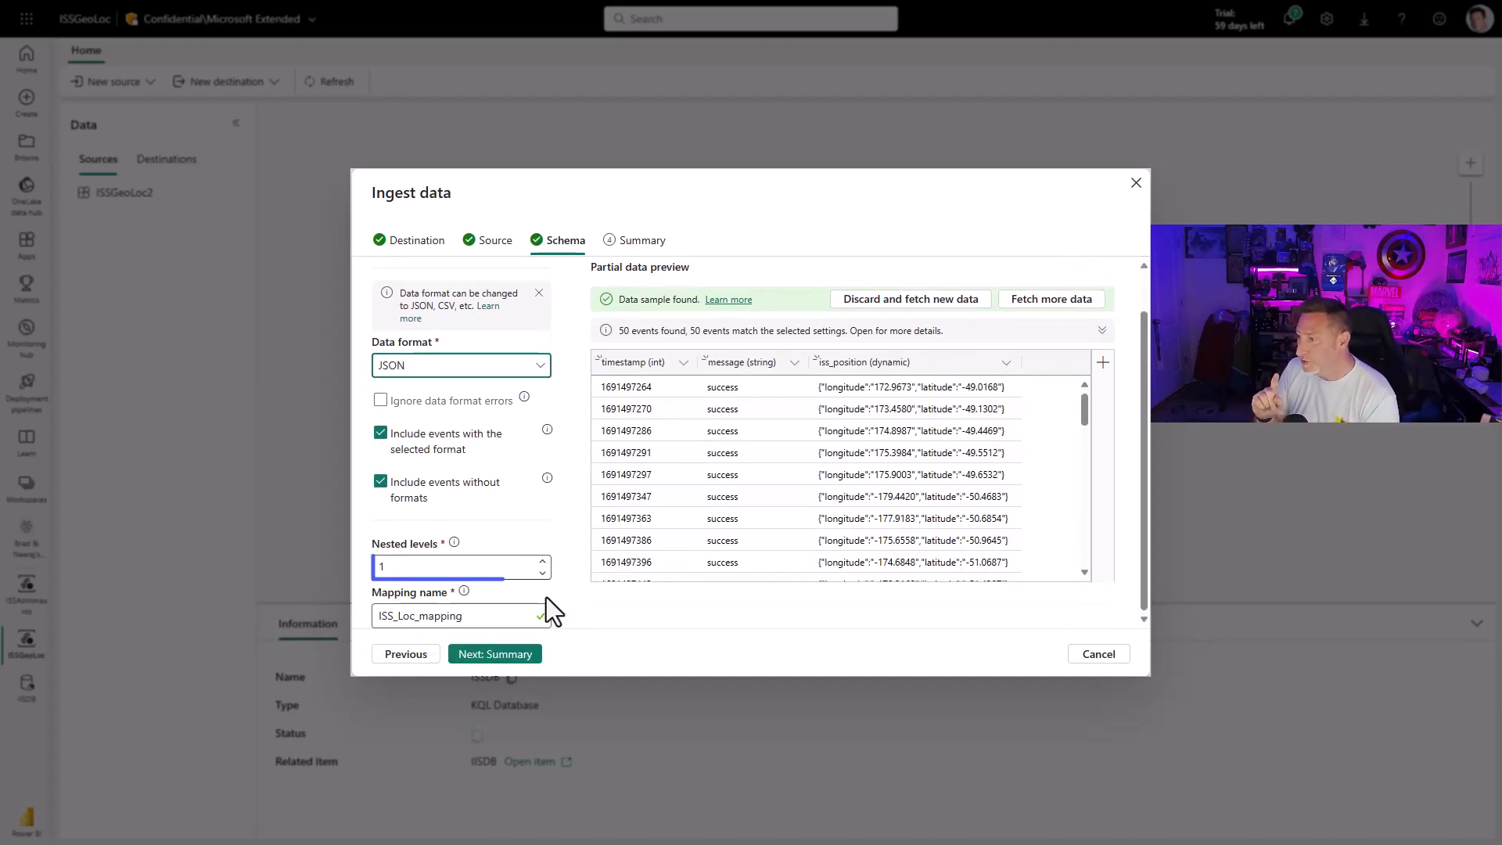
{"action": "left_click", "coordinate": [543, 562]}
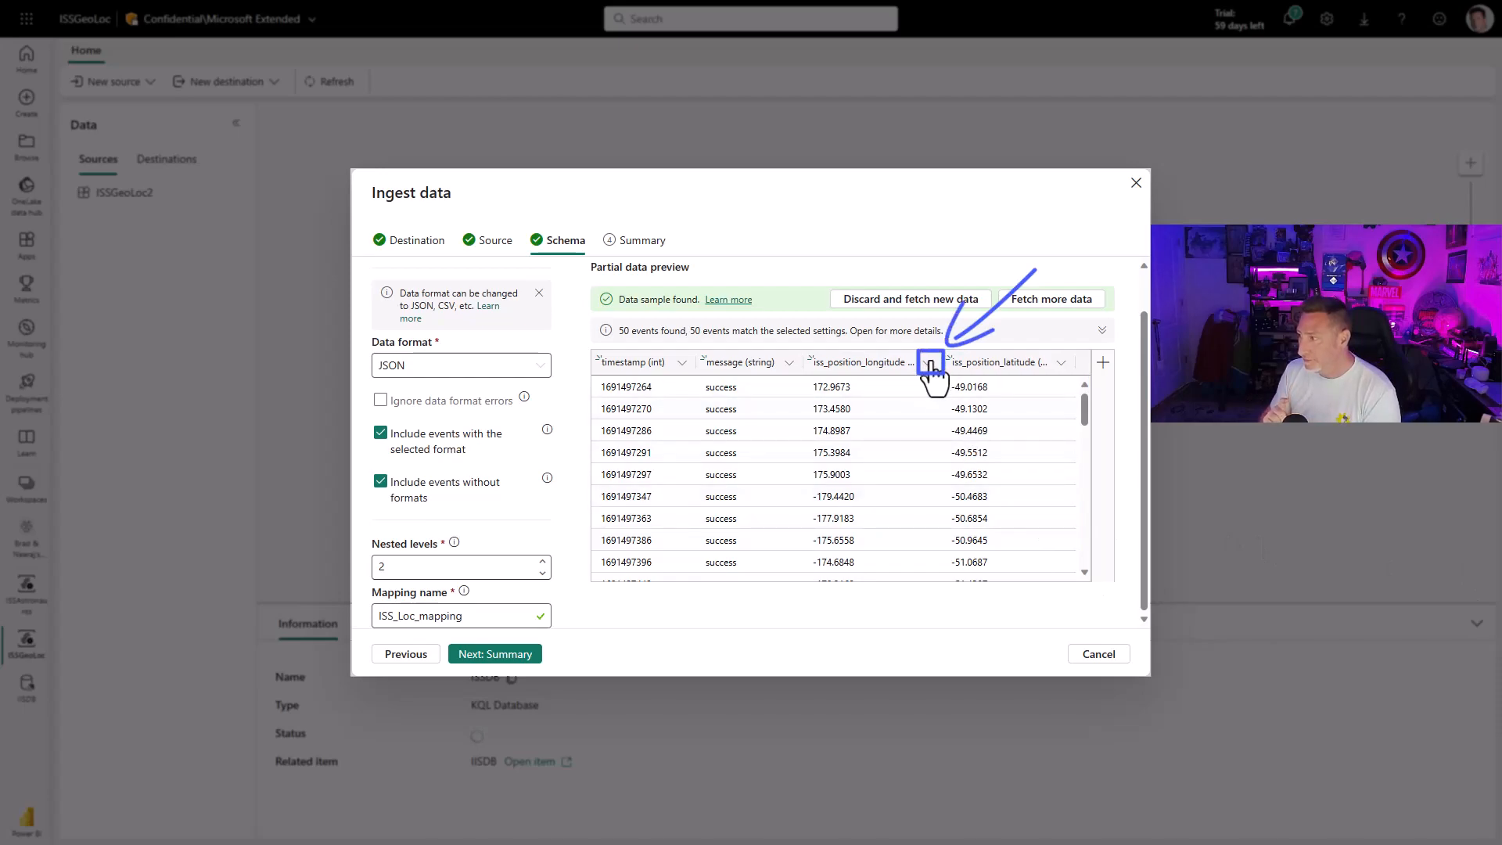
Make the longitude column a real number and review the latitude column options.
{"action": "left_click", "coordinate": [928, 362]}
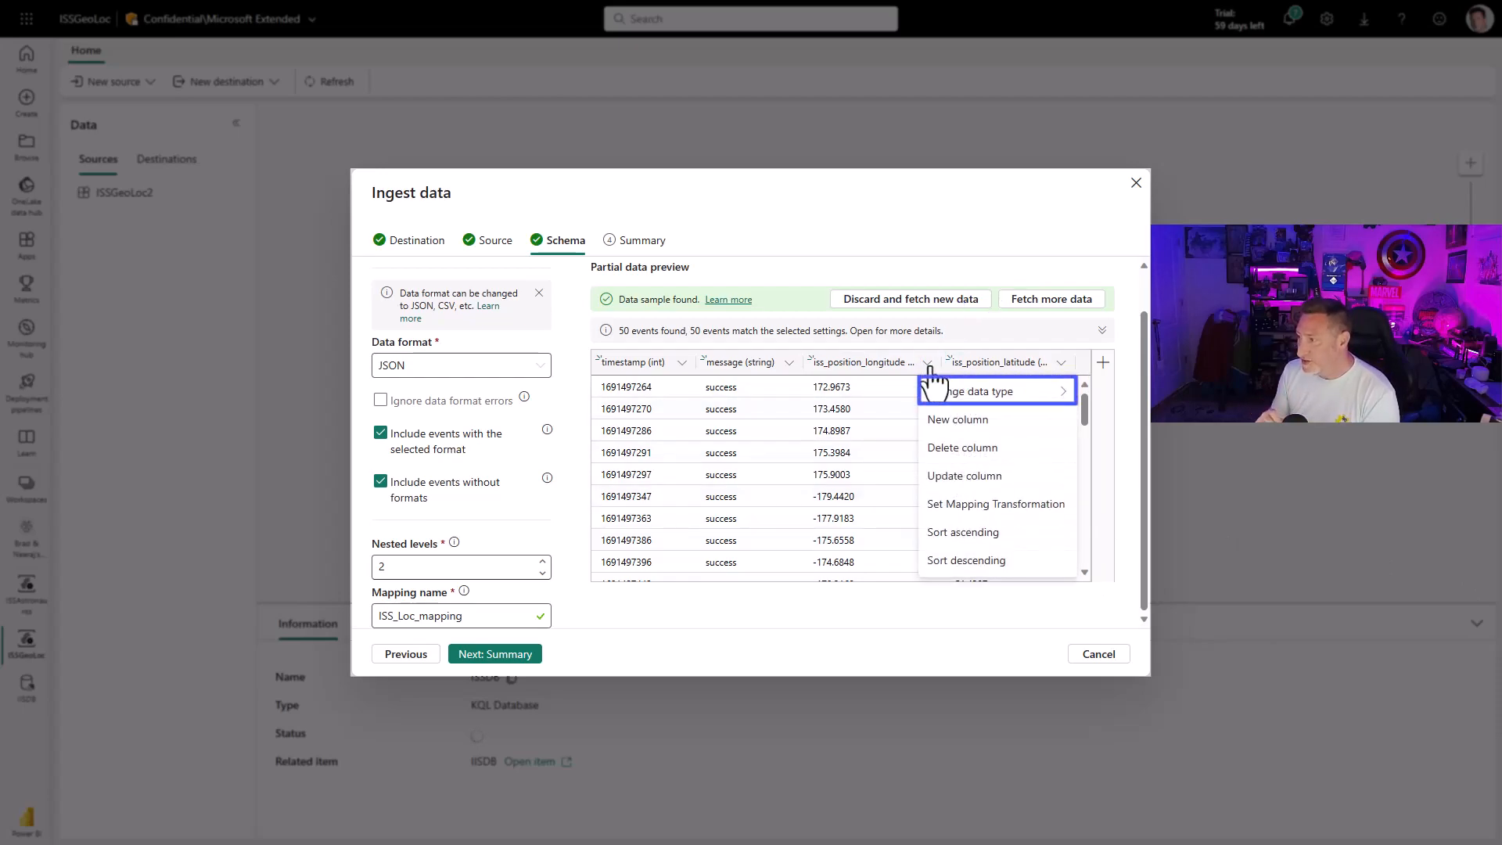
{"action": "left_click", "coordinate": [970, 391]}
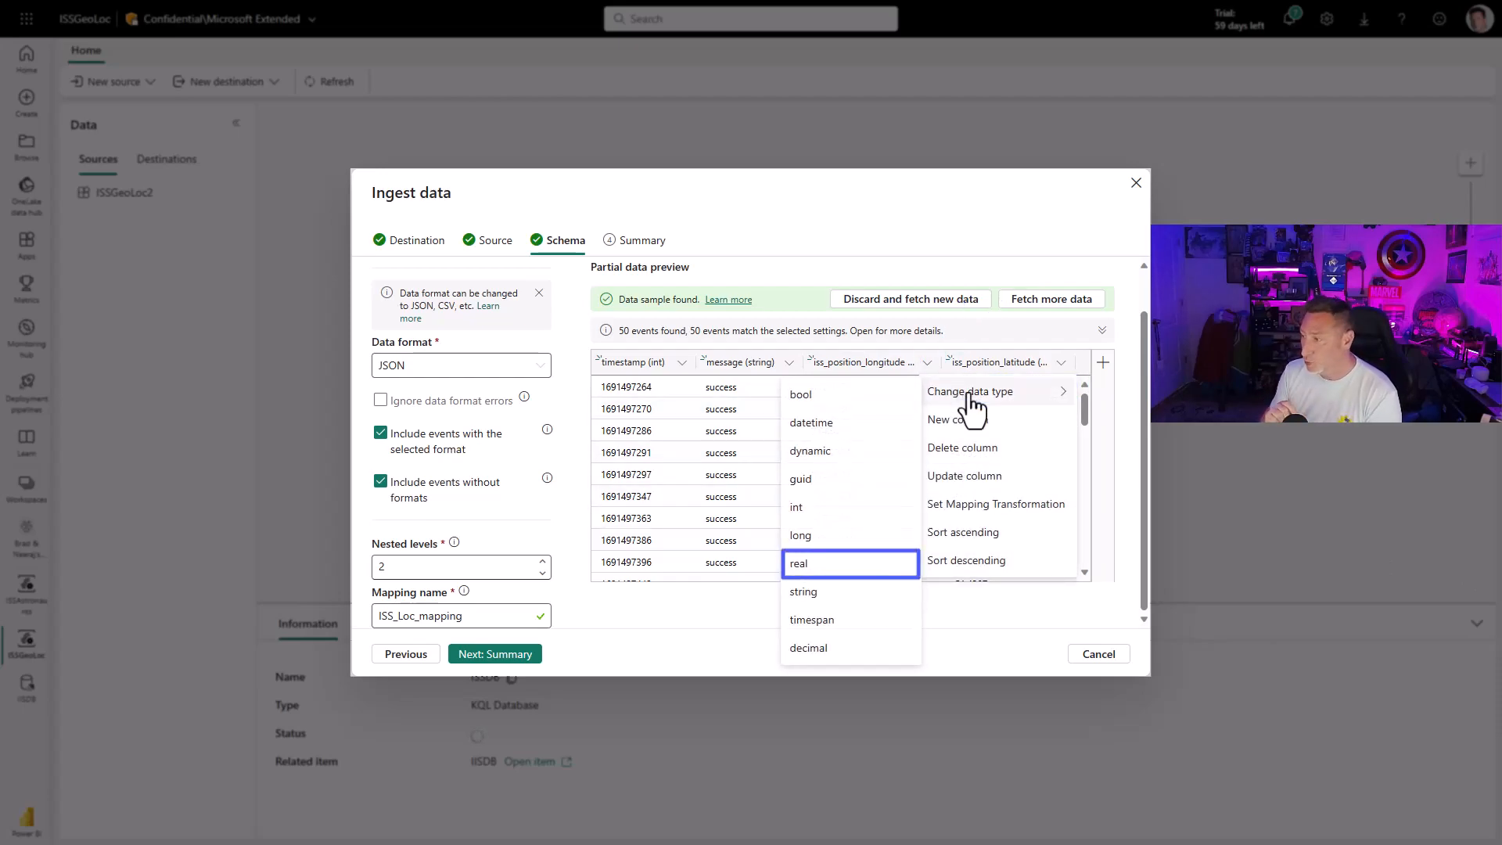
{"action": "left_click", "coordinate": [800, 562]}
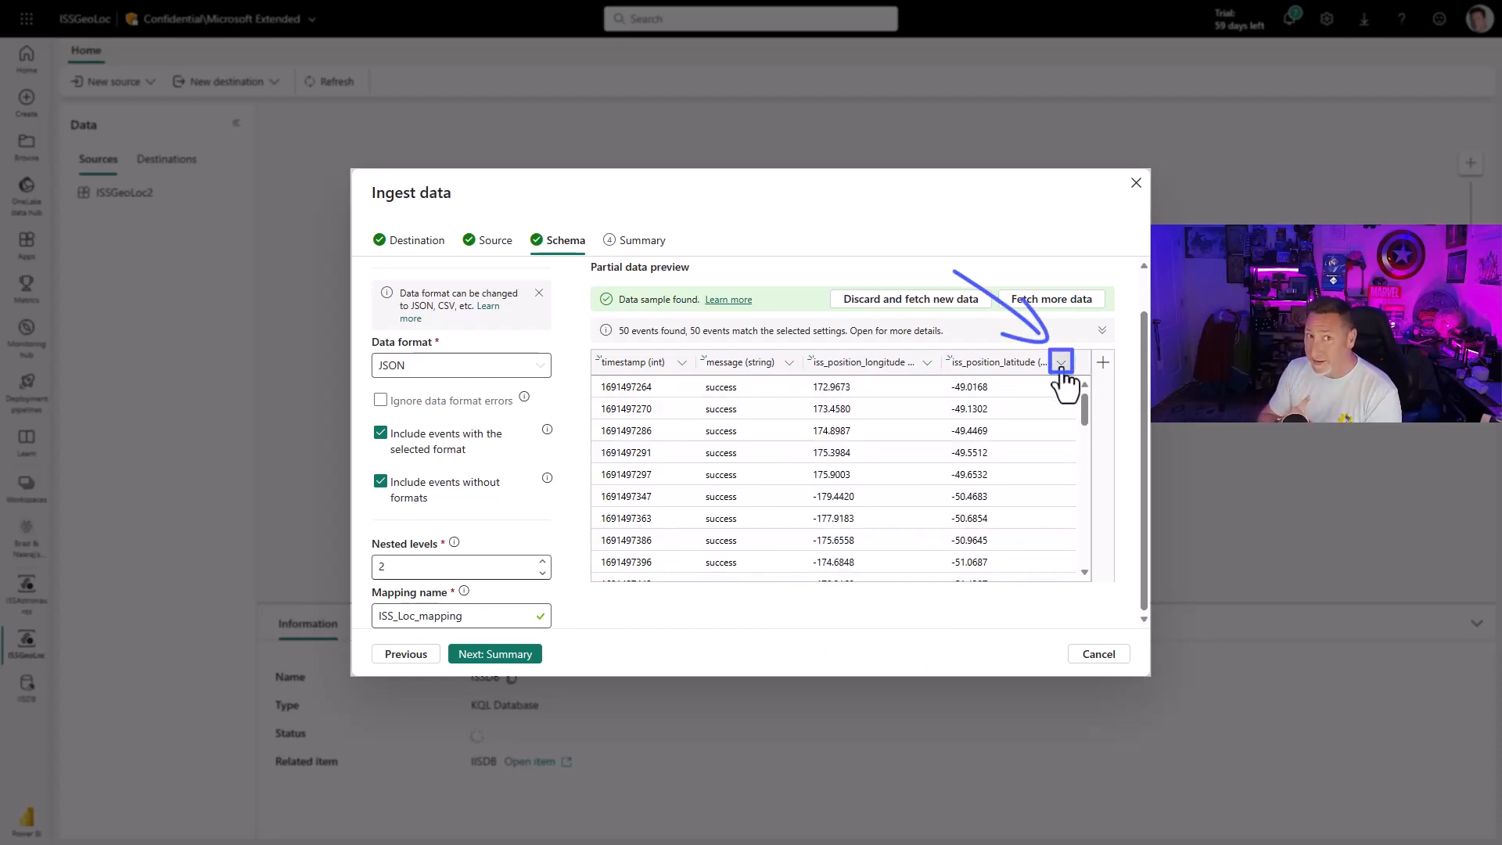
{"action": "left_click", "coordinate": [1061, 361]}
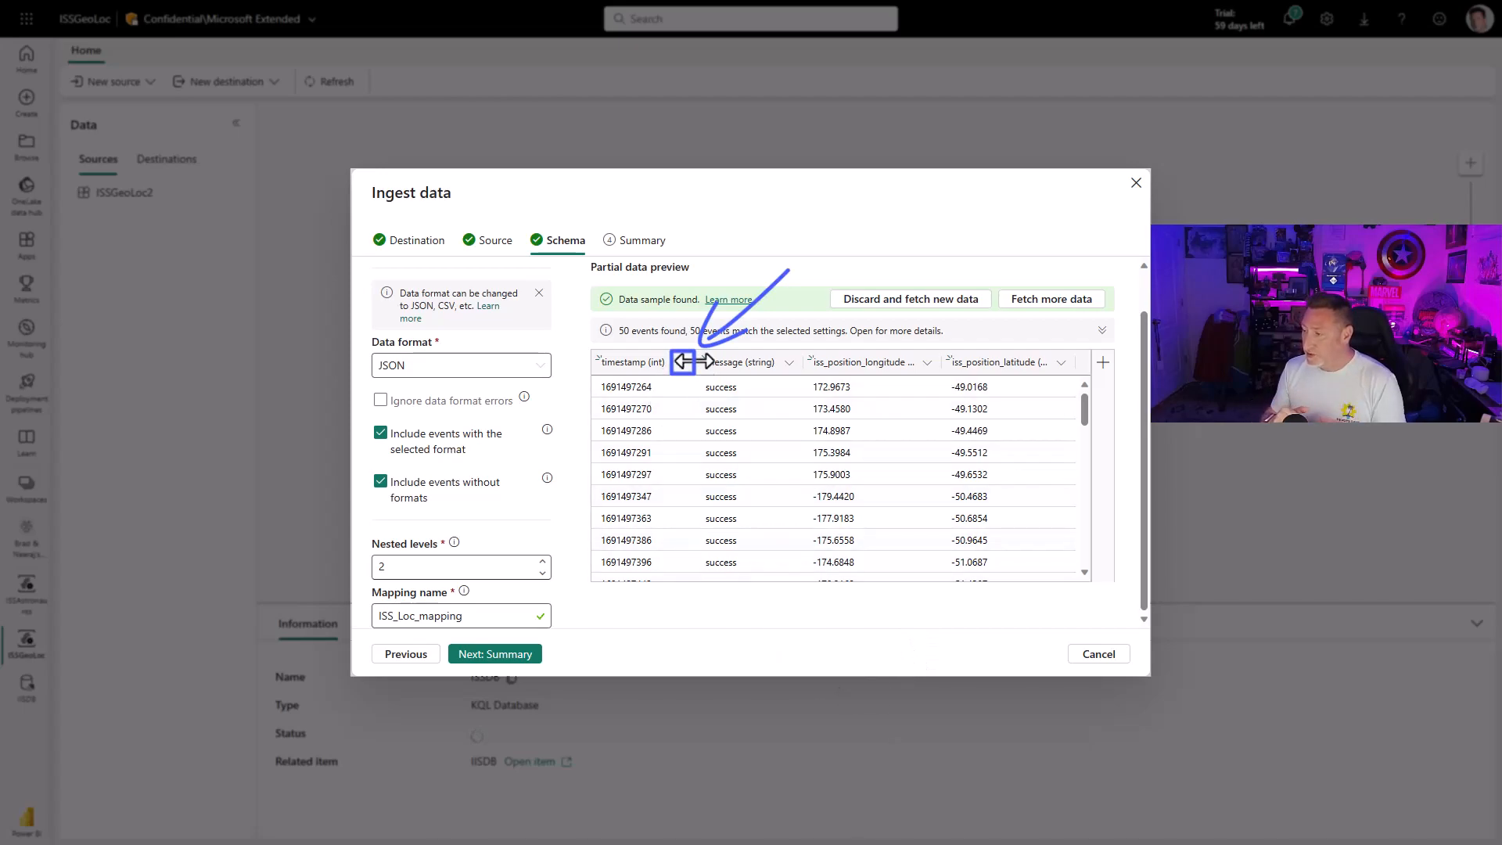
Change the timestamp column's data type to string.
{"action": "left_click", "coordinate": [682, 362]}
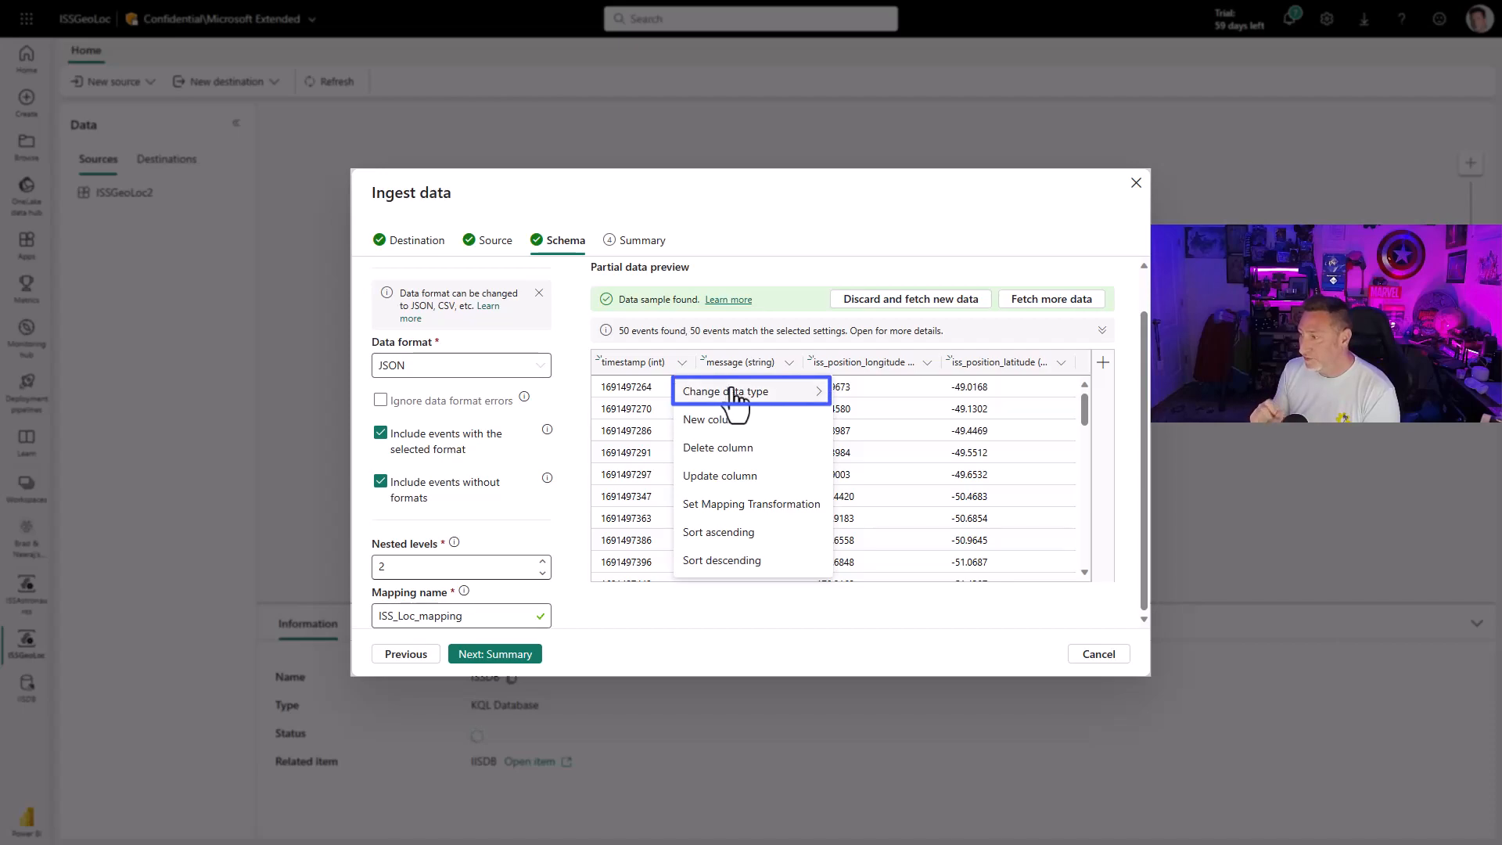
{"action": "left_click", "coordinate": [726, 391]}
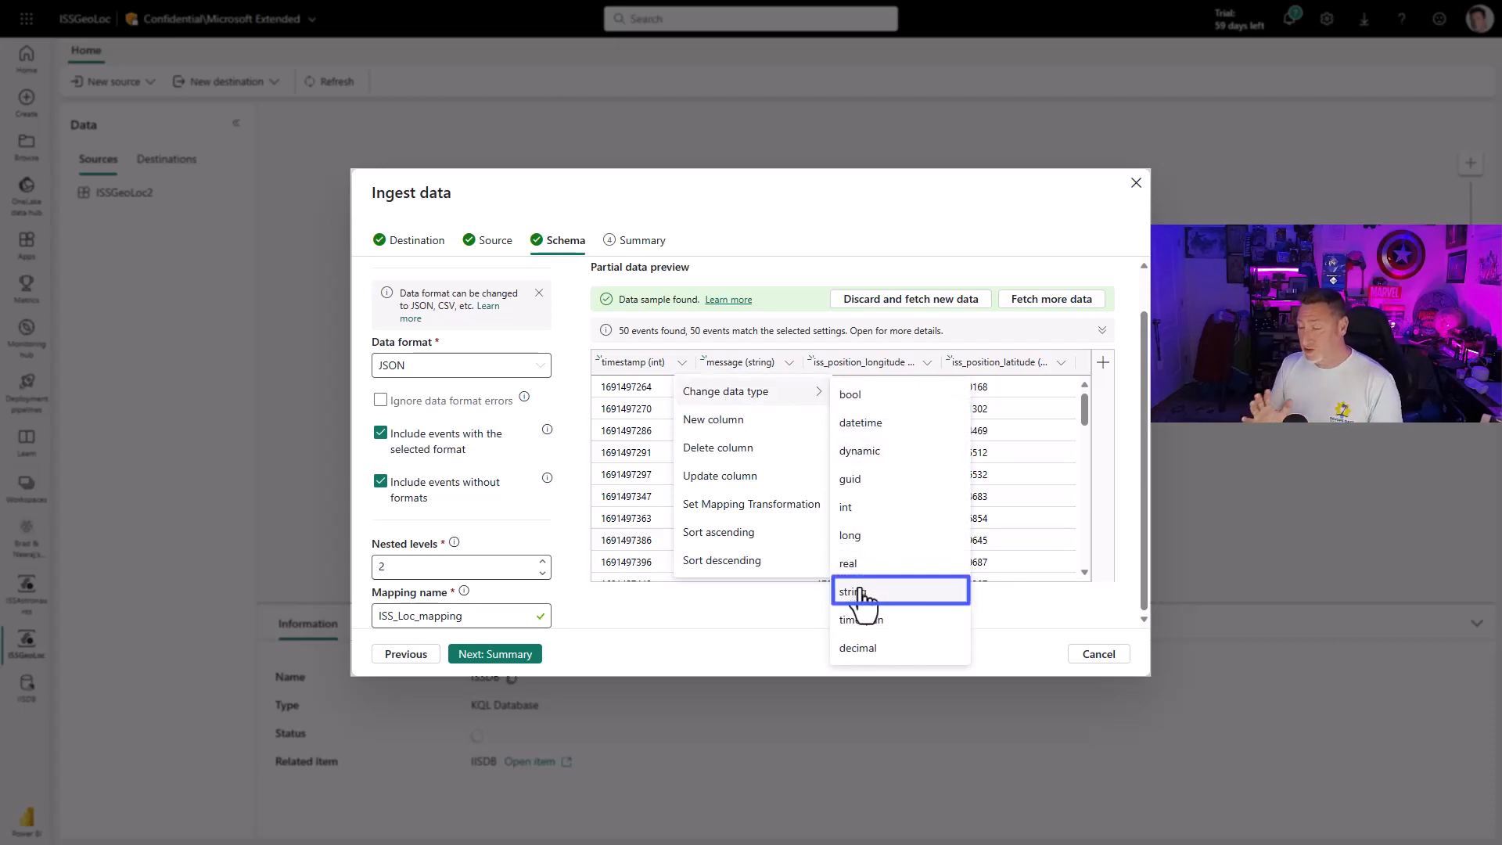
{"action": "left_click", "coordinate": [849, 590]}
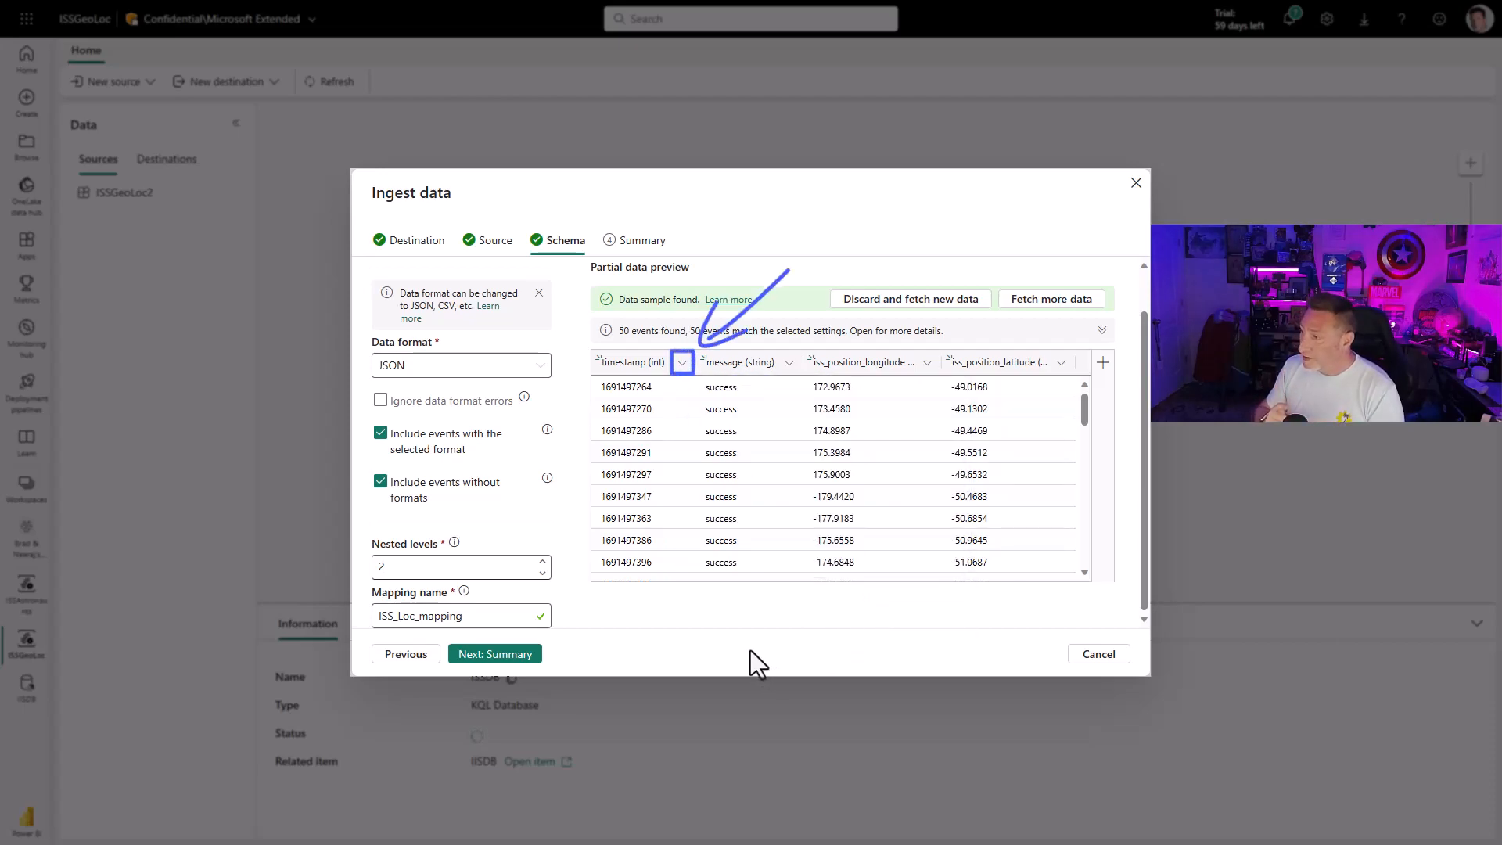
{"action": "left_click", "coordinate": [681, 361]}
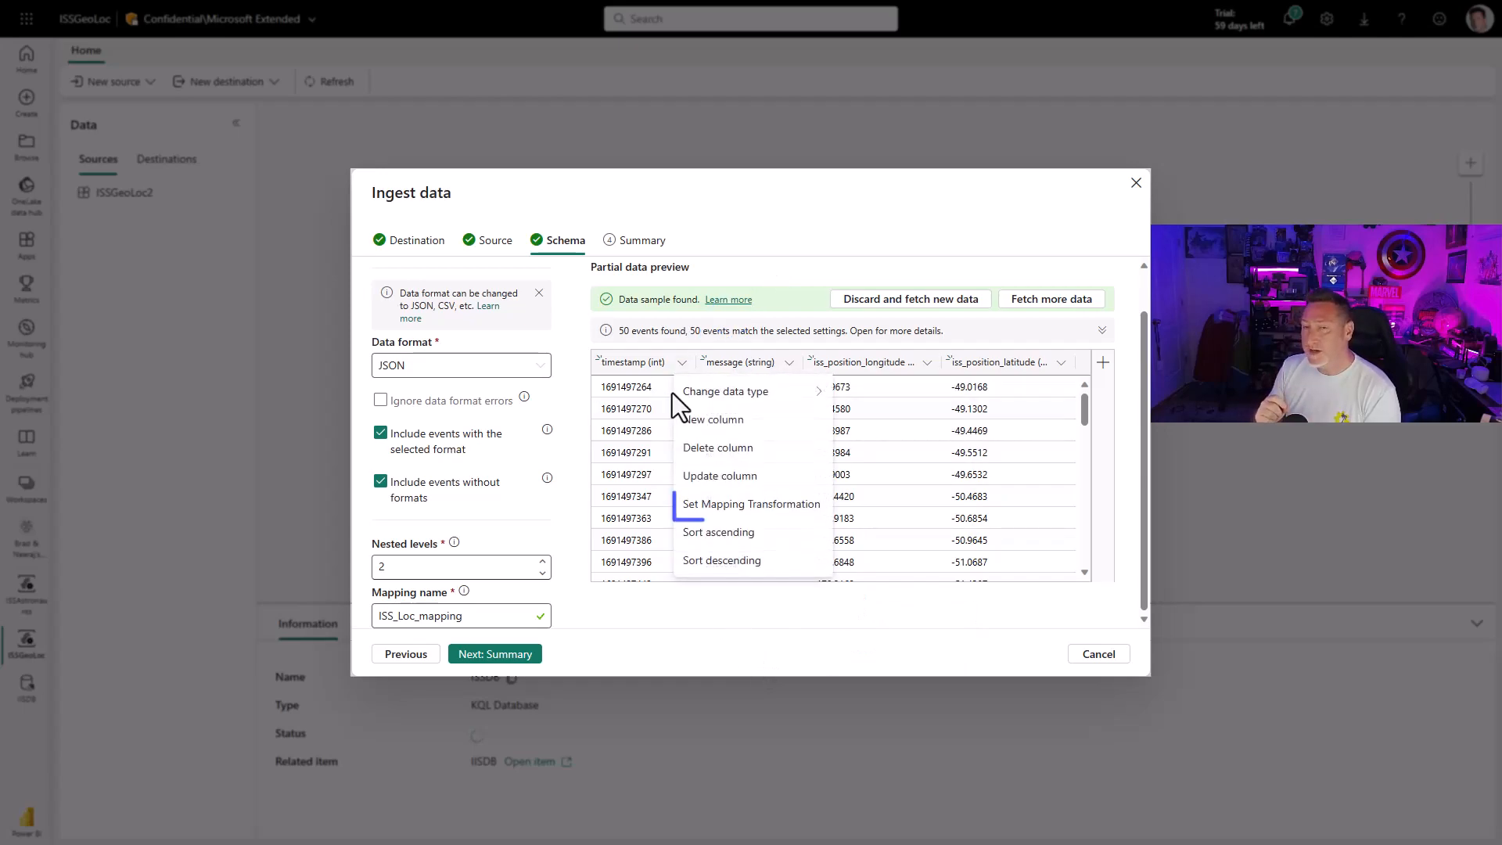
Apply the DateTimeFromUnixSeconds transformation to the timestamp column.
{"action": "left_click", "coordinate": [720, 476]}
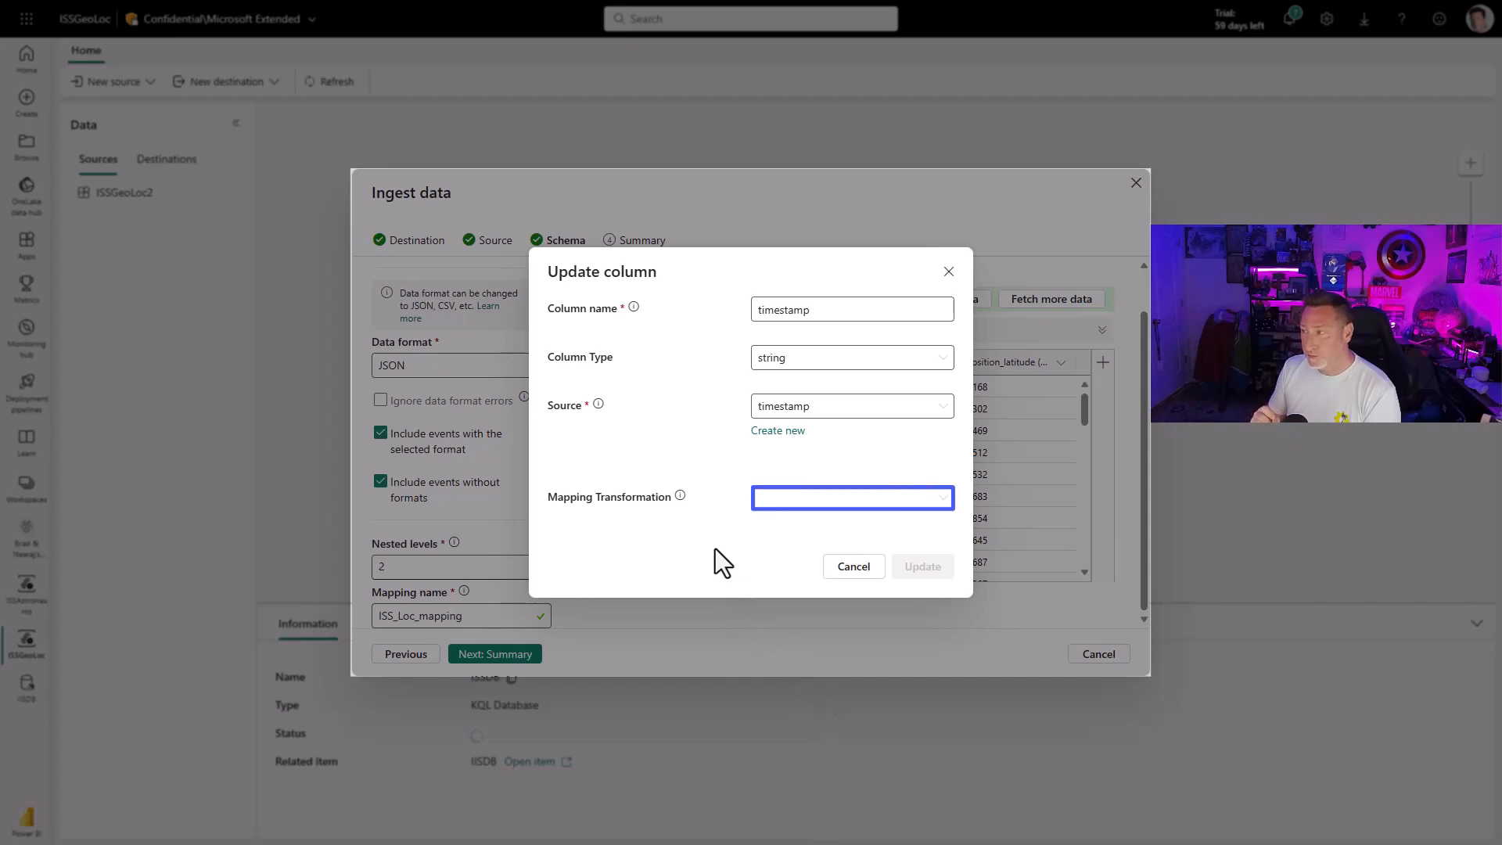
{"action": "left_click", "coordinate": [851, 498]}
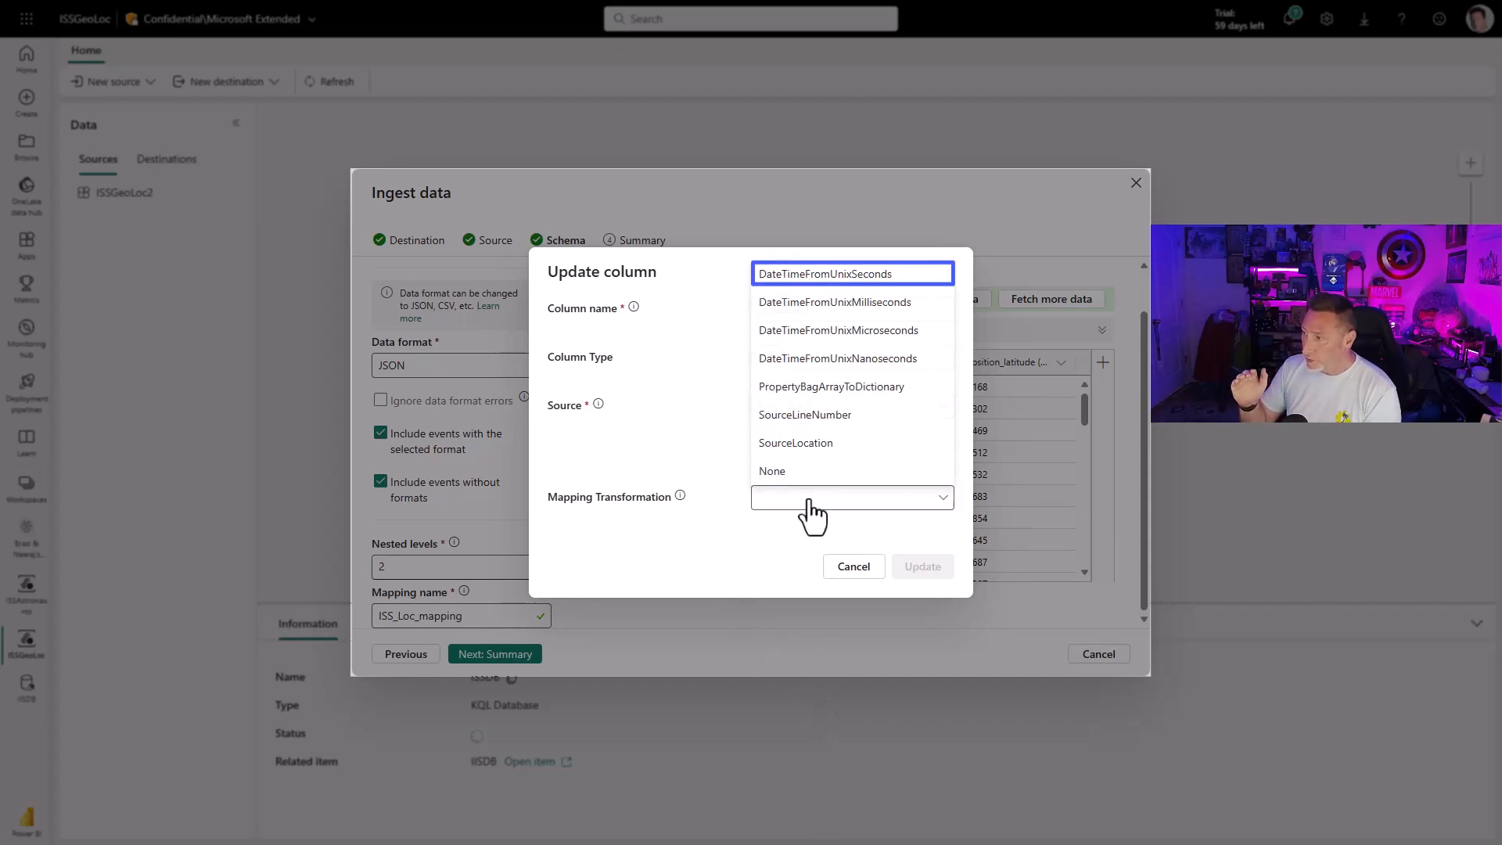
{"action": "mouse_move", "coordinate": [911, 293]}
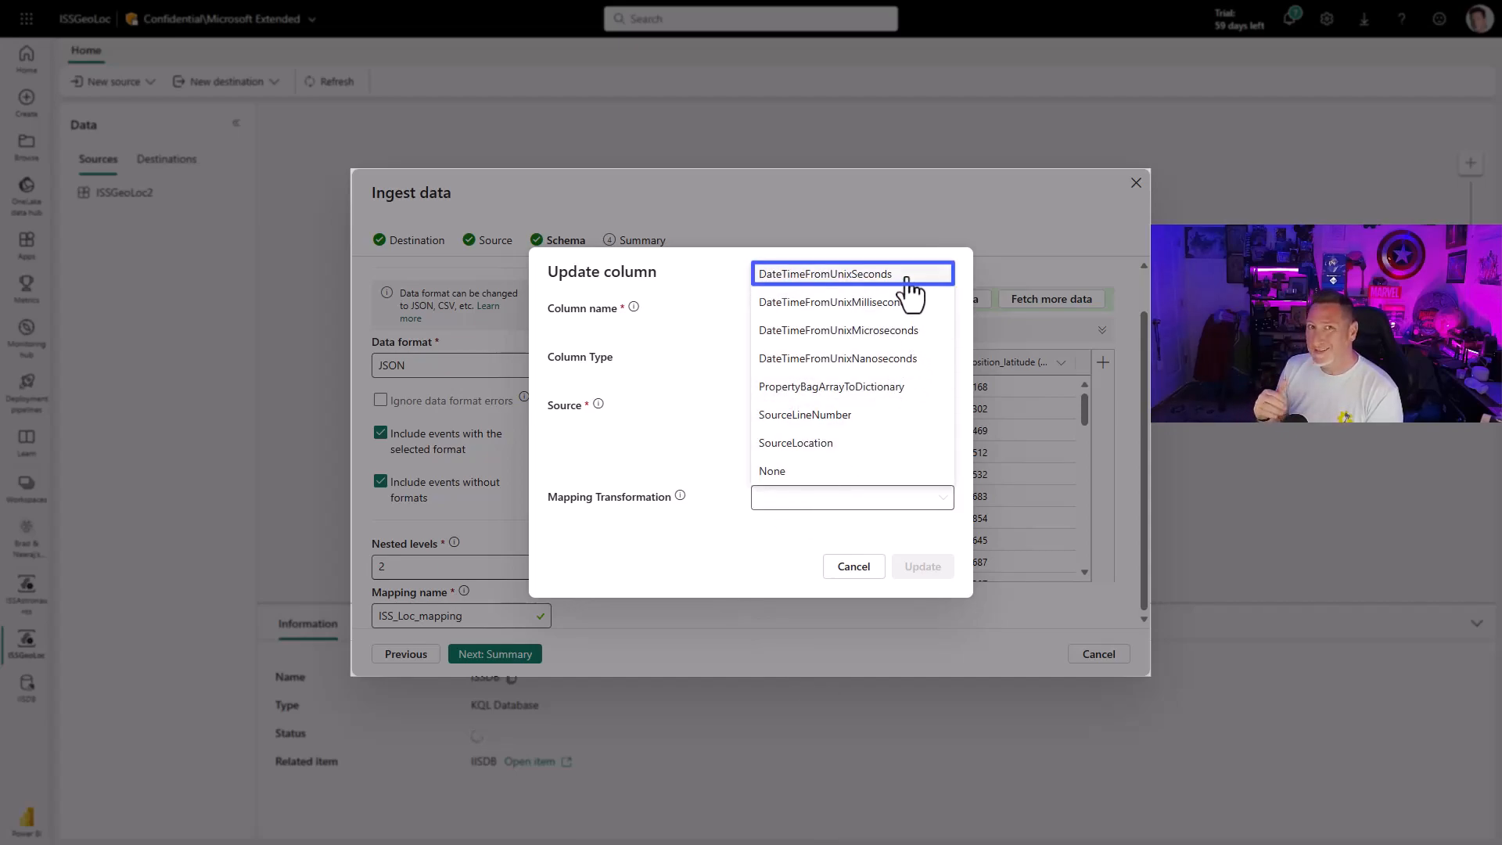
{"action": "left_click", "coordinate": [824, 272]}
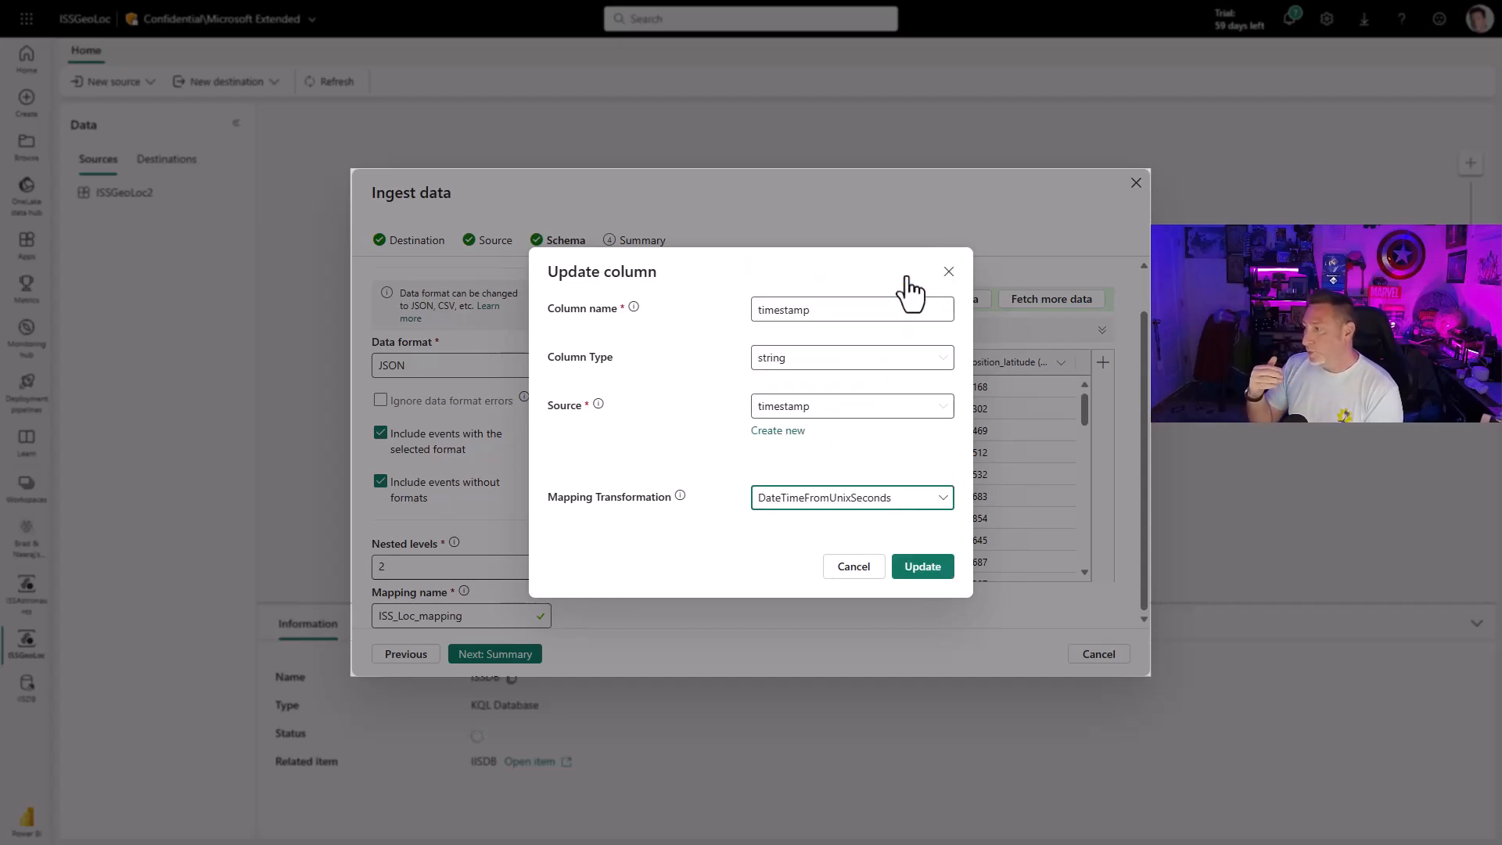
{"action": "mouse_move", "coordinate": [922, 567]}
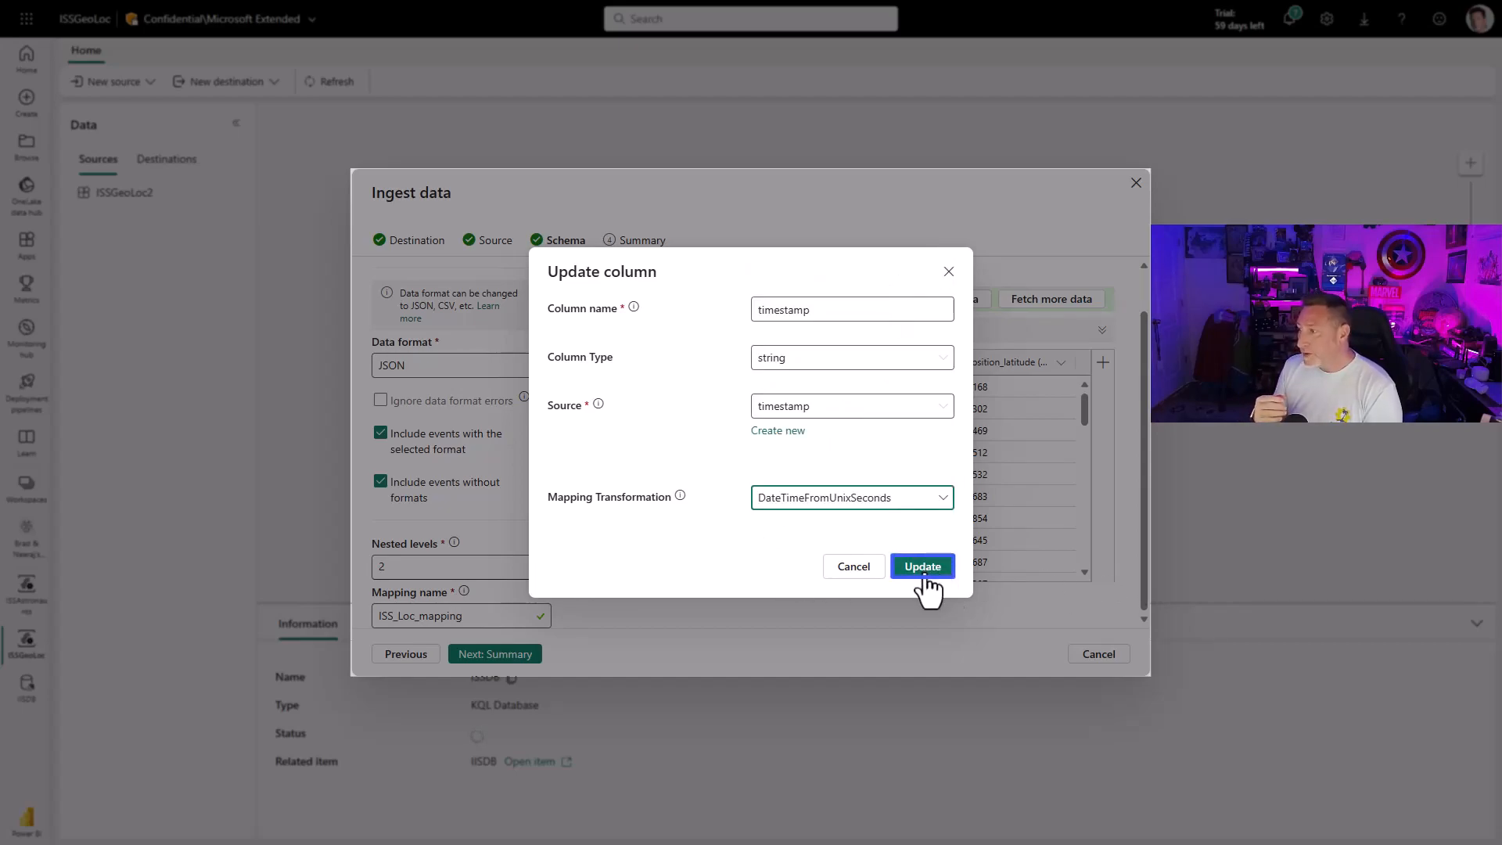
{"action": "left_click", "coordinate": [921, 566]}
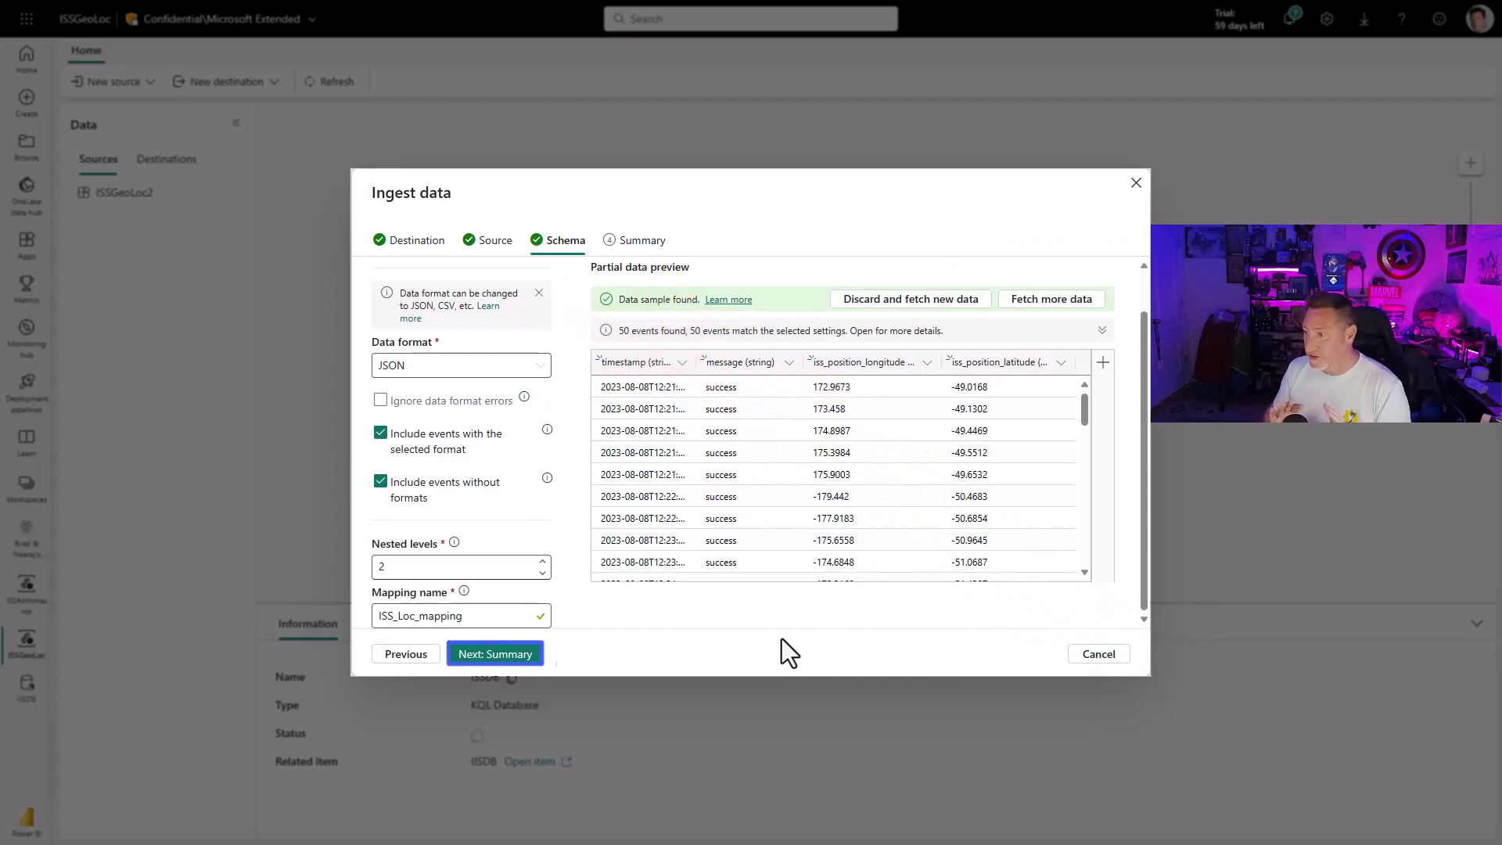
{"action": "mouse_move", "coordinate": [495, 654]}
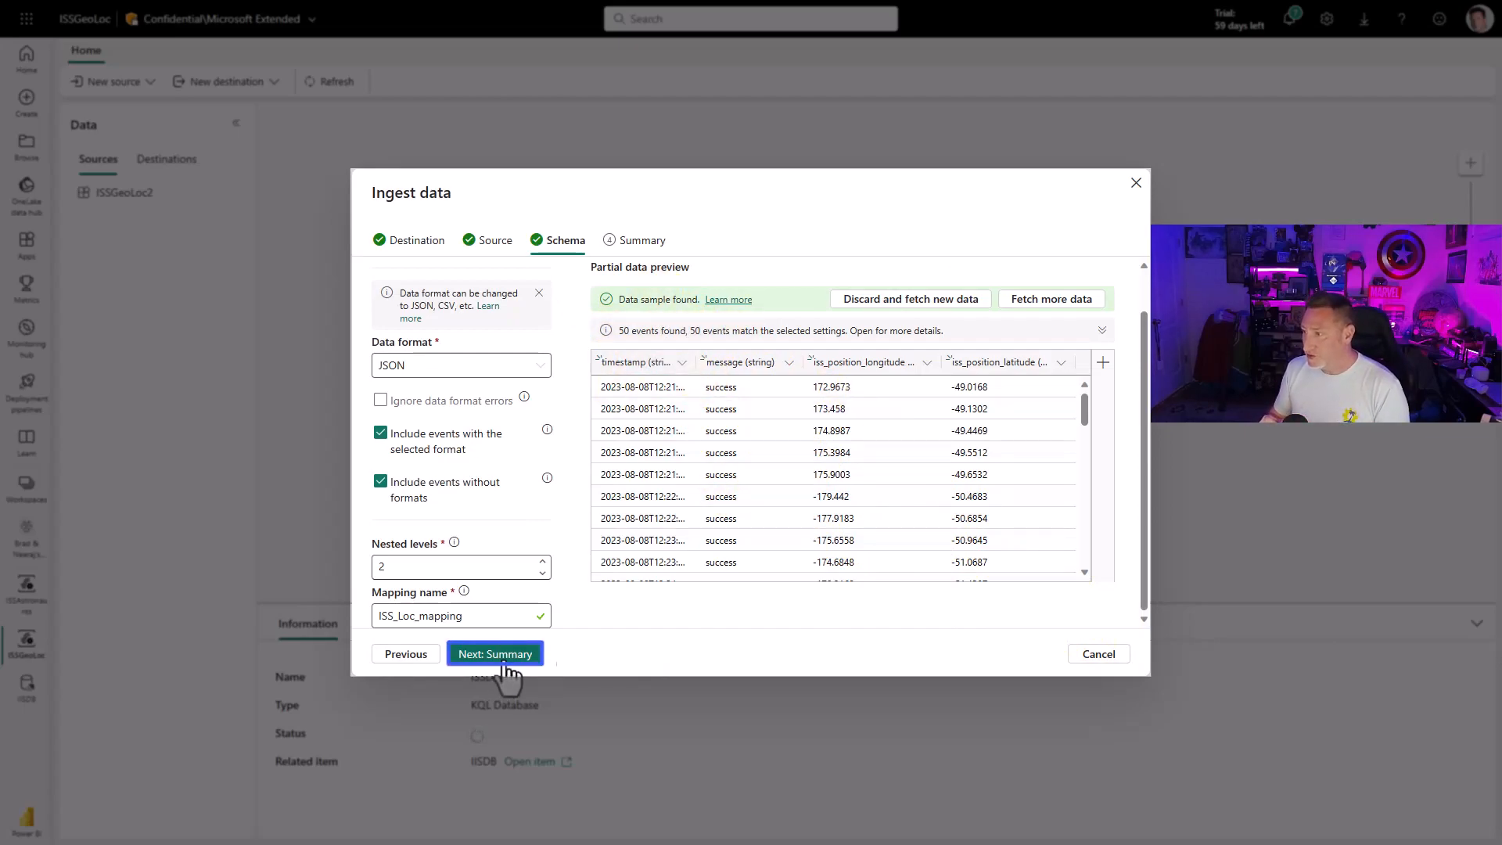
Finish the ISS_Loc ingestion and refresh the ISSDB data preview to show incoming rows.
{"action": "left_click", "coordinate": [494, 654]}
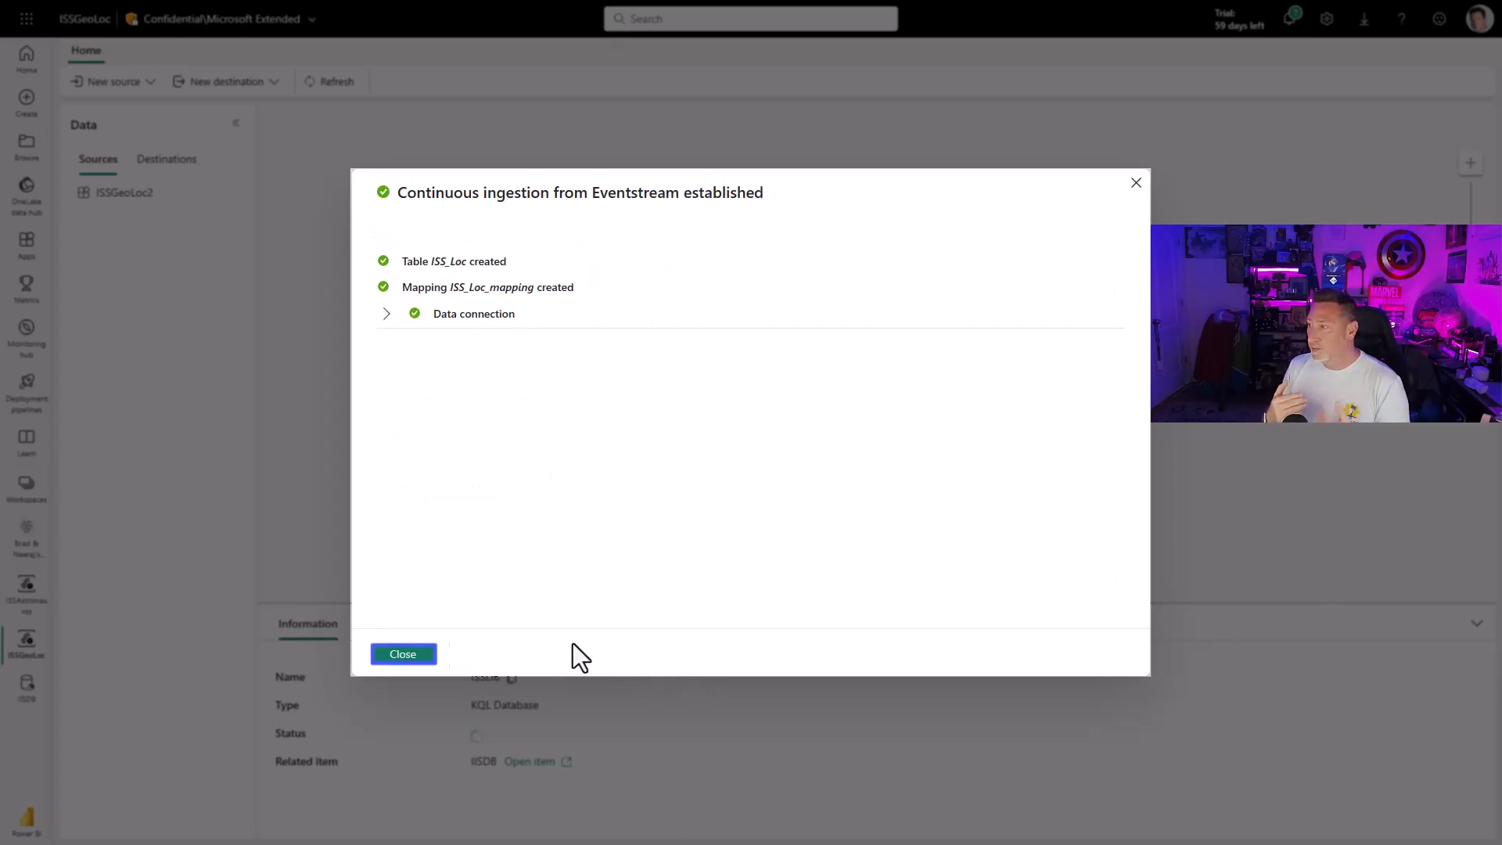
{"action": "left_click", "coordinate": [402, 654]}
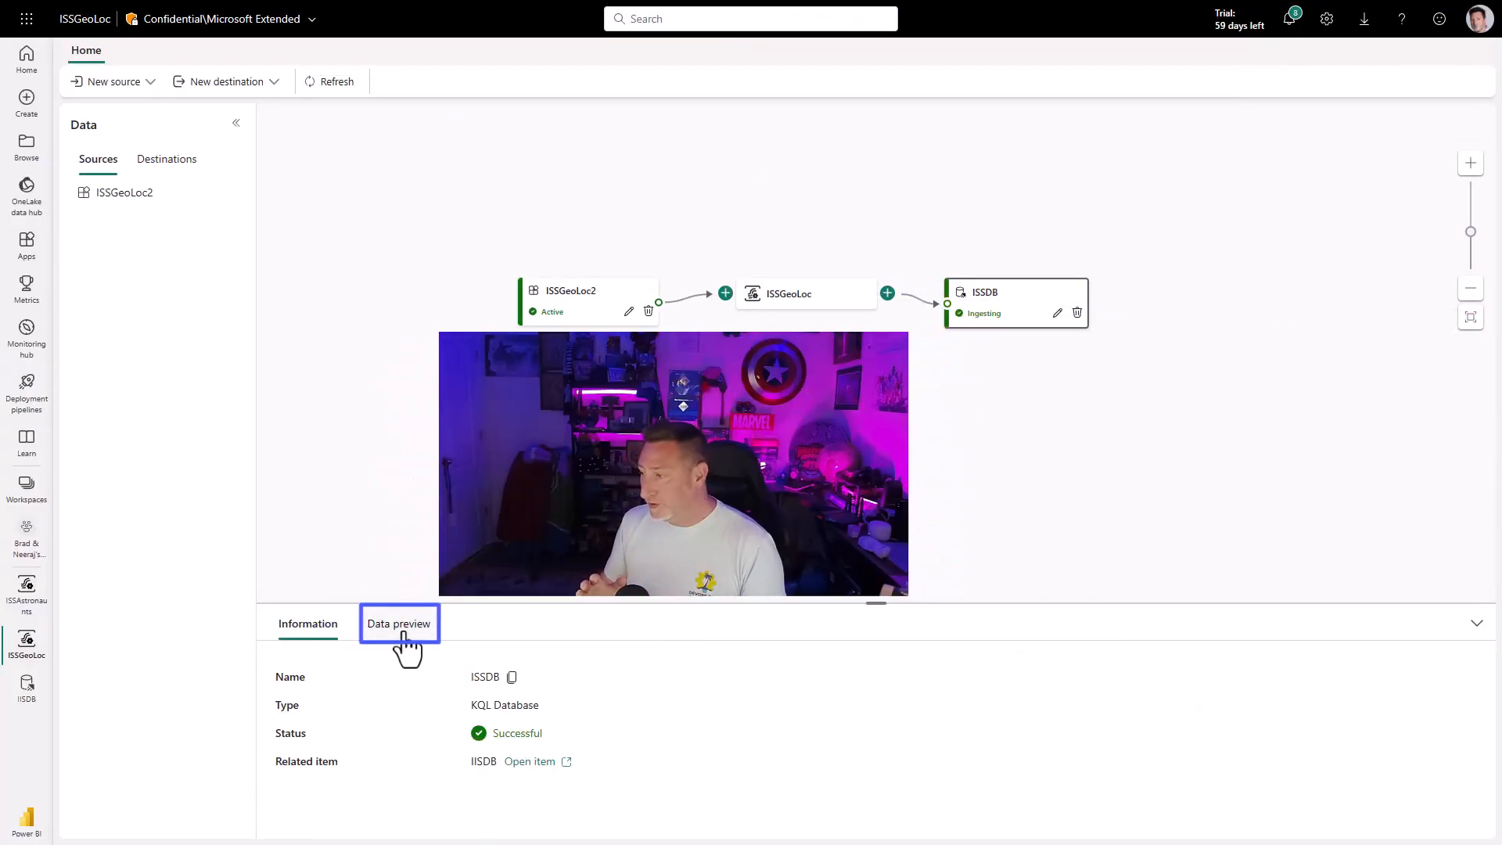
{"action": "left_click", "coordinate": [397, 624]}
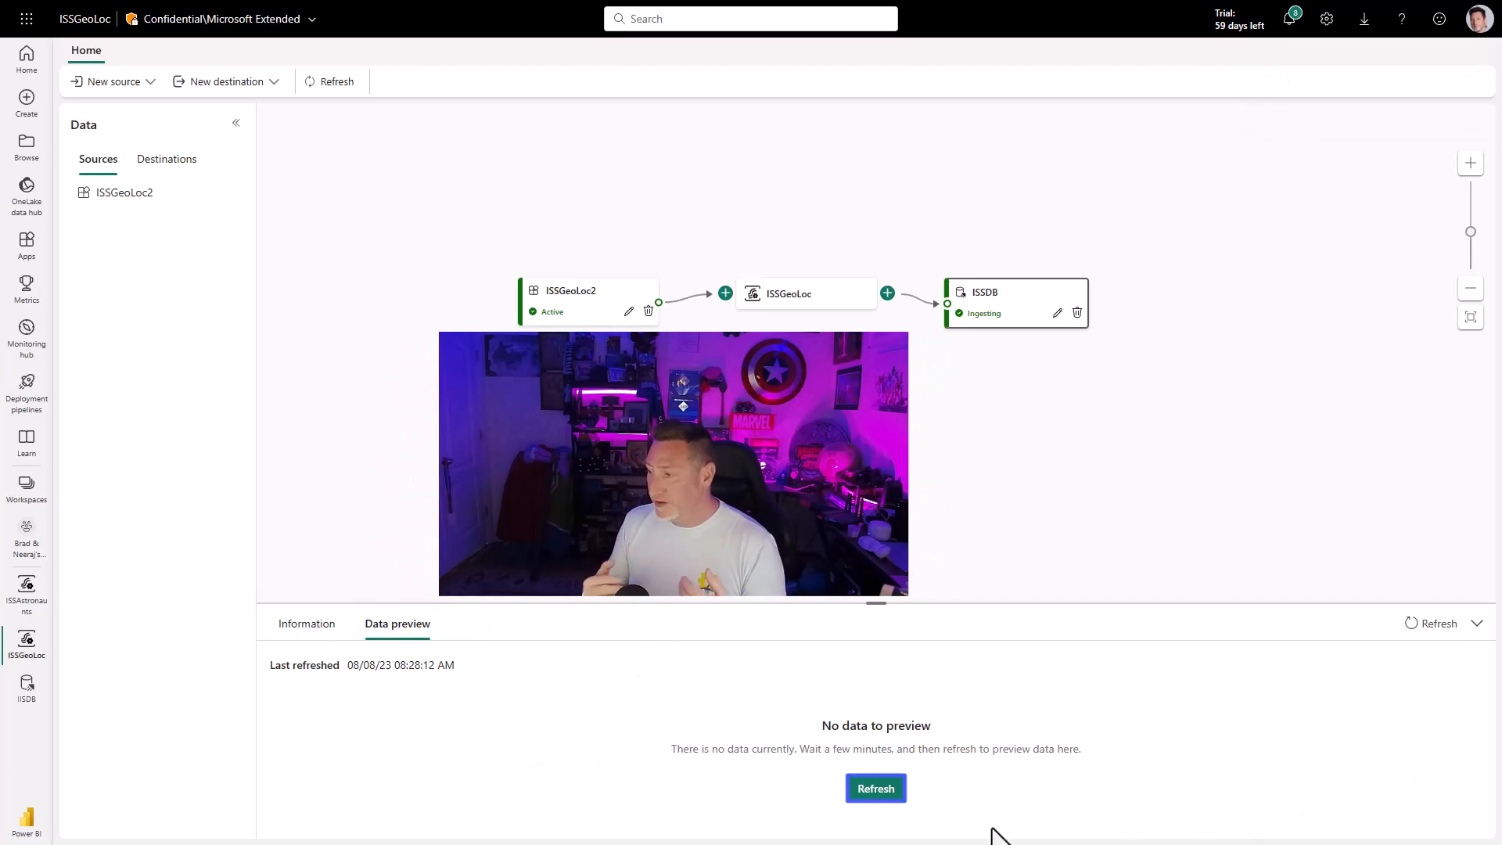
{"action": "left_click", "coordinate": [873, 787]}
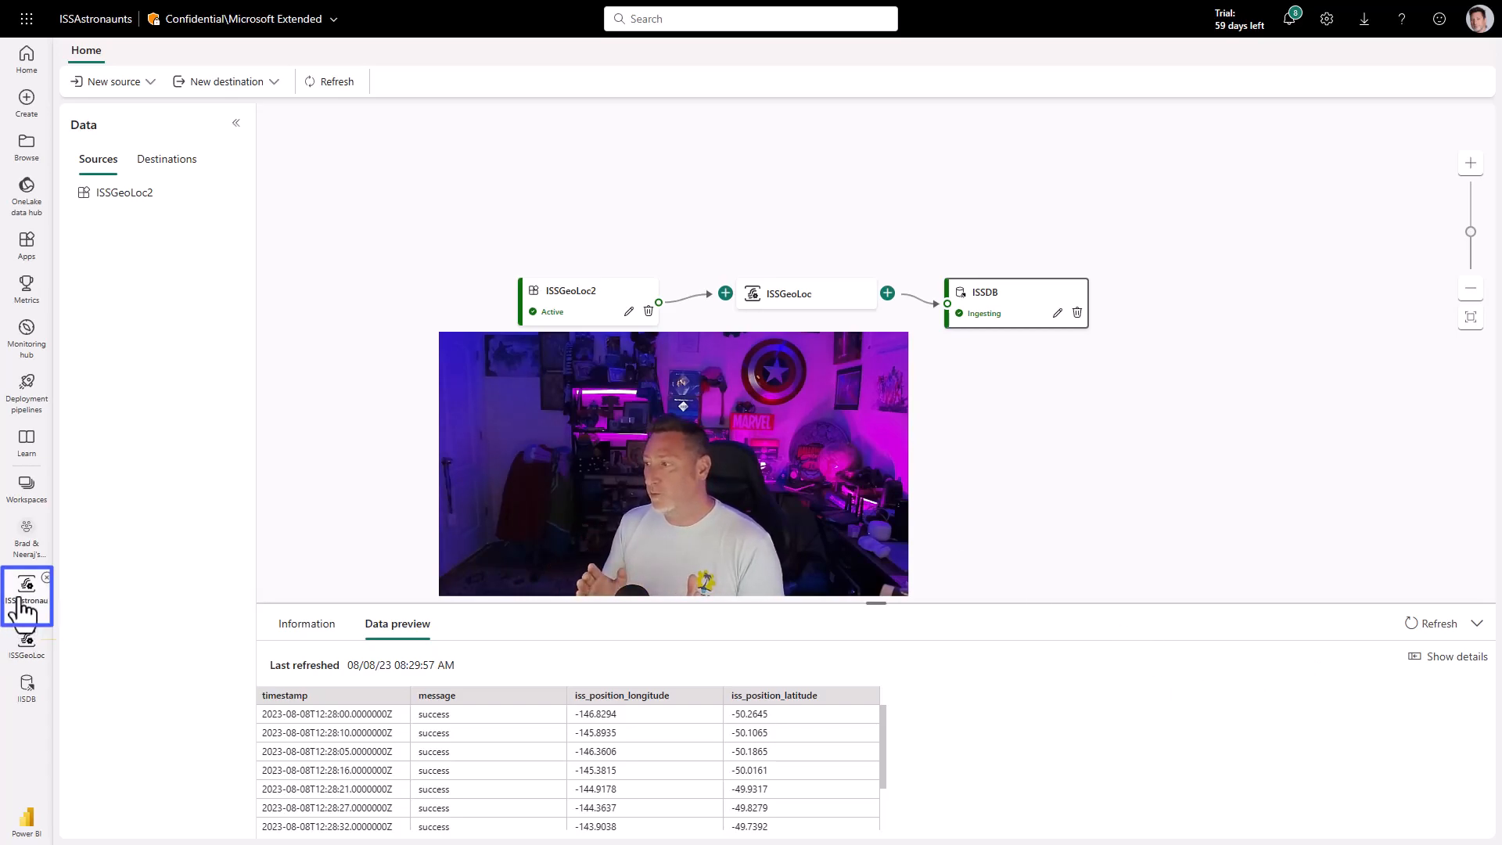
Add an ISSDB KQL destination to the ISSAstronauts stream targeting a new Astronauts table.
{"action": "left_click", "coordinate": [27, 596]}
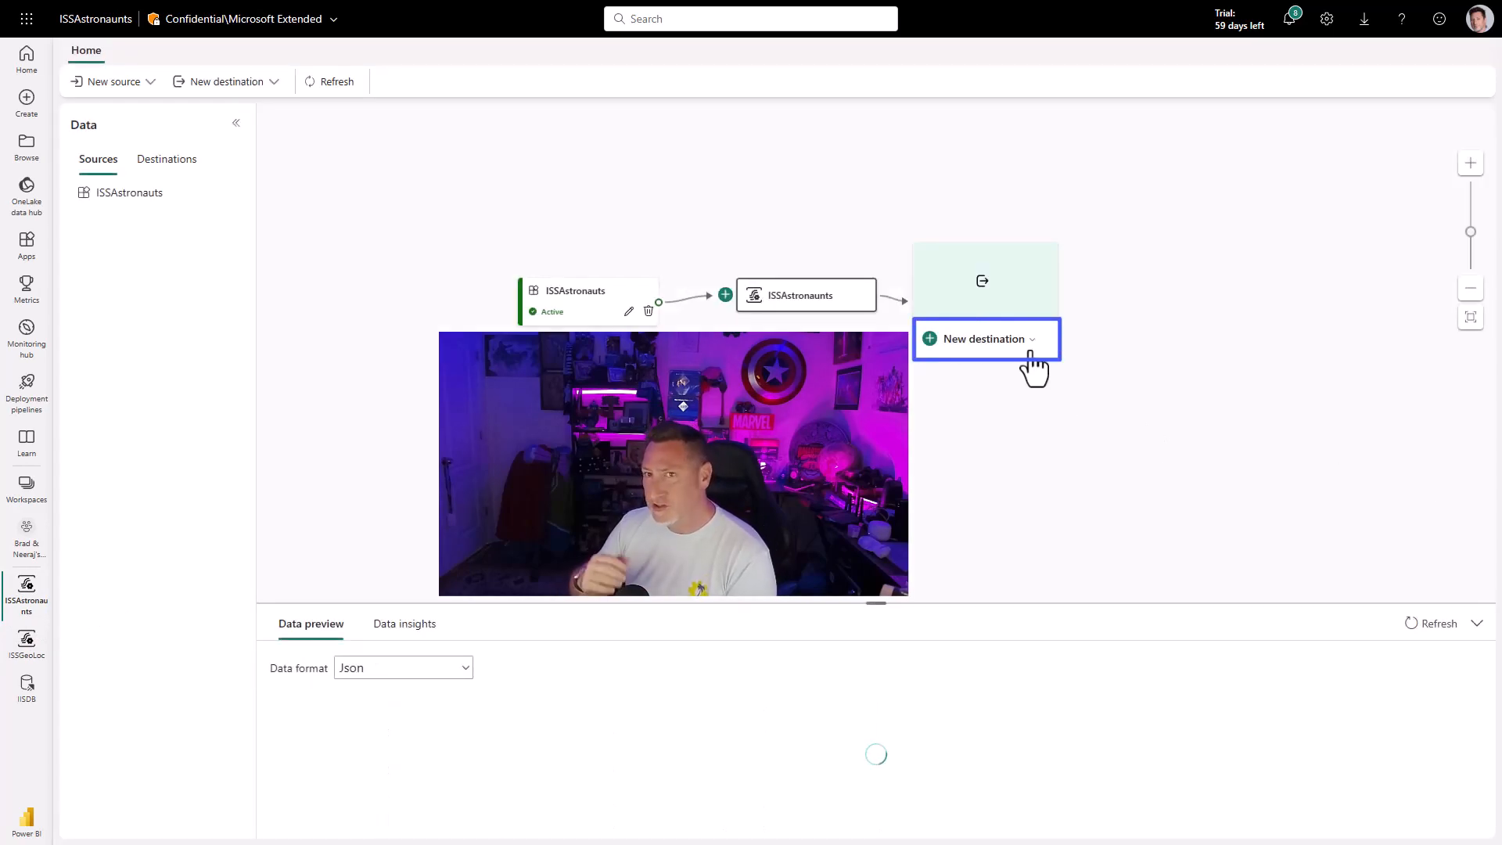
{"action": "left_click", "coordinate": [982, 338]}
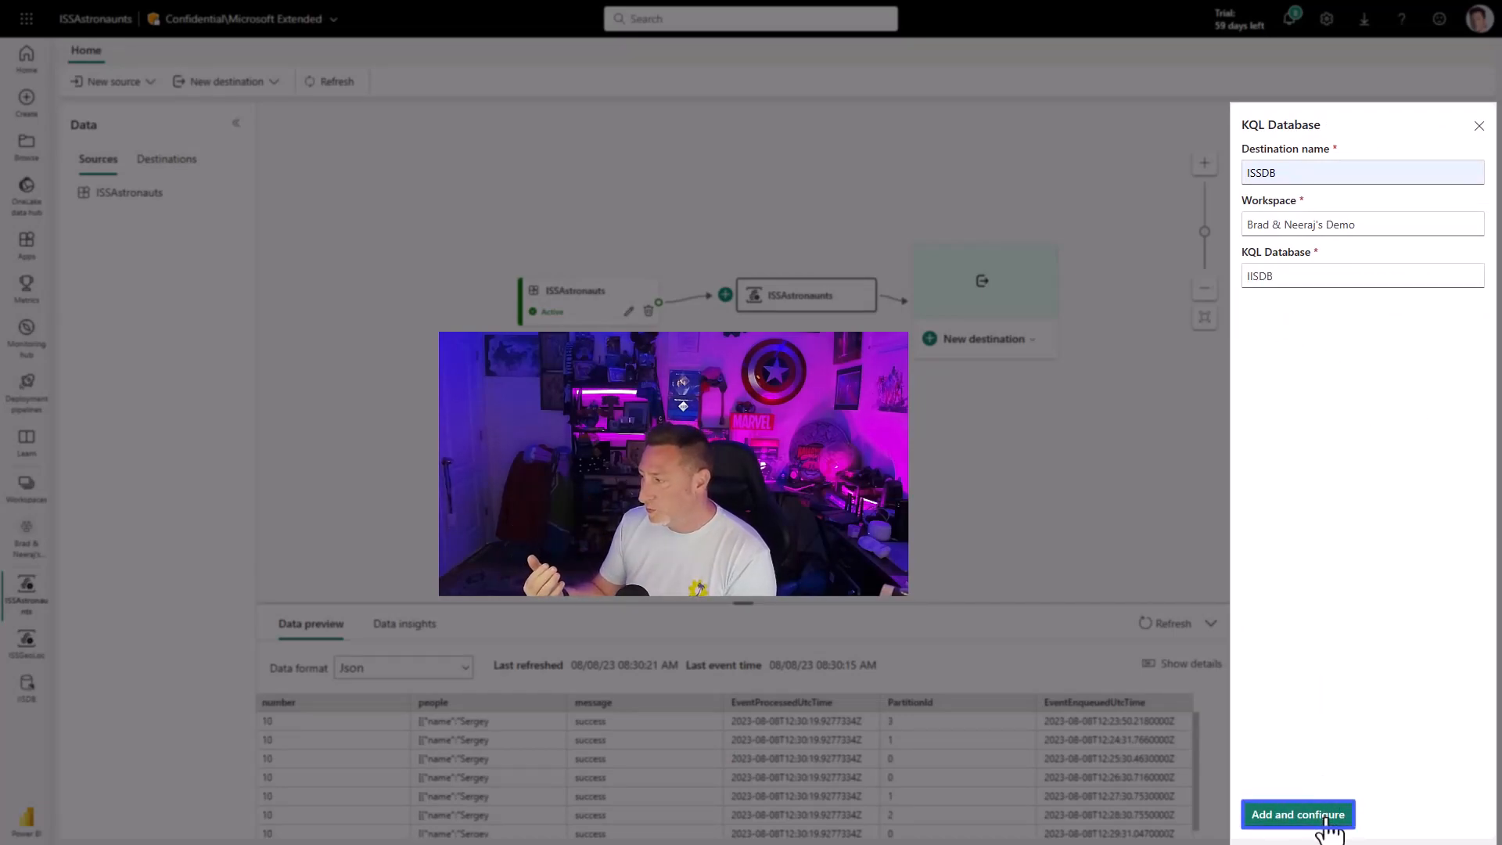
{"action": "left_click", "coordinate": [1297, 814]}
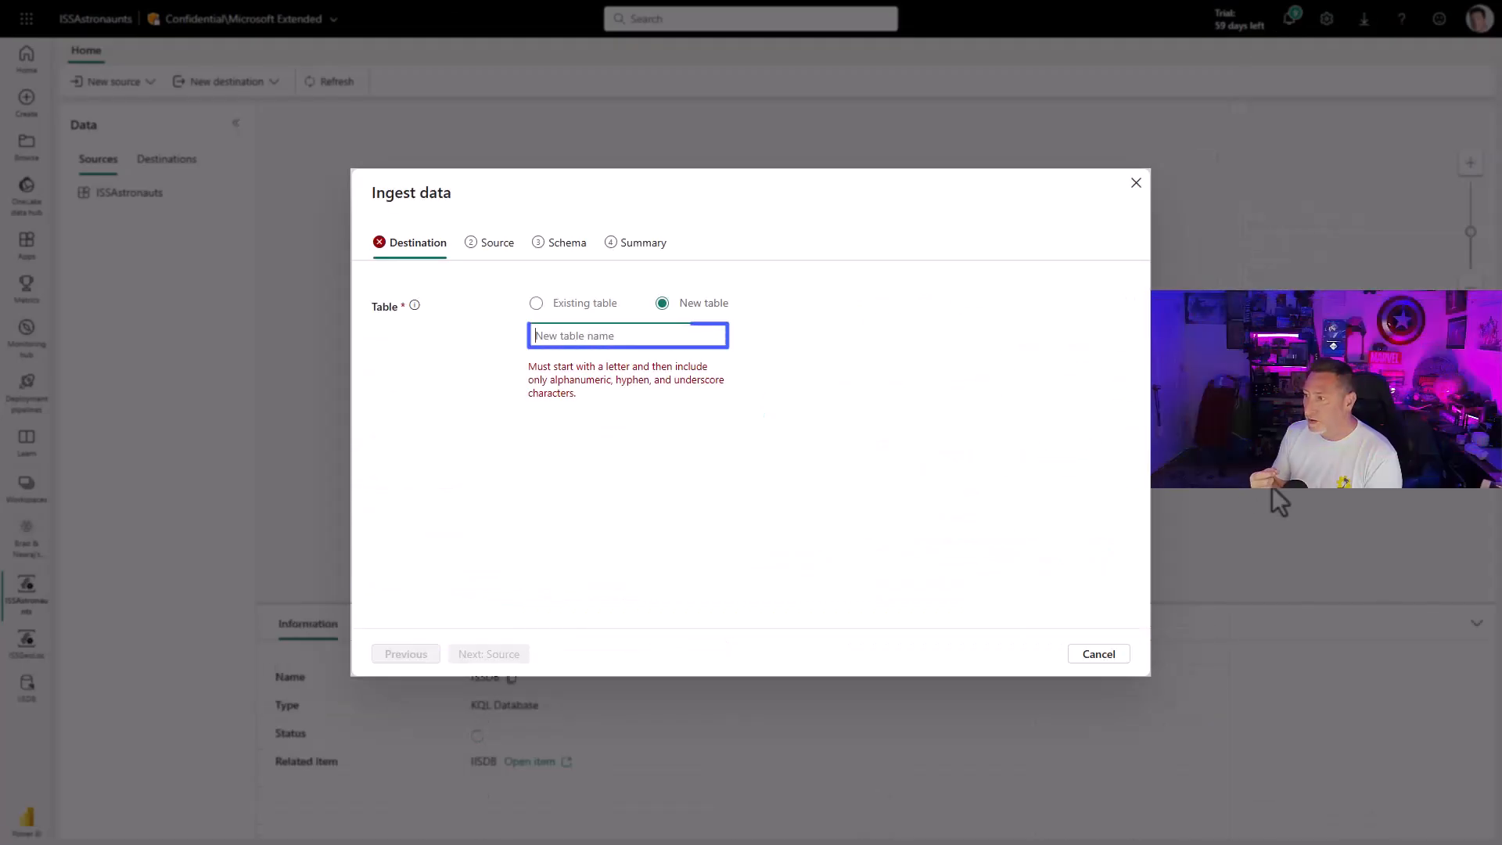
{"action": "mouse_move", "coordinate": [454, 559]}
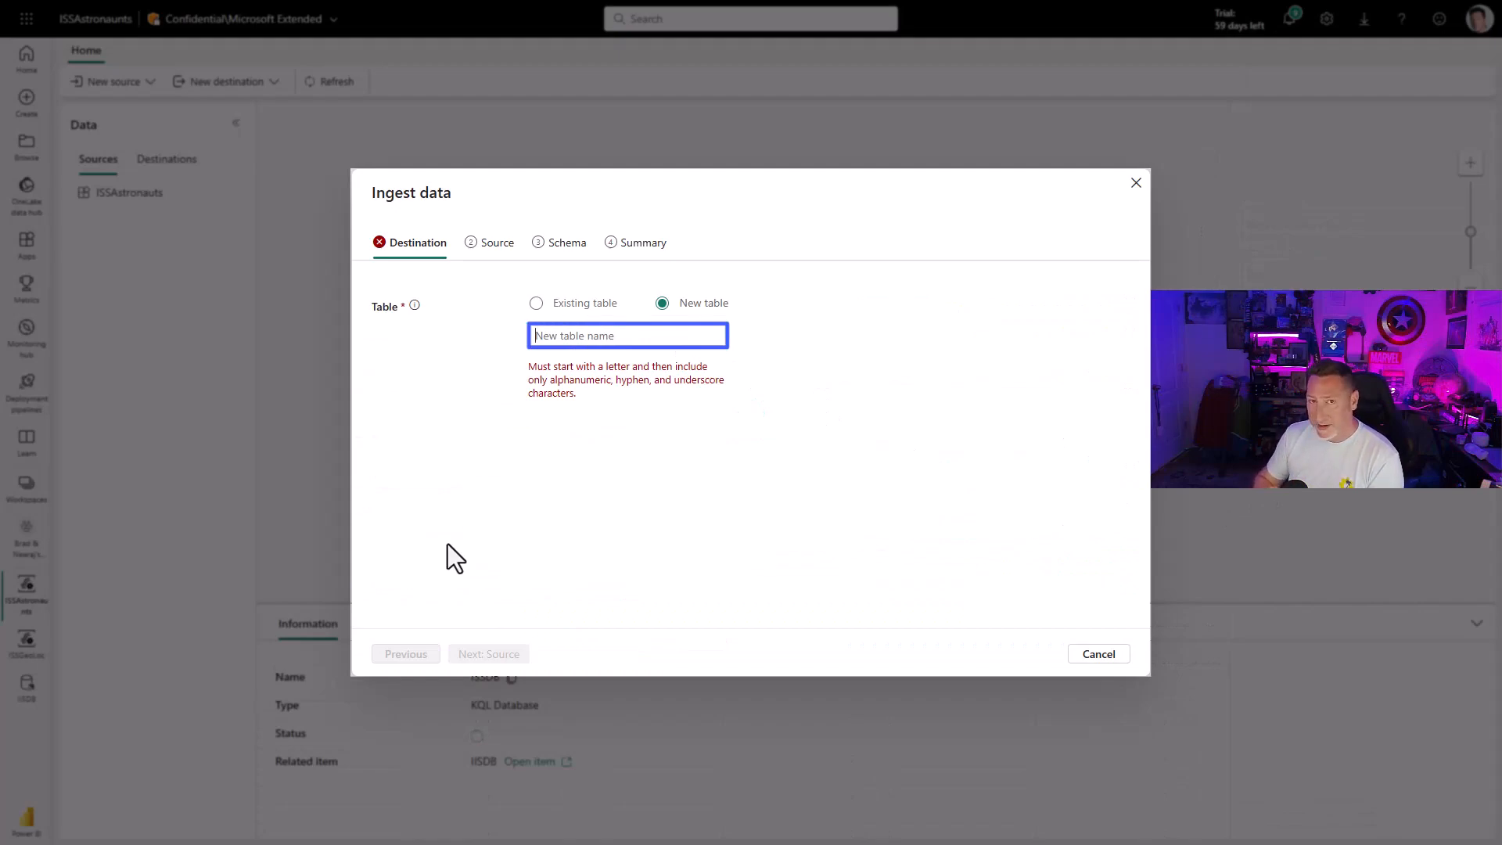
{"action": "type", "text": "Astronauts"}
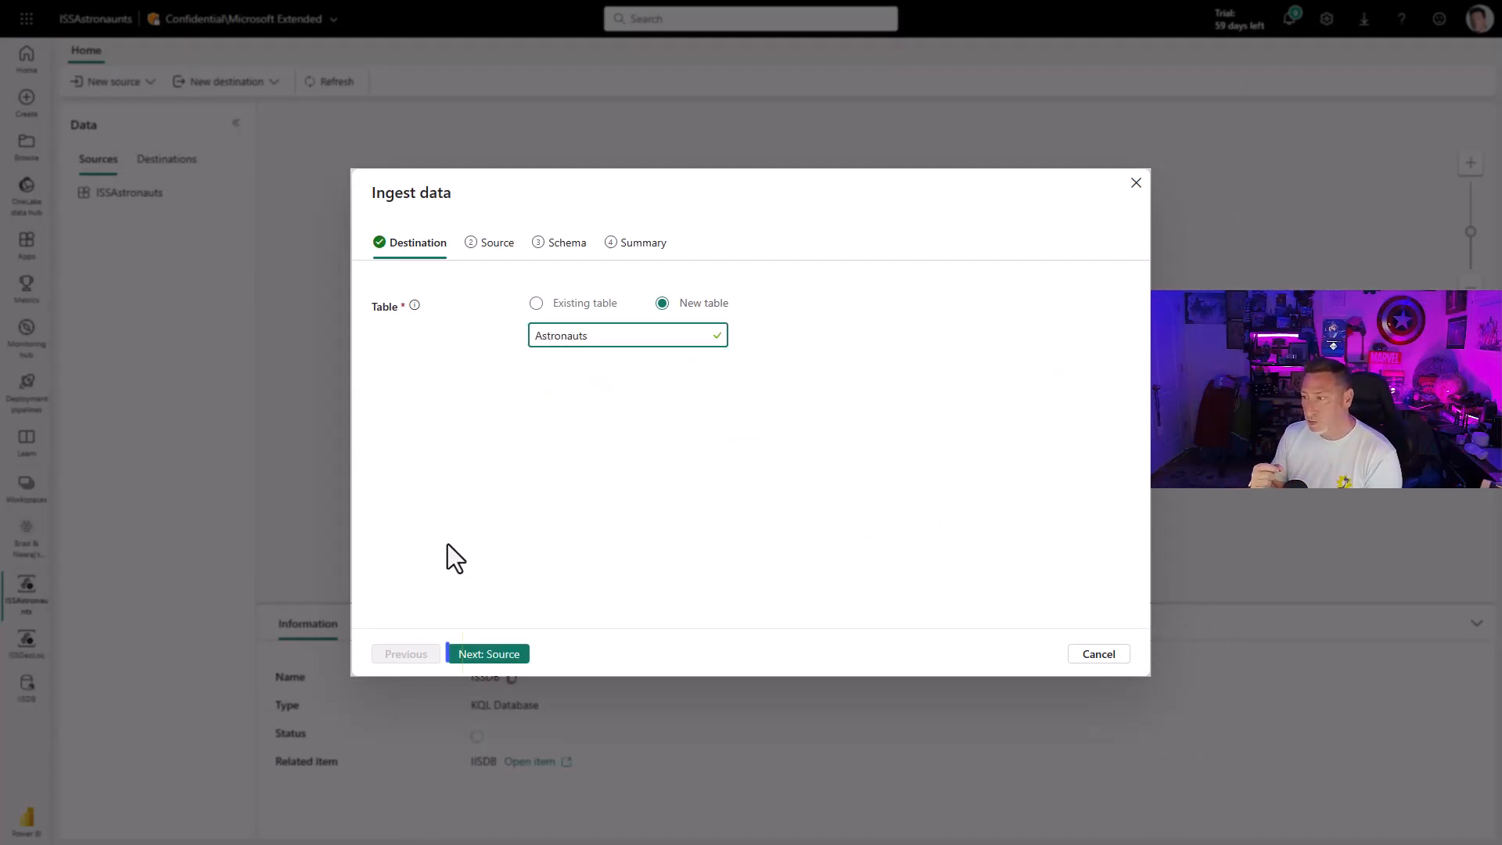
{"action": "left_click", "coordinate": [487, 654]}
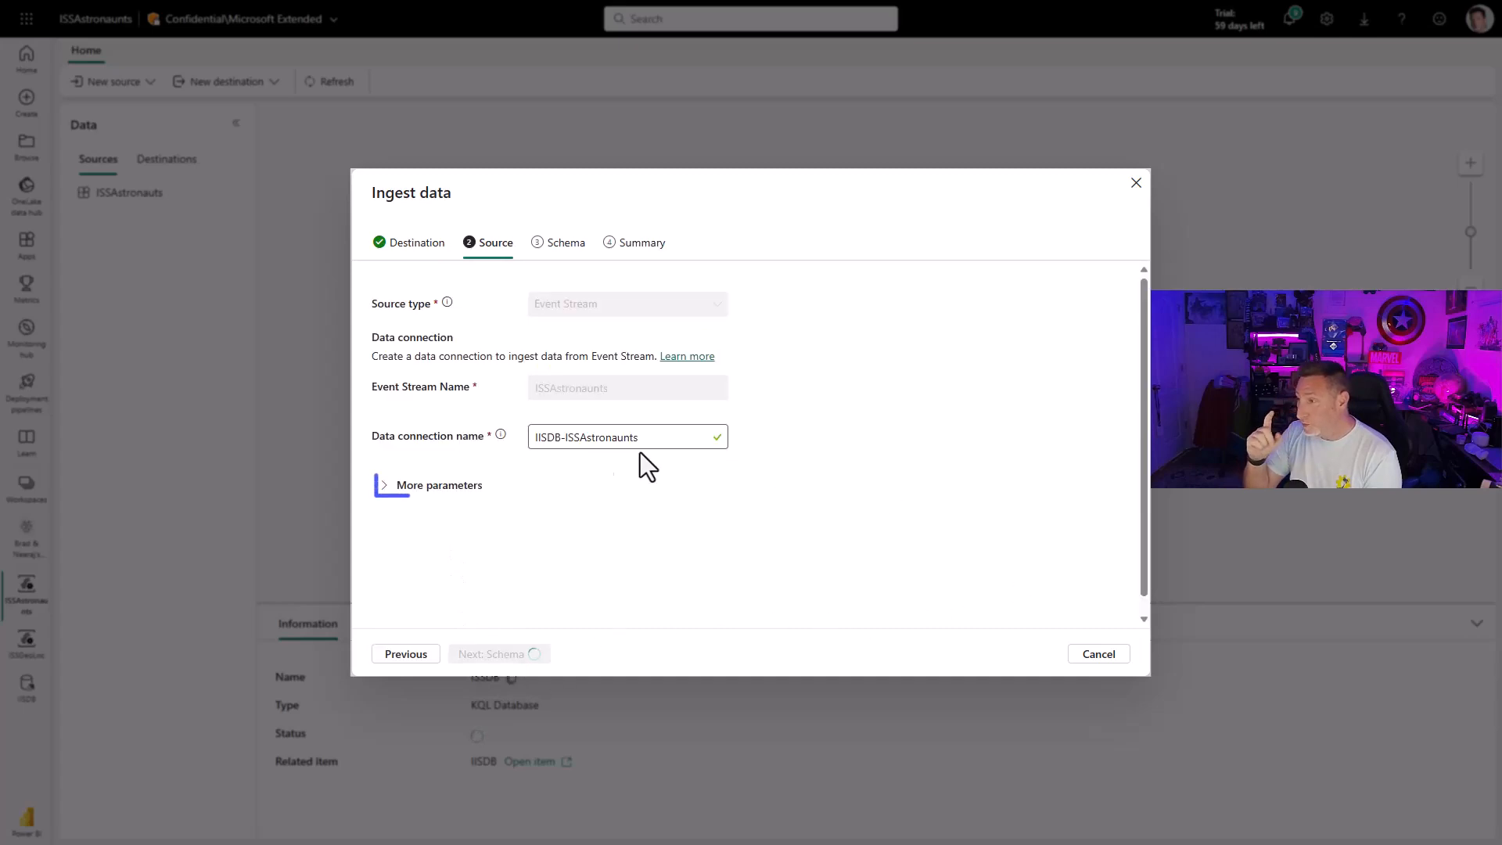
Include the x-opt-enqueued-time system property and continue to schema setup.
{"action": "left_click", "coordinate": [438, 485]}
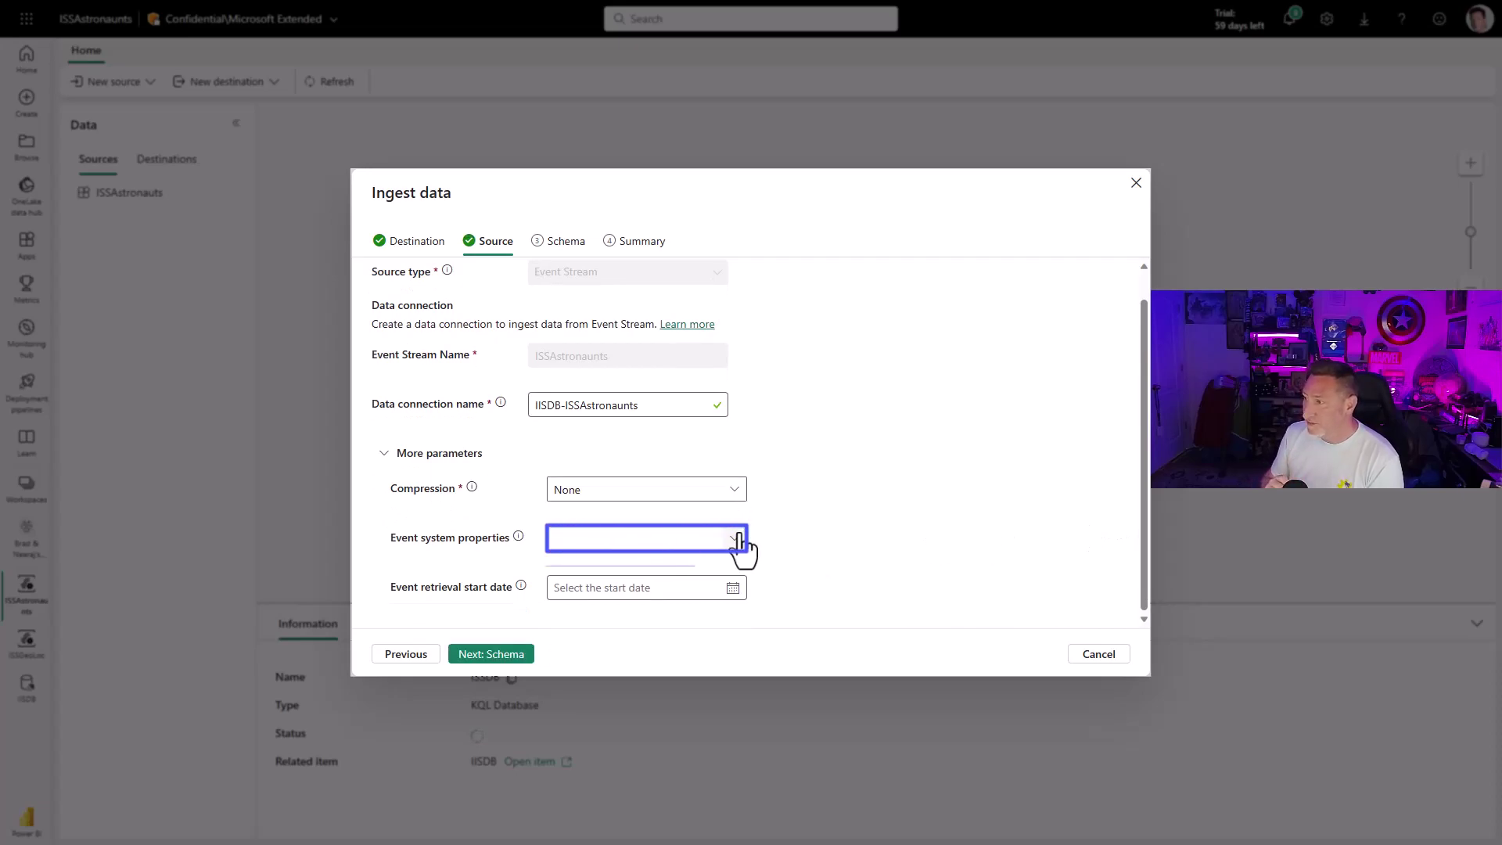
{"action": "left_click", "coordinate": [740, 537]}
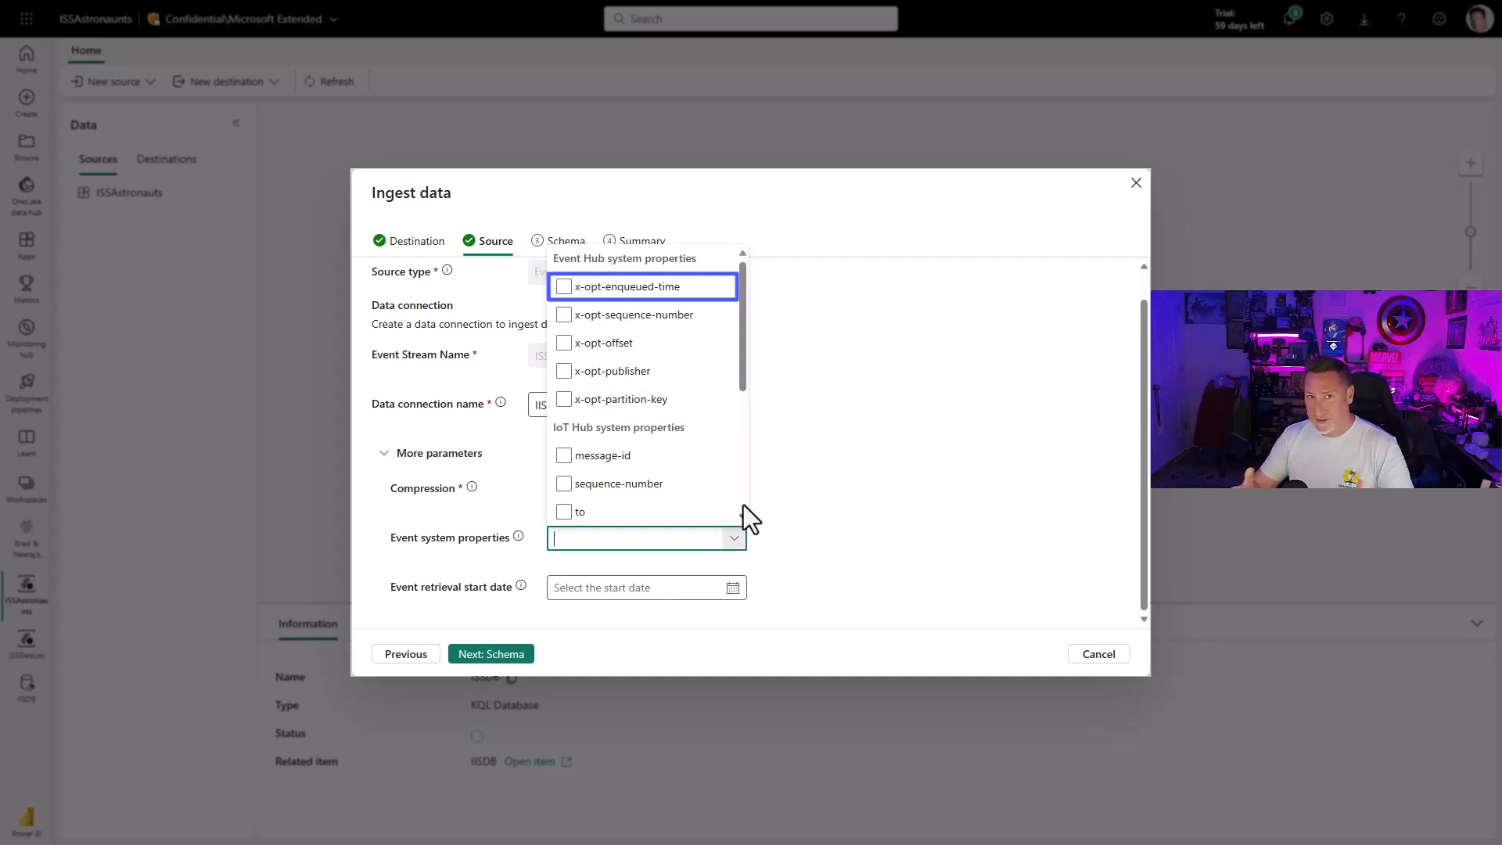
{"action": "left_click", "coordinate": [565, 285]}
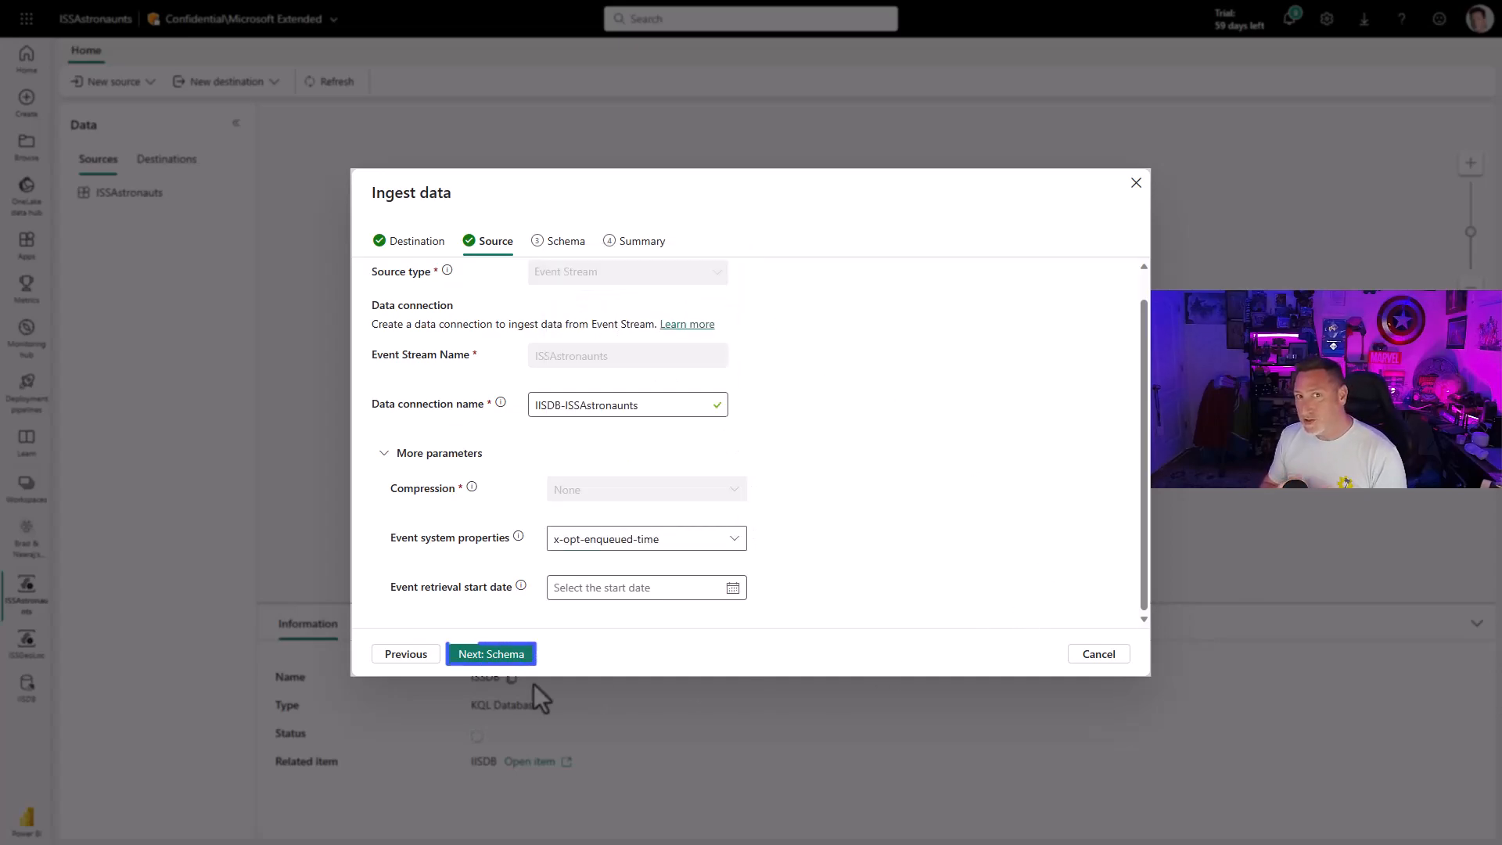
{"action": "left_click", "coordinate": [490, 654]}
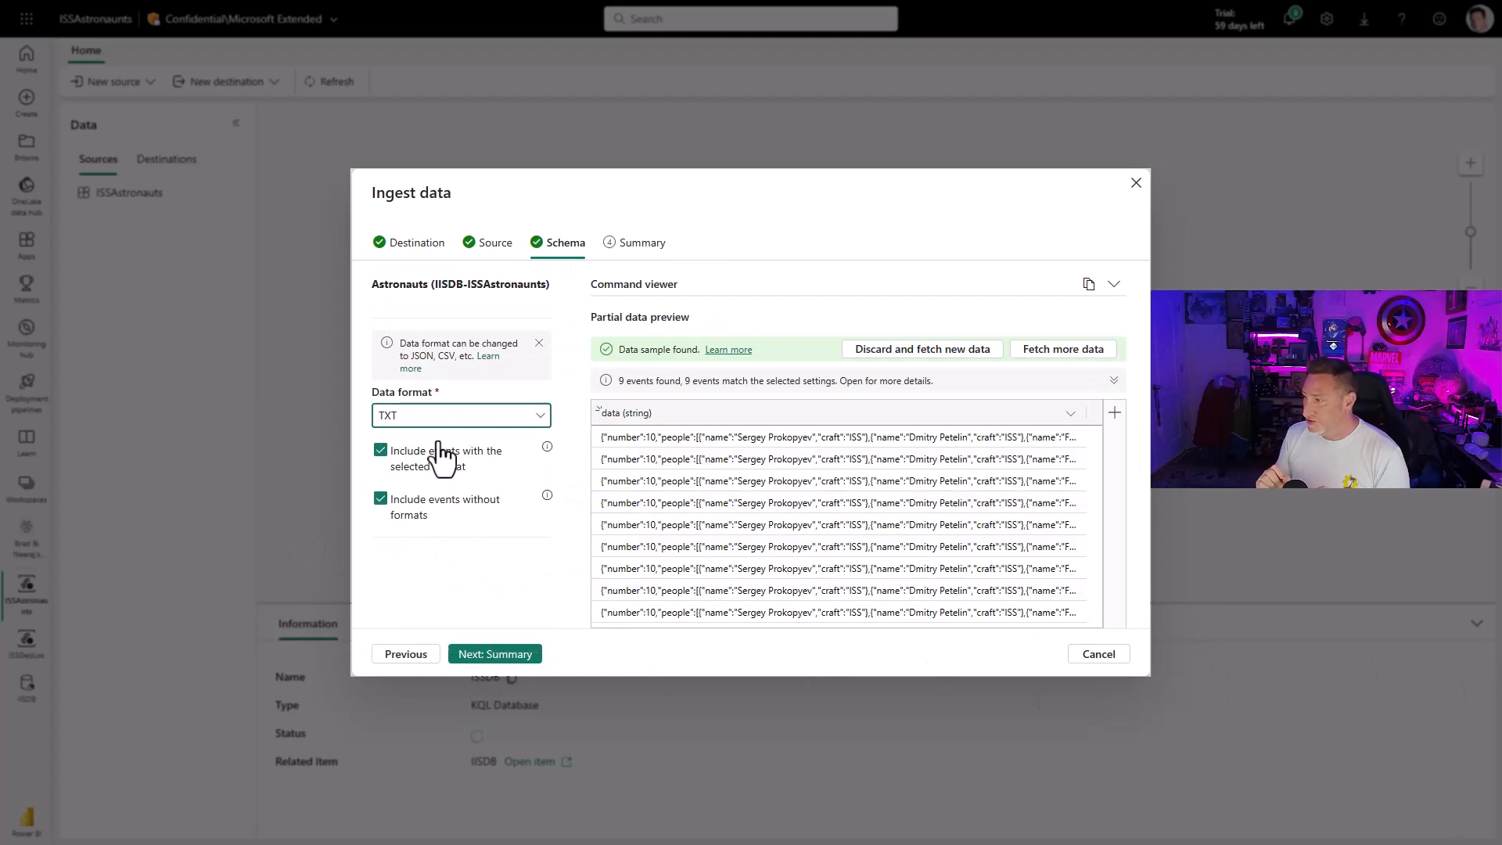
Set JSON format, keep the x-opt-enqueued-time column, and finish the Astronauts ingestion.
{"action": "left_click", "coordinate": [460, 415]}
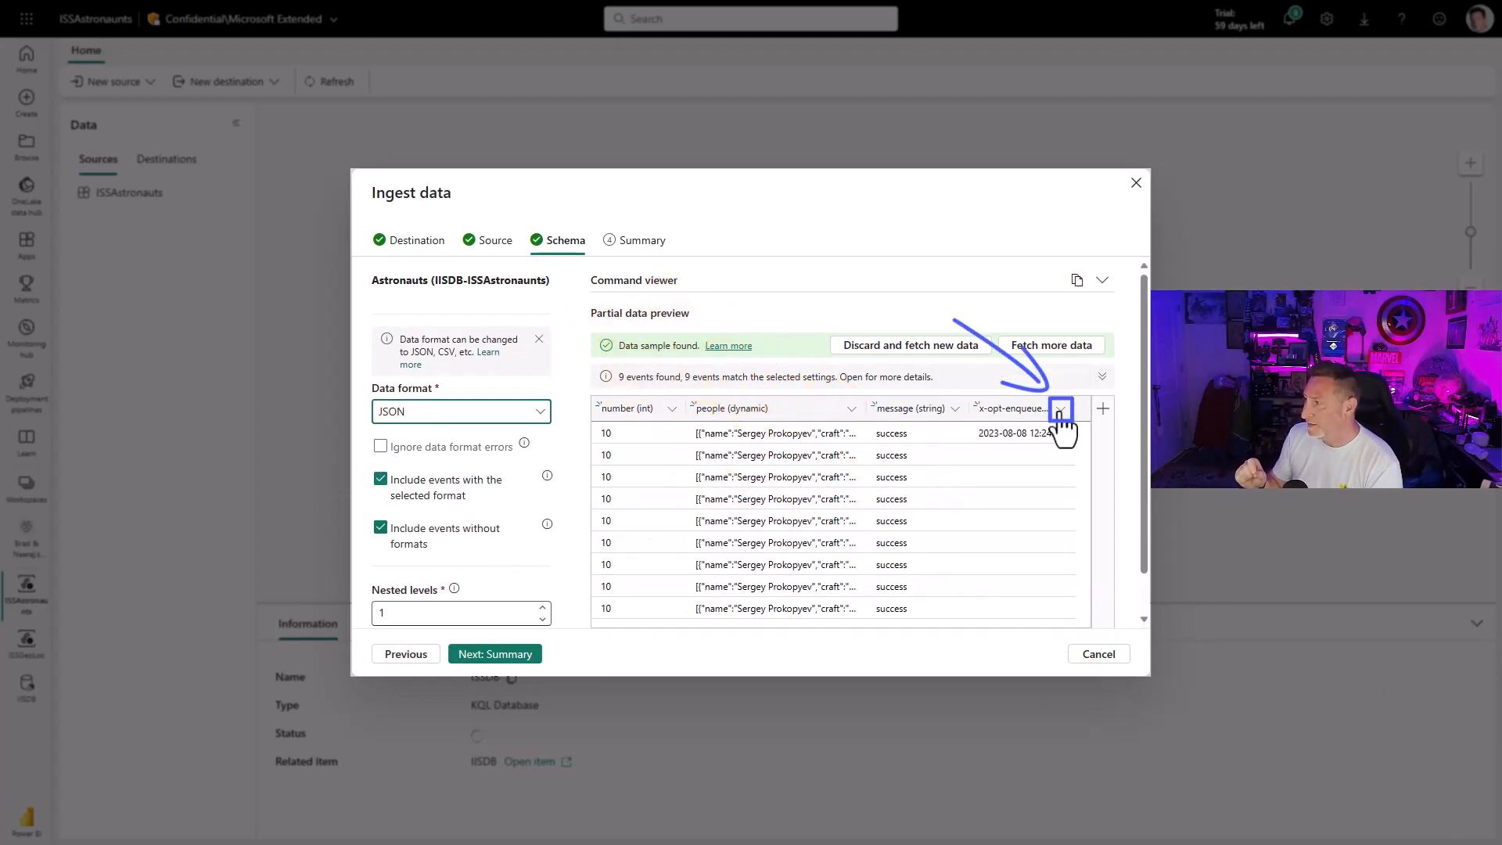
{"action": "left_click", "coordinate": [1061, 408]}
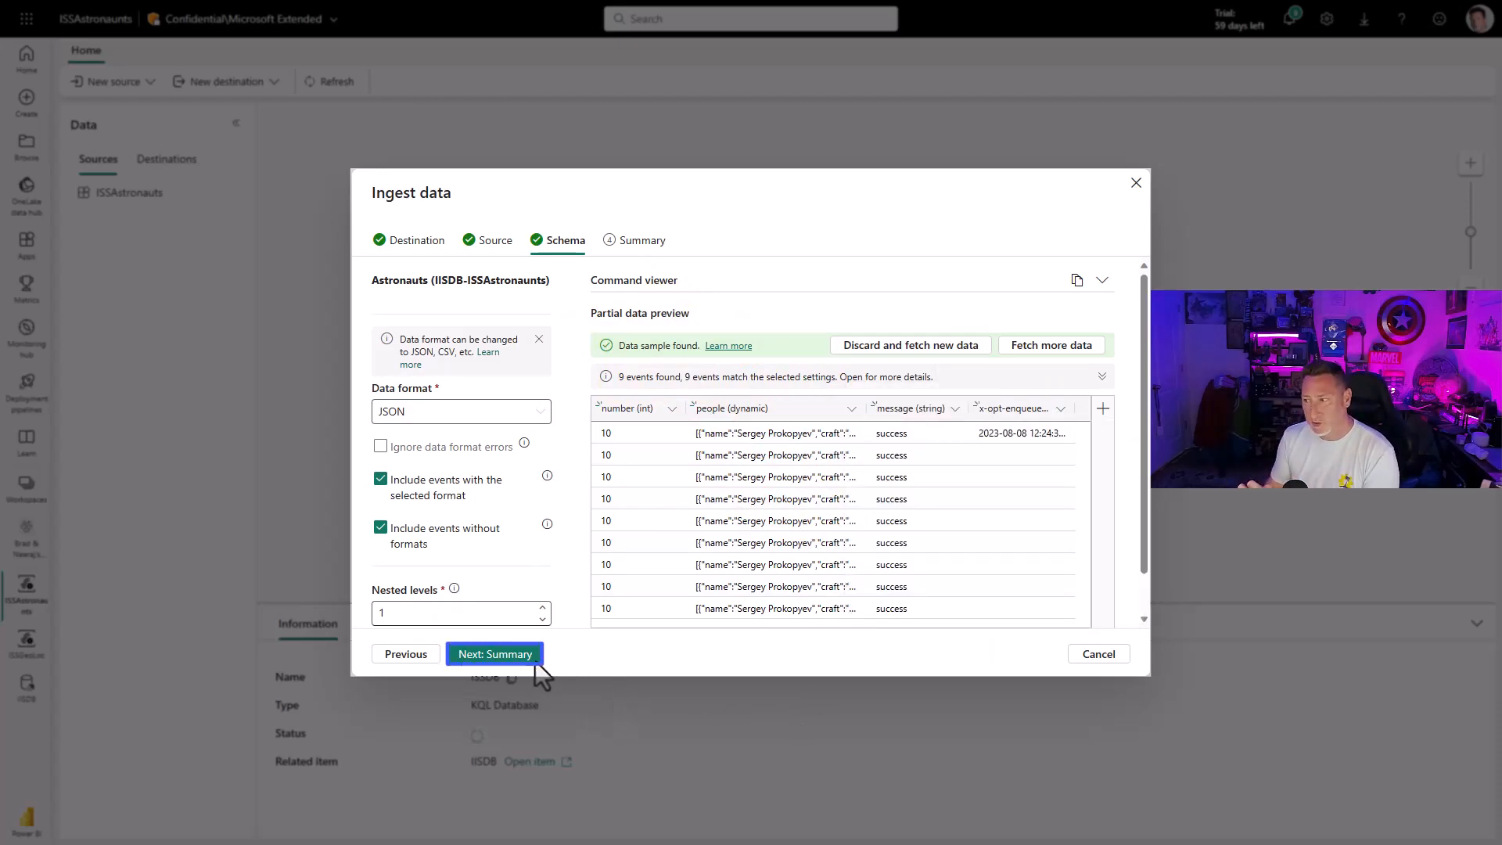
{"action": "left_click", "coordinate": [495, 654]}
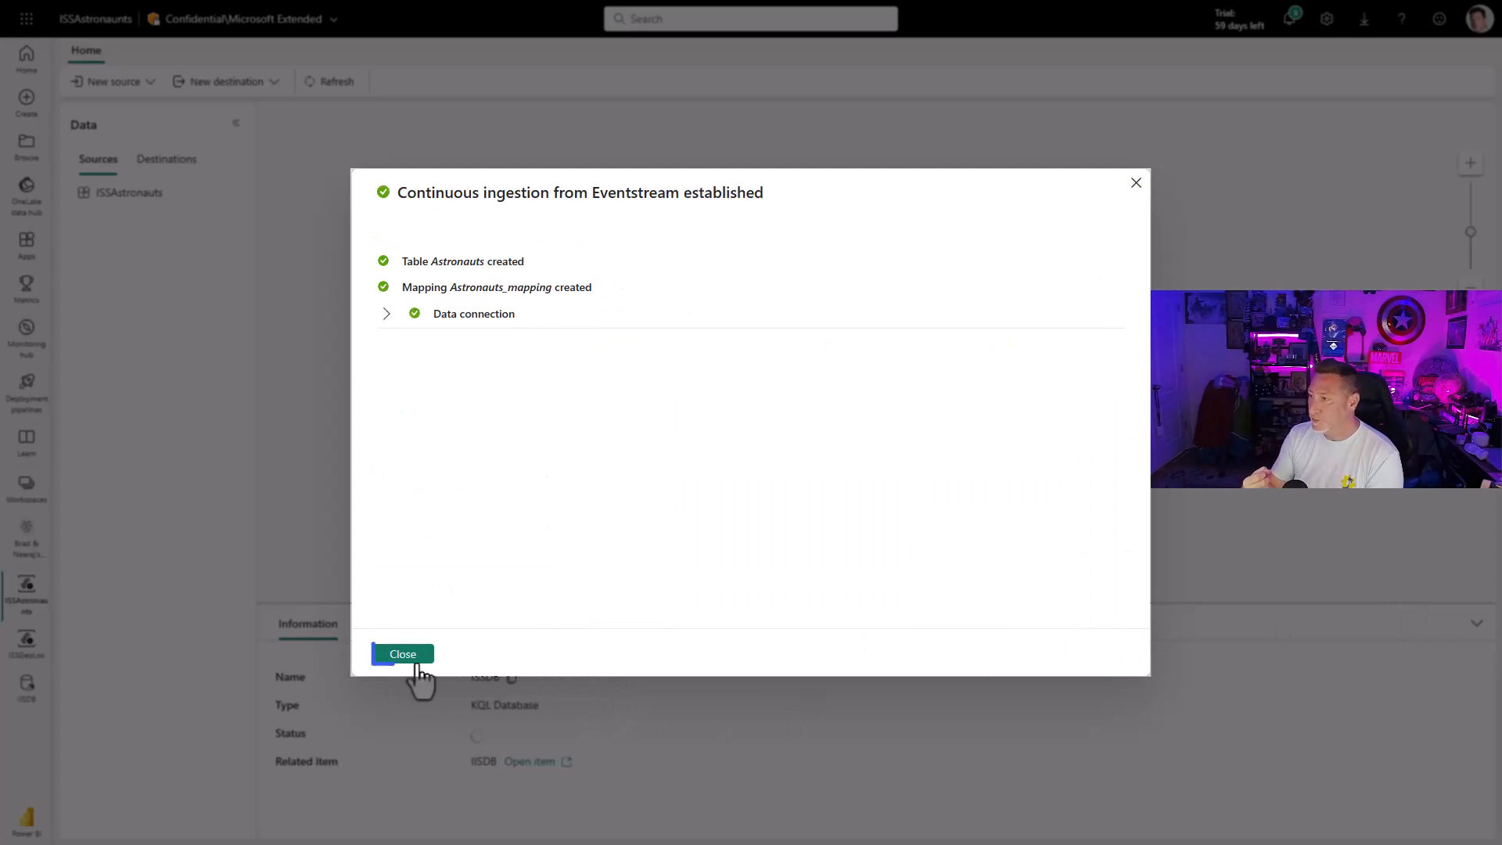
{"action": "left_click", "coordinate": [402, 654]}
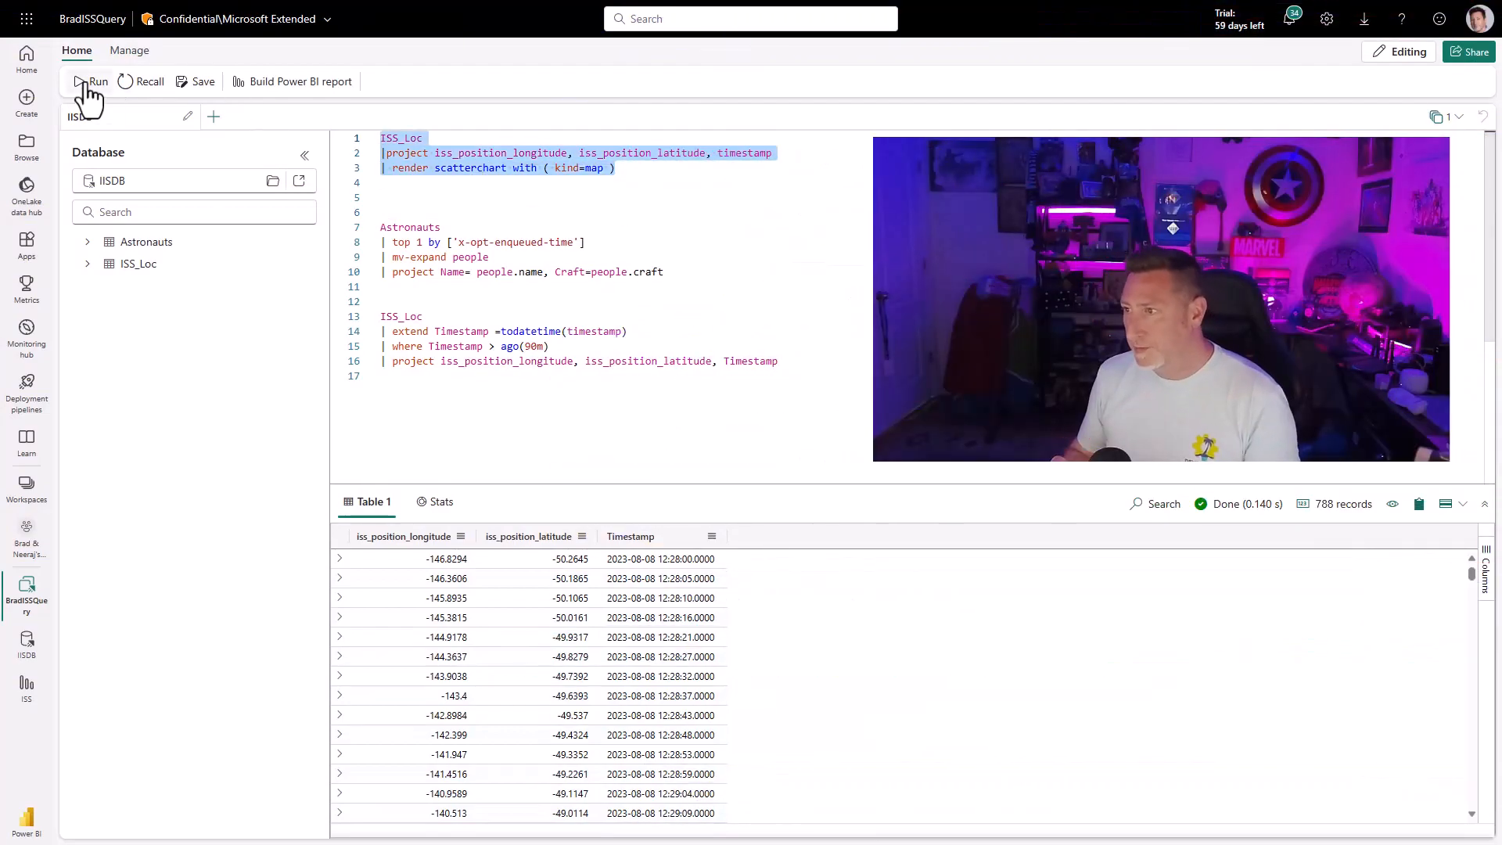
Run the ISS position map, astronauts-by-craft and recent ISS positions queries in BradISSQuery.
{"action": "left_click", "coordinate": [89, 82]}
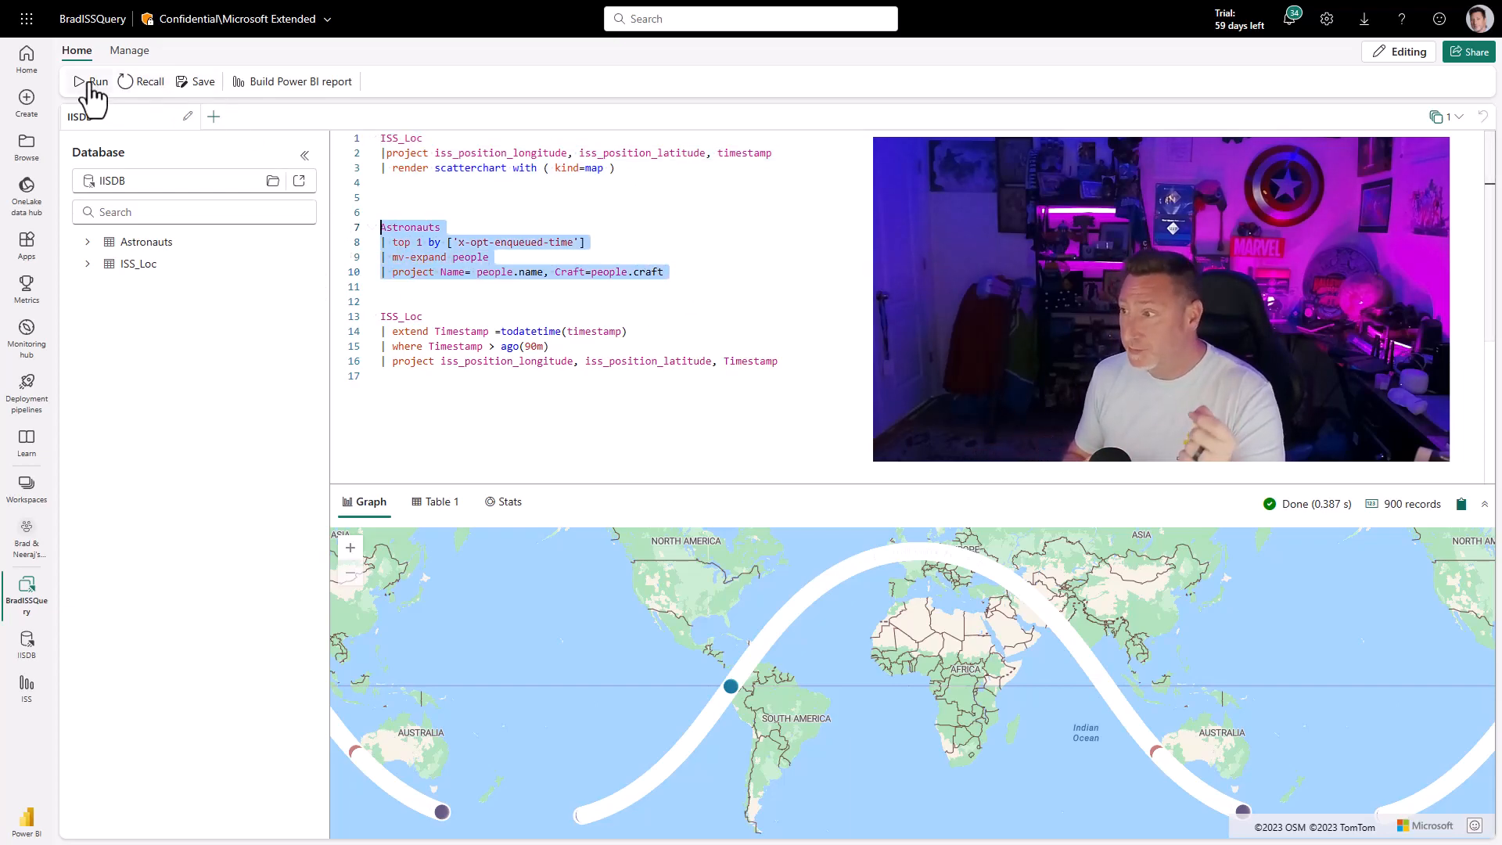
{"action": "left_click", "coordinate": [90, 81]}
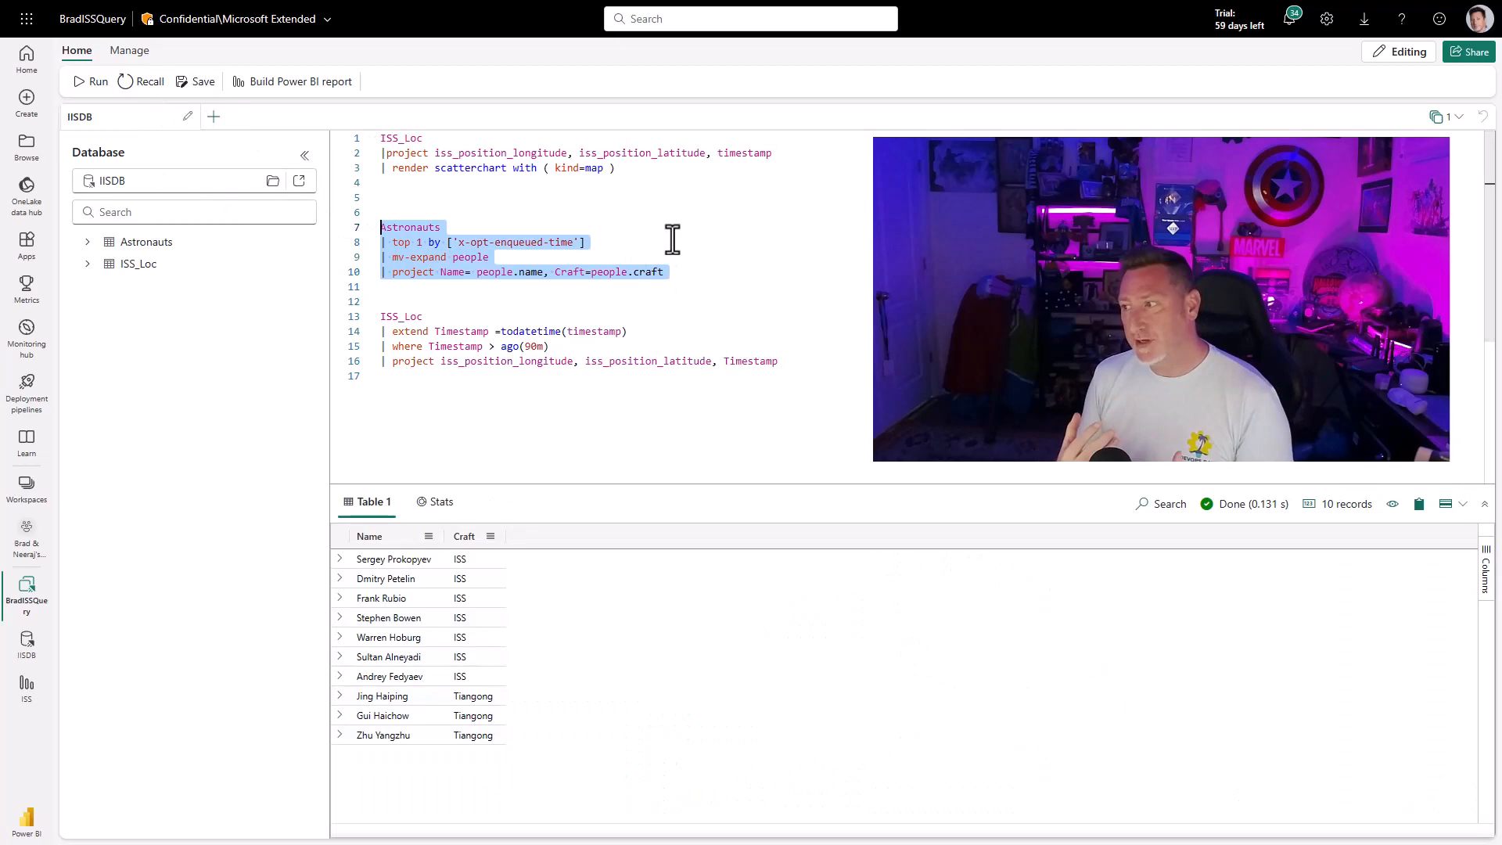
{"action": "mouse_move", "coordinate": [851, 399]}
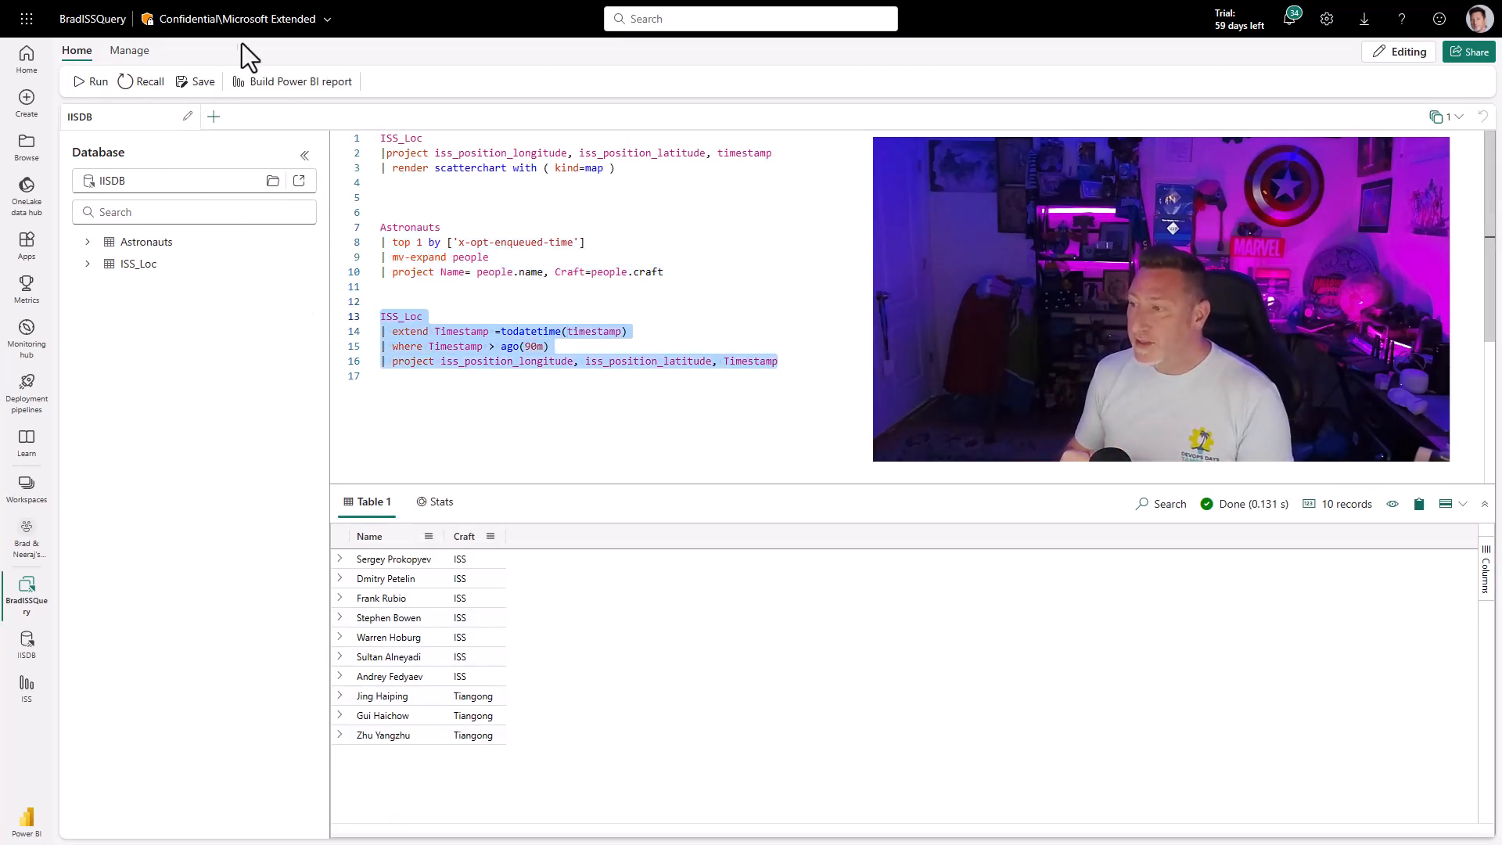
{"action": "left_click", "coordinate": [96, 80]}
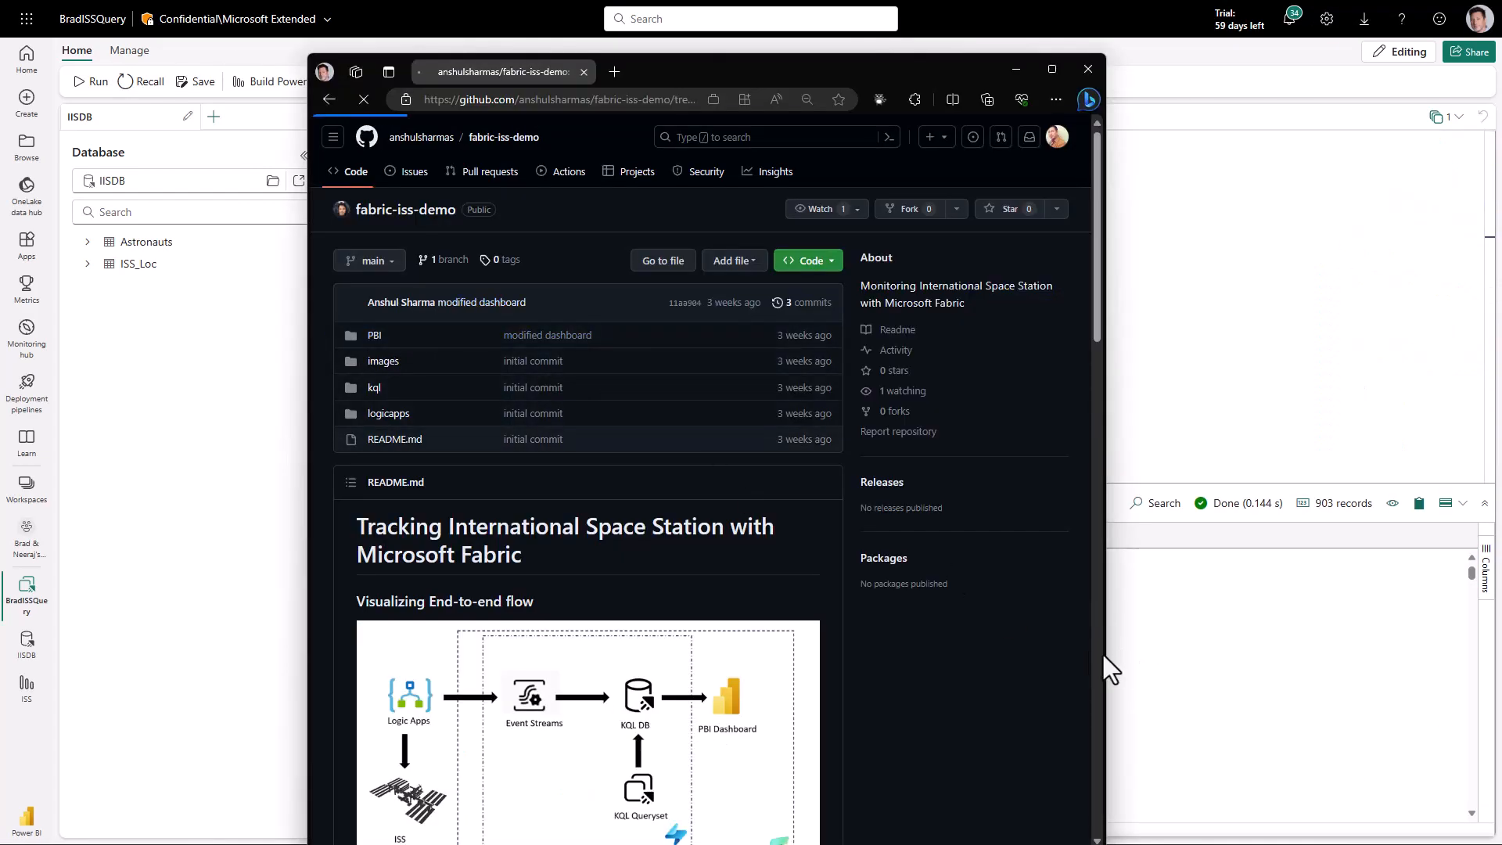
Open ISS.pbix from the PBI folder of the fabric-iss-demo repository.
{"action": "left_click", "coordinate": [374, 335]}
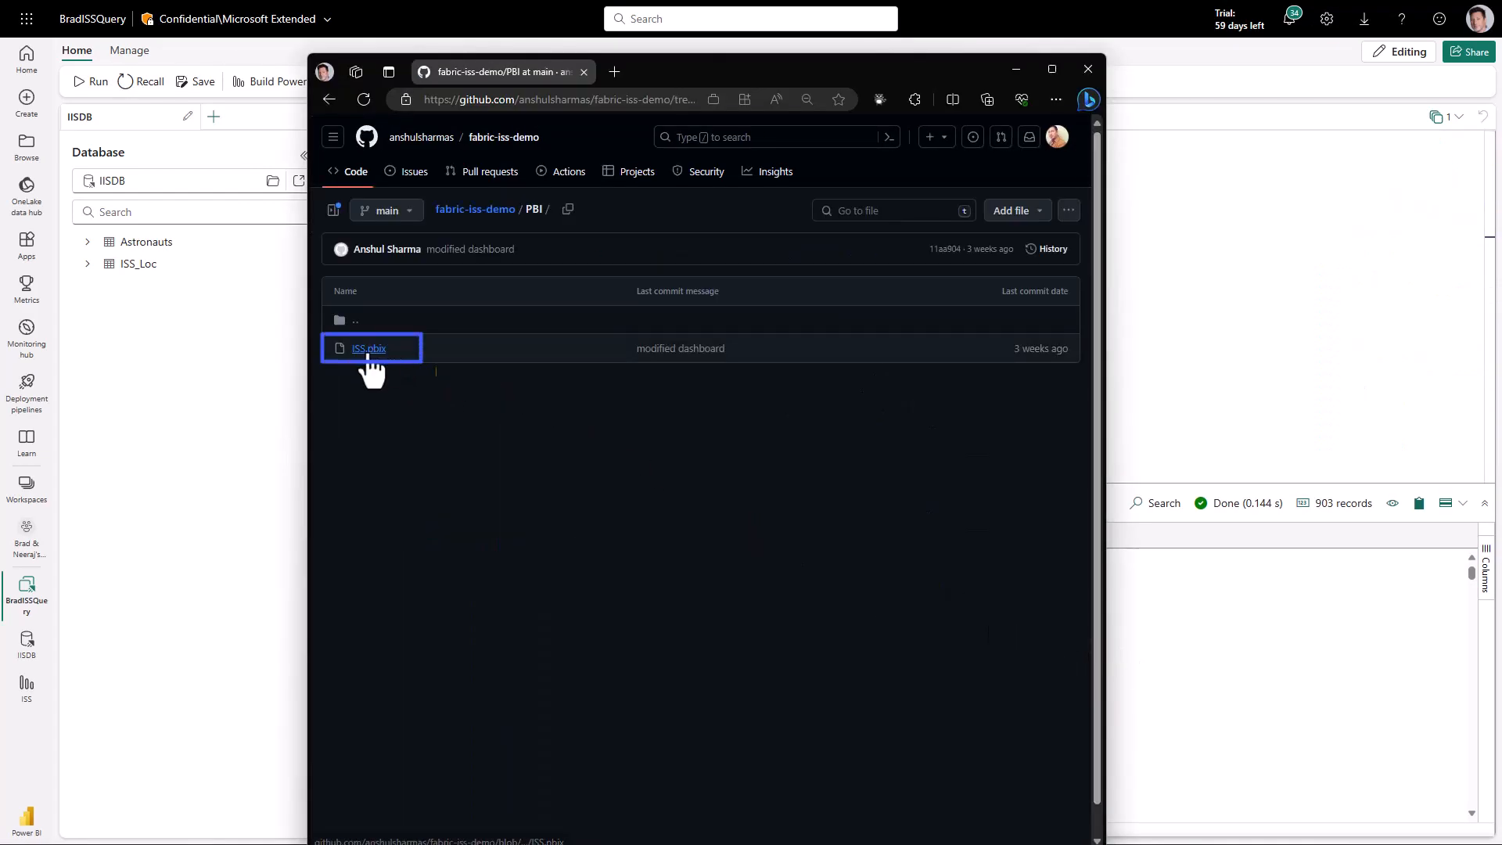
{"action": "left_click", "coordinate": [369, 347]}
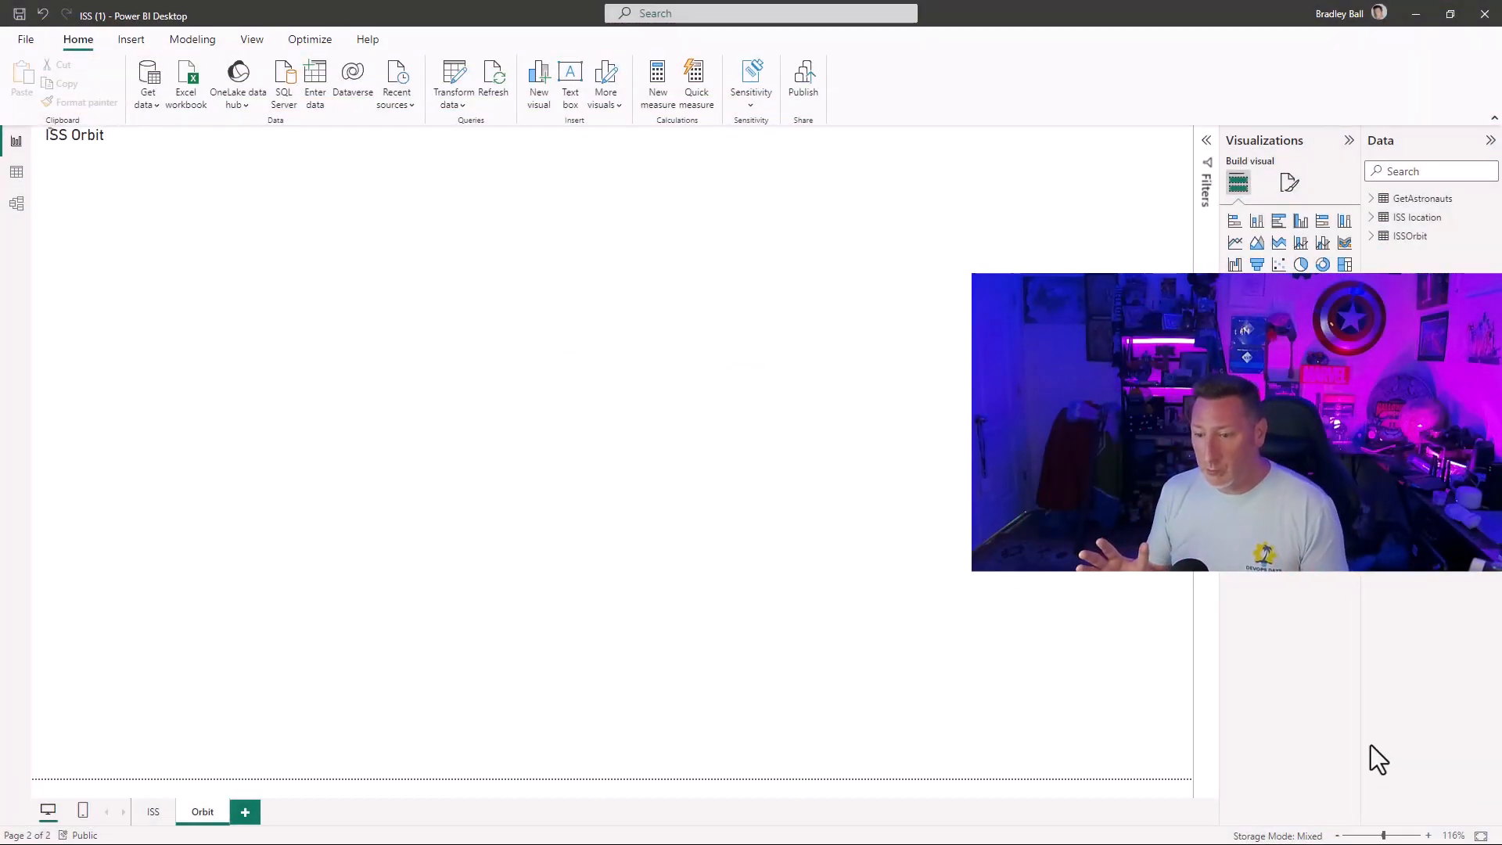
Switch to the ISS report page and launch the Power Query Editor via Transform data.
{"action": "left_click", "coordinate": [152, 812]}
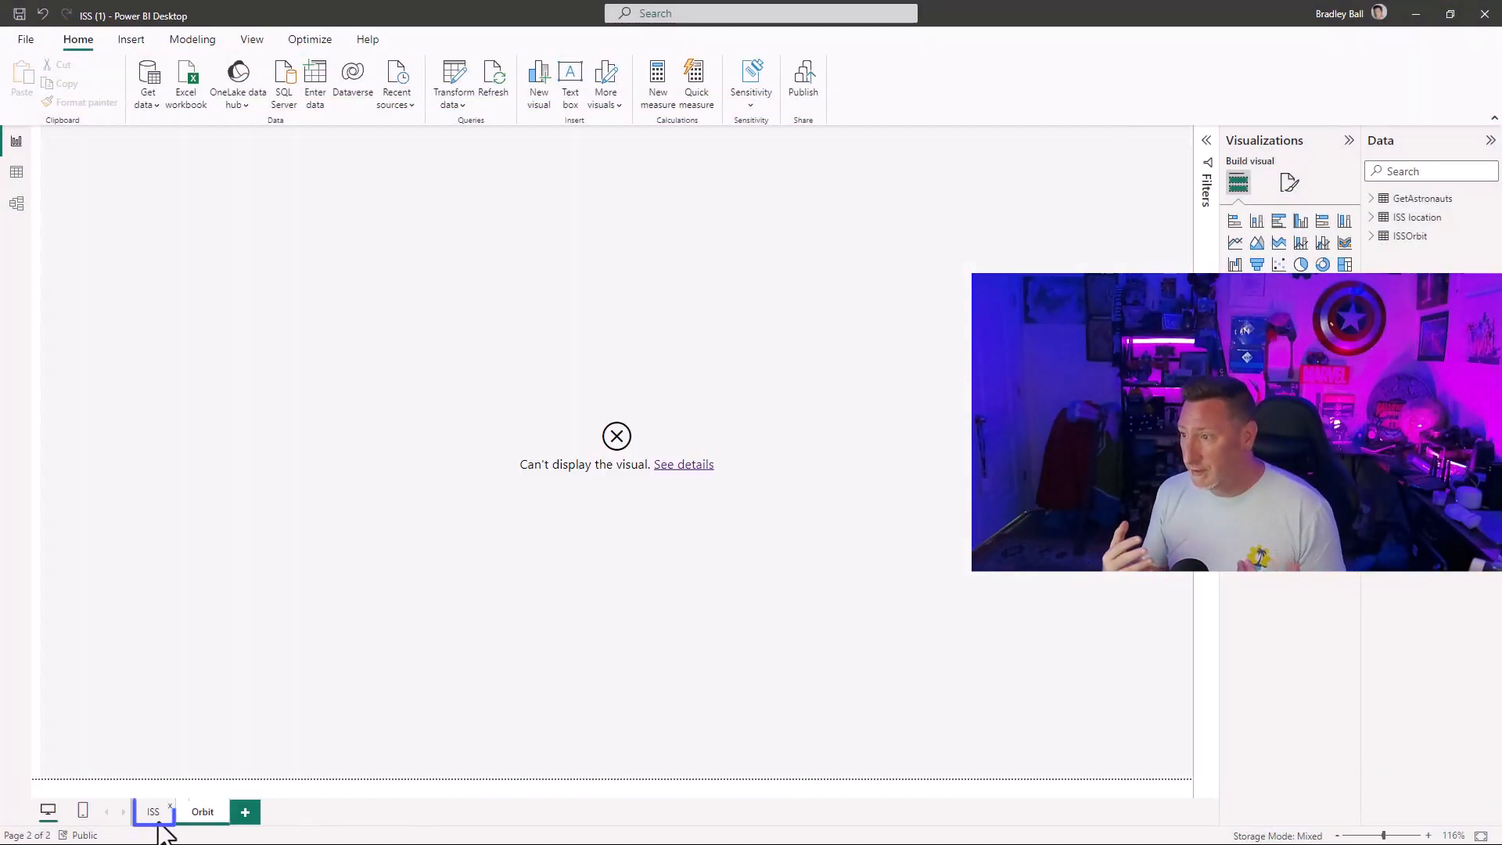
{"action": "left_click", "coordinate": [152, 812]}
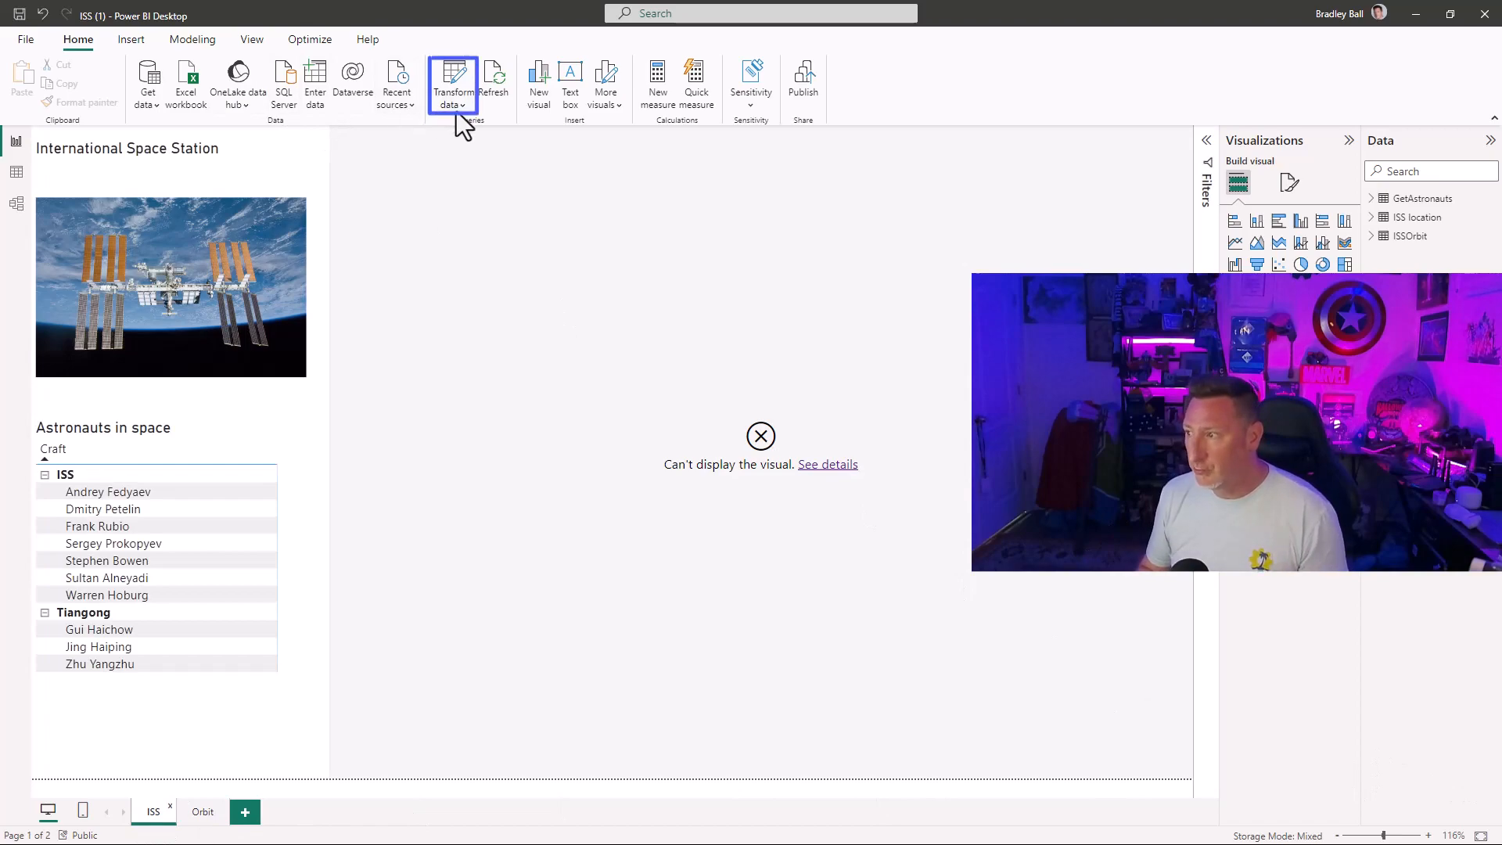
{"action": "left_click", "coordinate": [450, 81]}
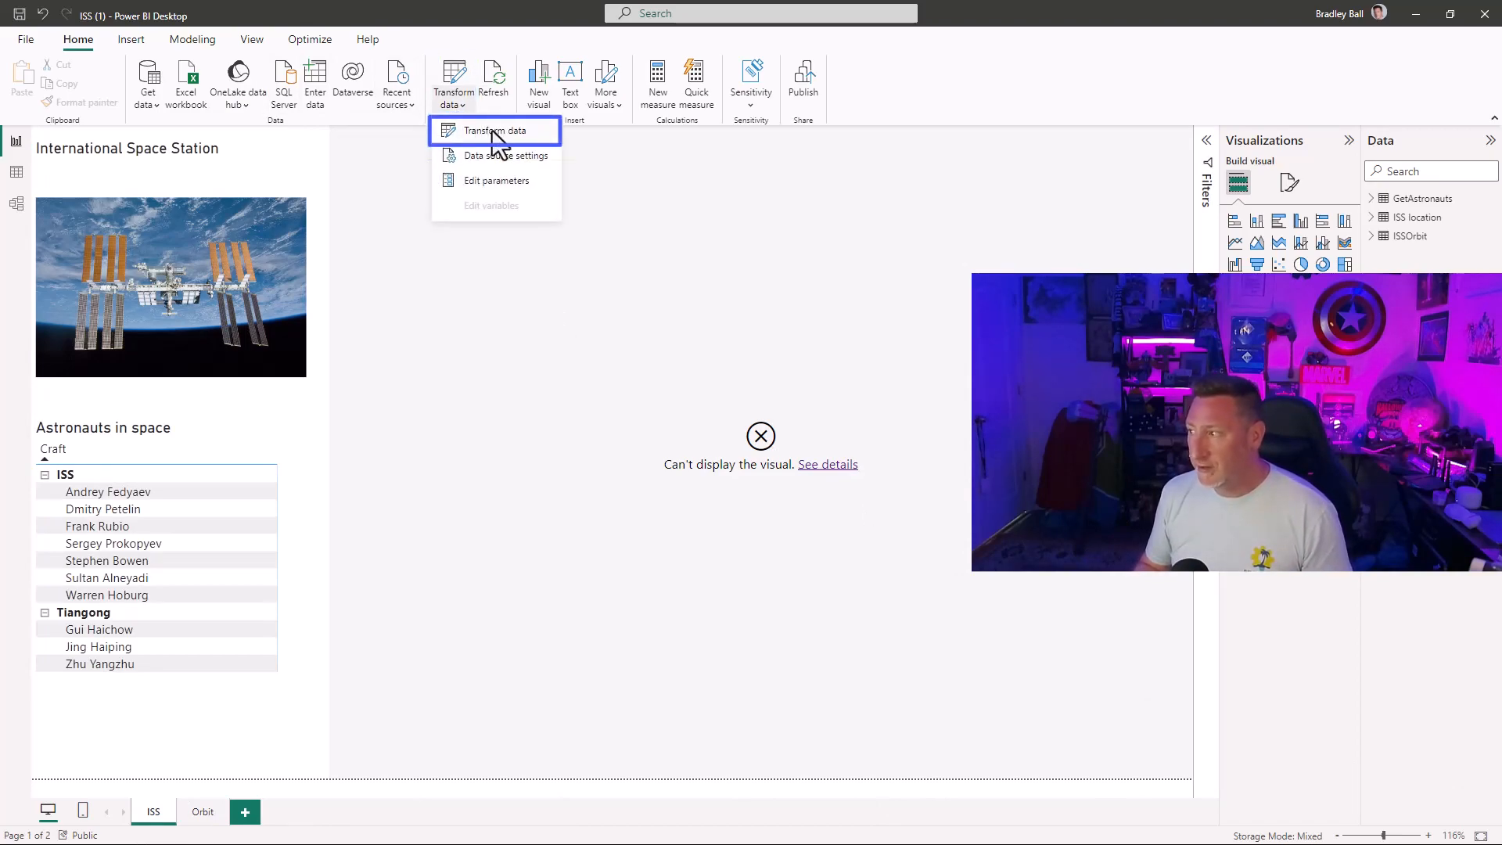
{"action": "left_click", "coordinate": [491, 130]}
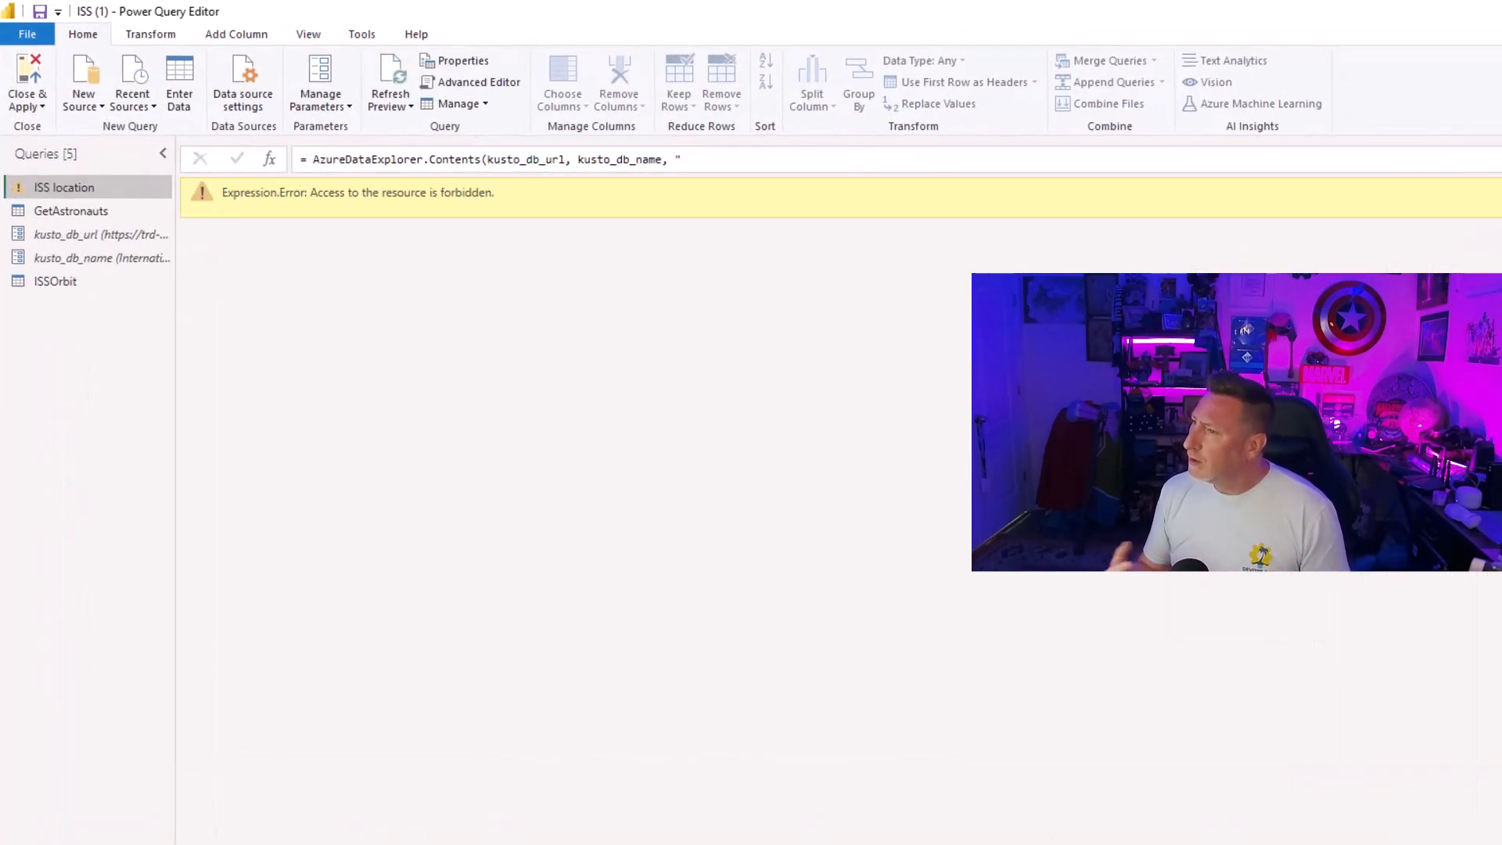
{"action": "mouse_move", "coordinate": [33, 718]}
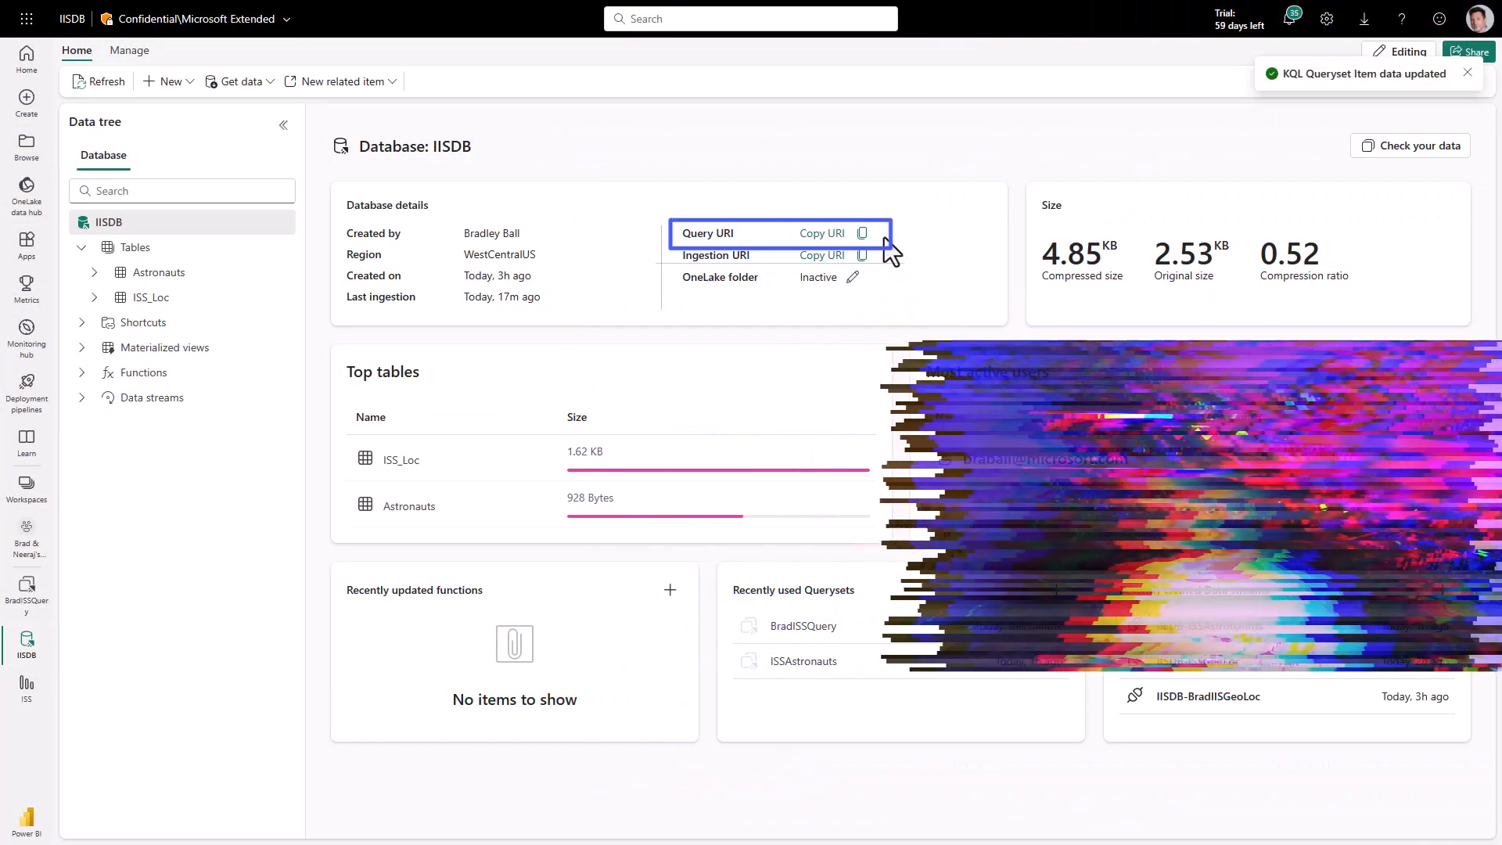
Copy the IISDB query URI and paste it into Notepad.
{"action": "left_click", "coordinate": [861, 233]}
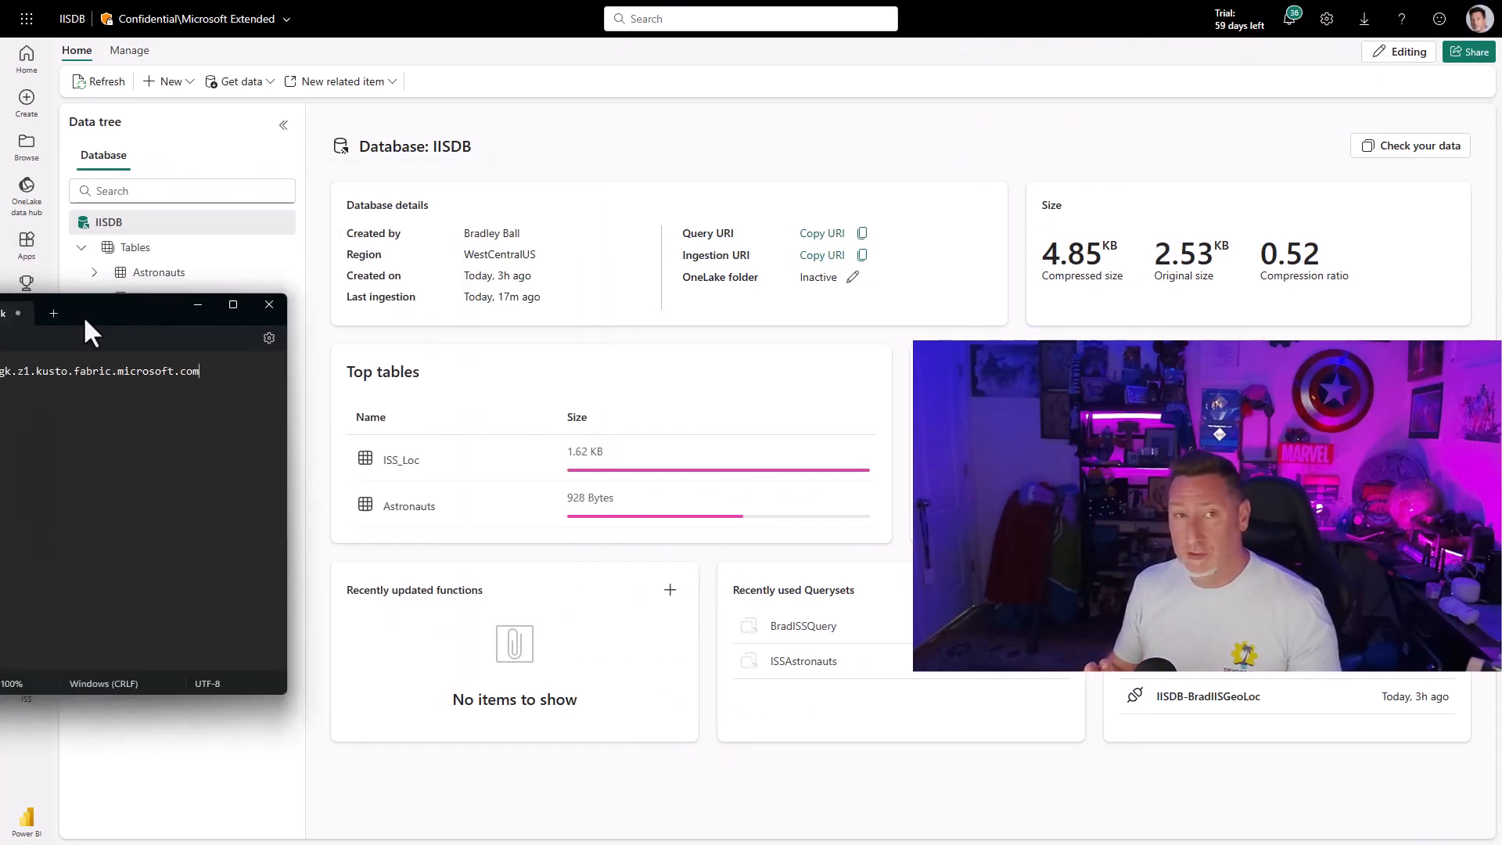
{"action": "left_click", "coordinate": [269, 305]}
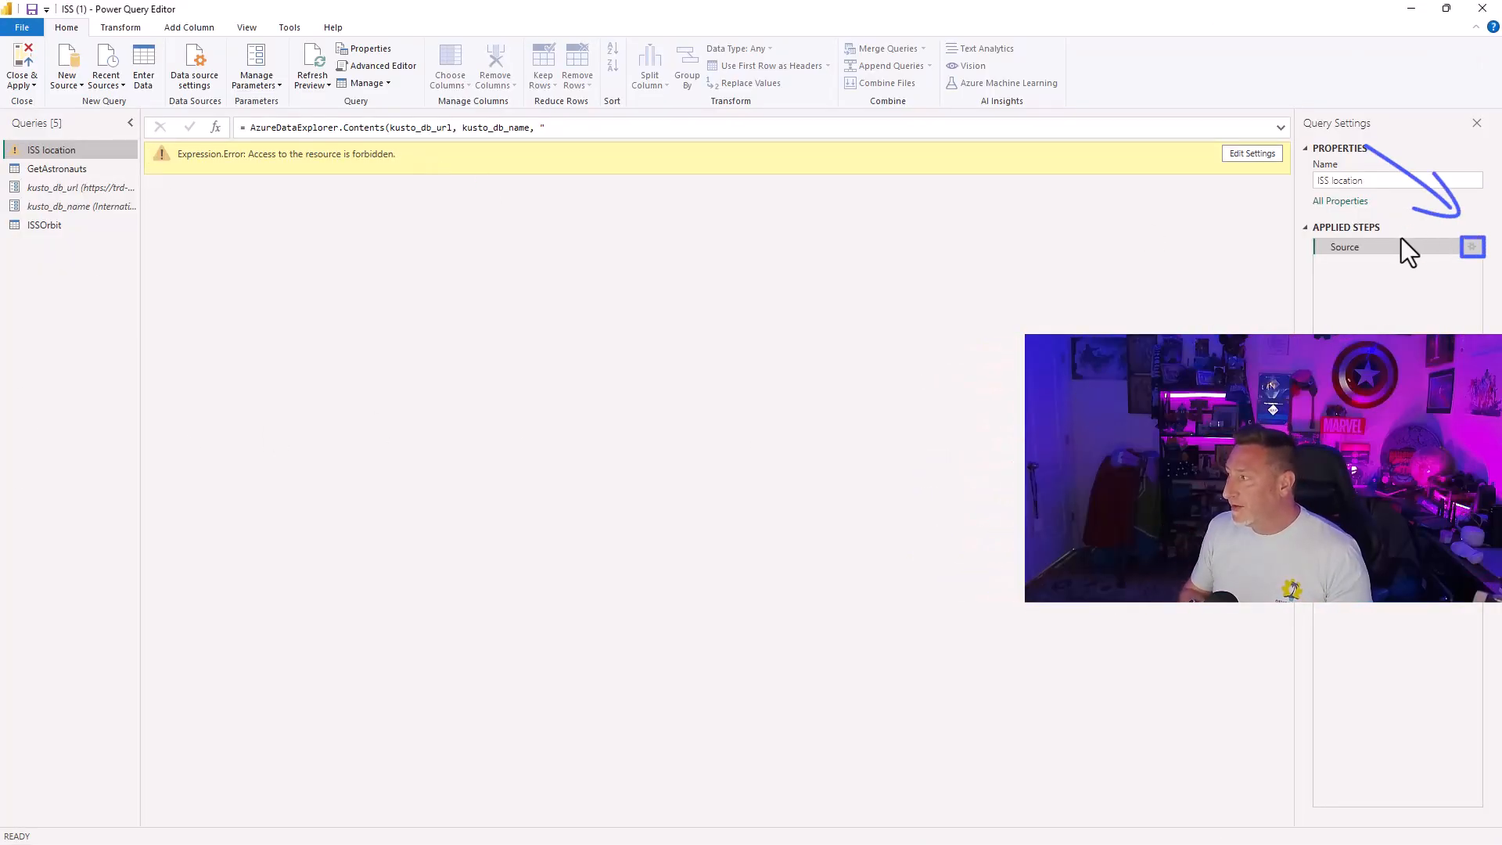
{"action": "mouse_move", "coordinate": [991, 305]}
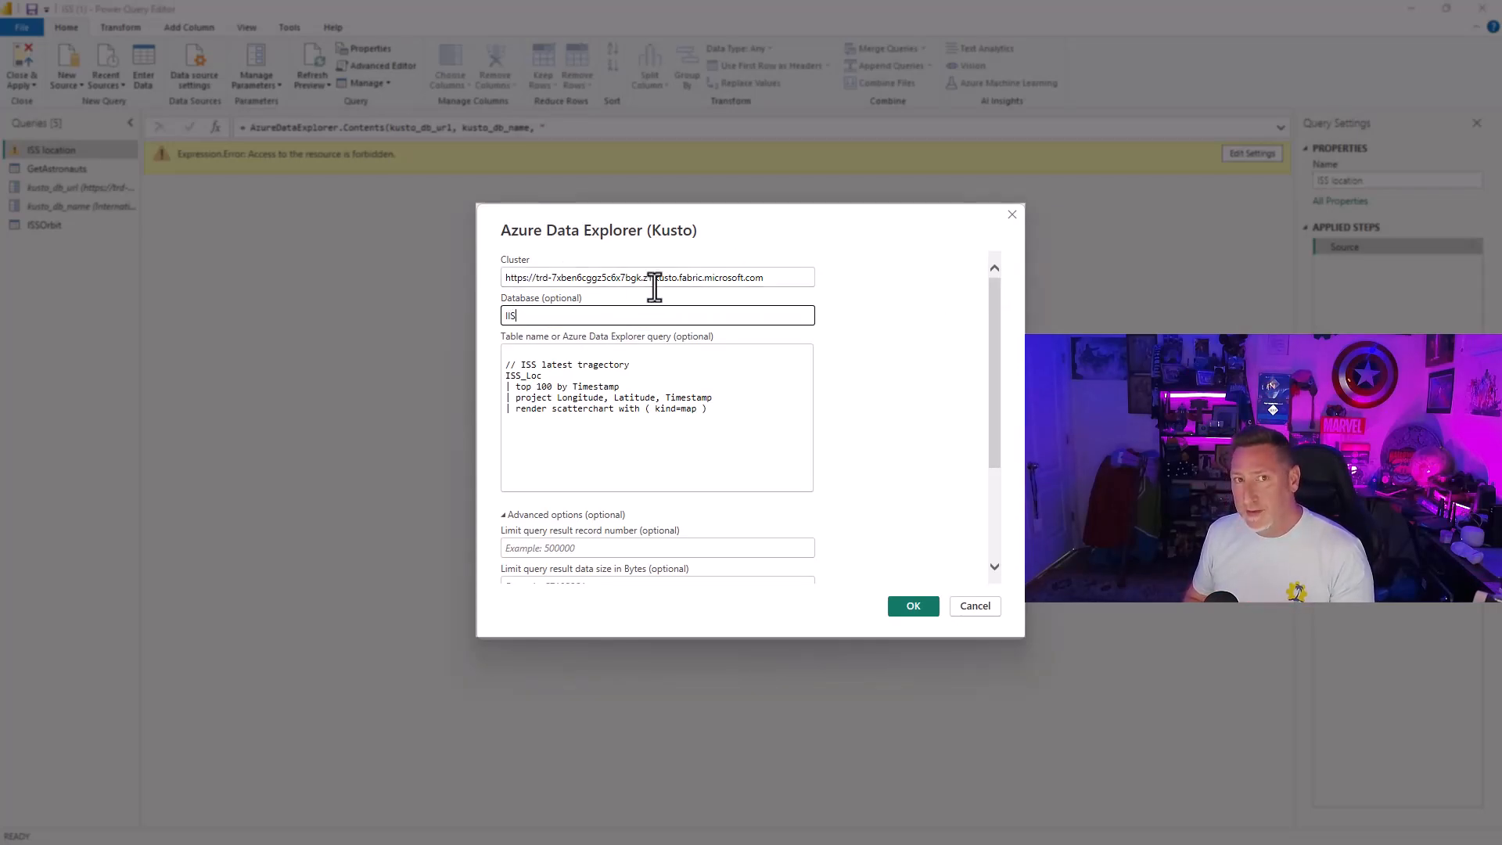
Point the ISS location source at IISDB with an ISS_Loc query projecting longitude, latitude and timestamp.
{"action": "type", "text": "DB"}
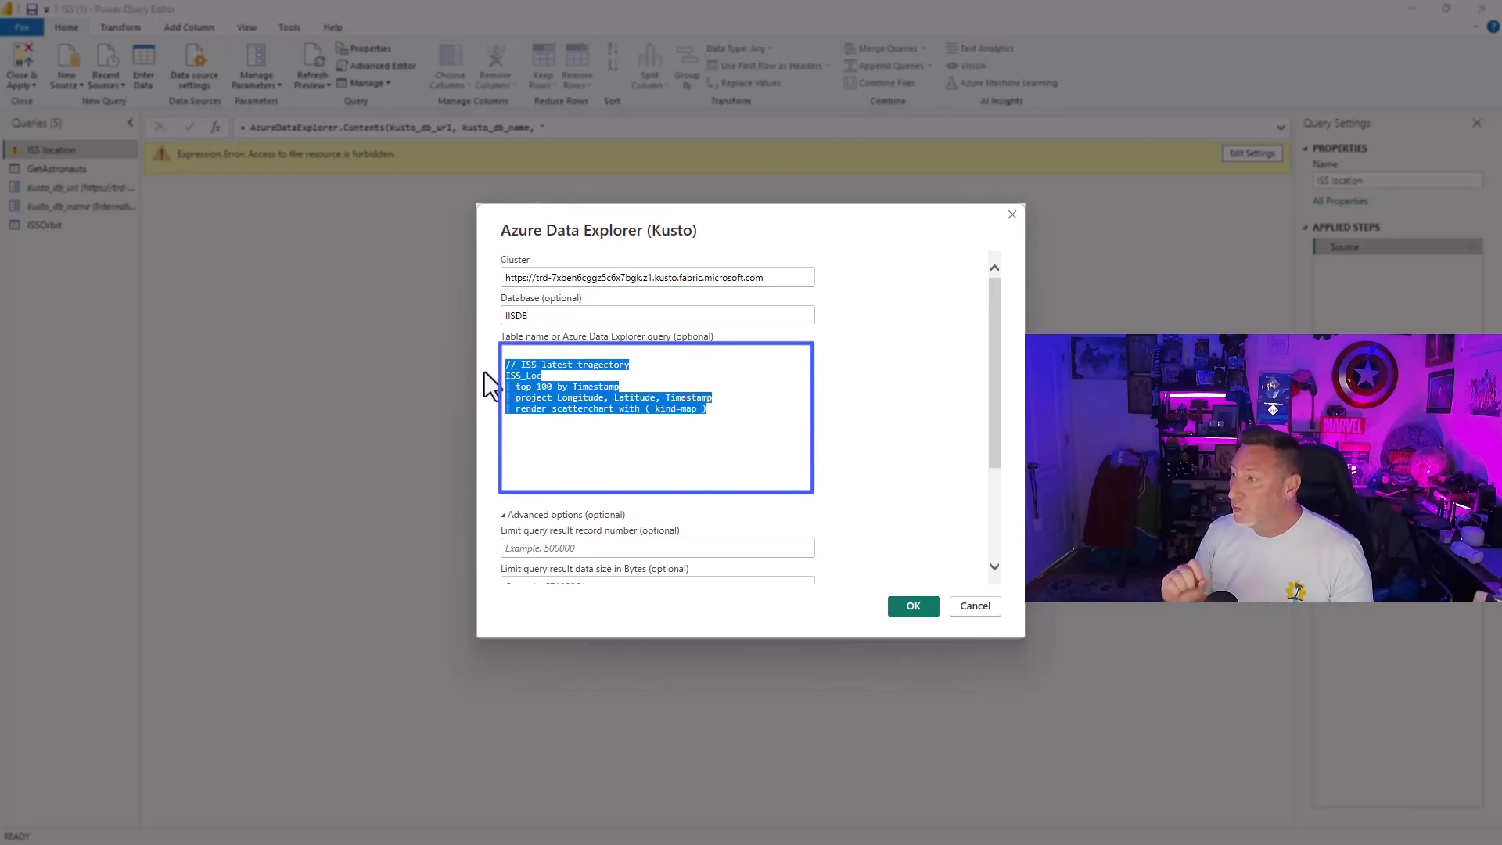
{"action": "type", "text": "ISS_Loc"}
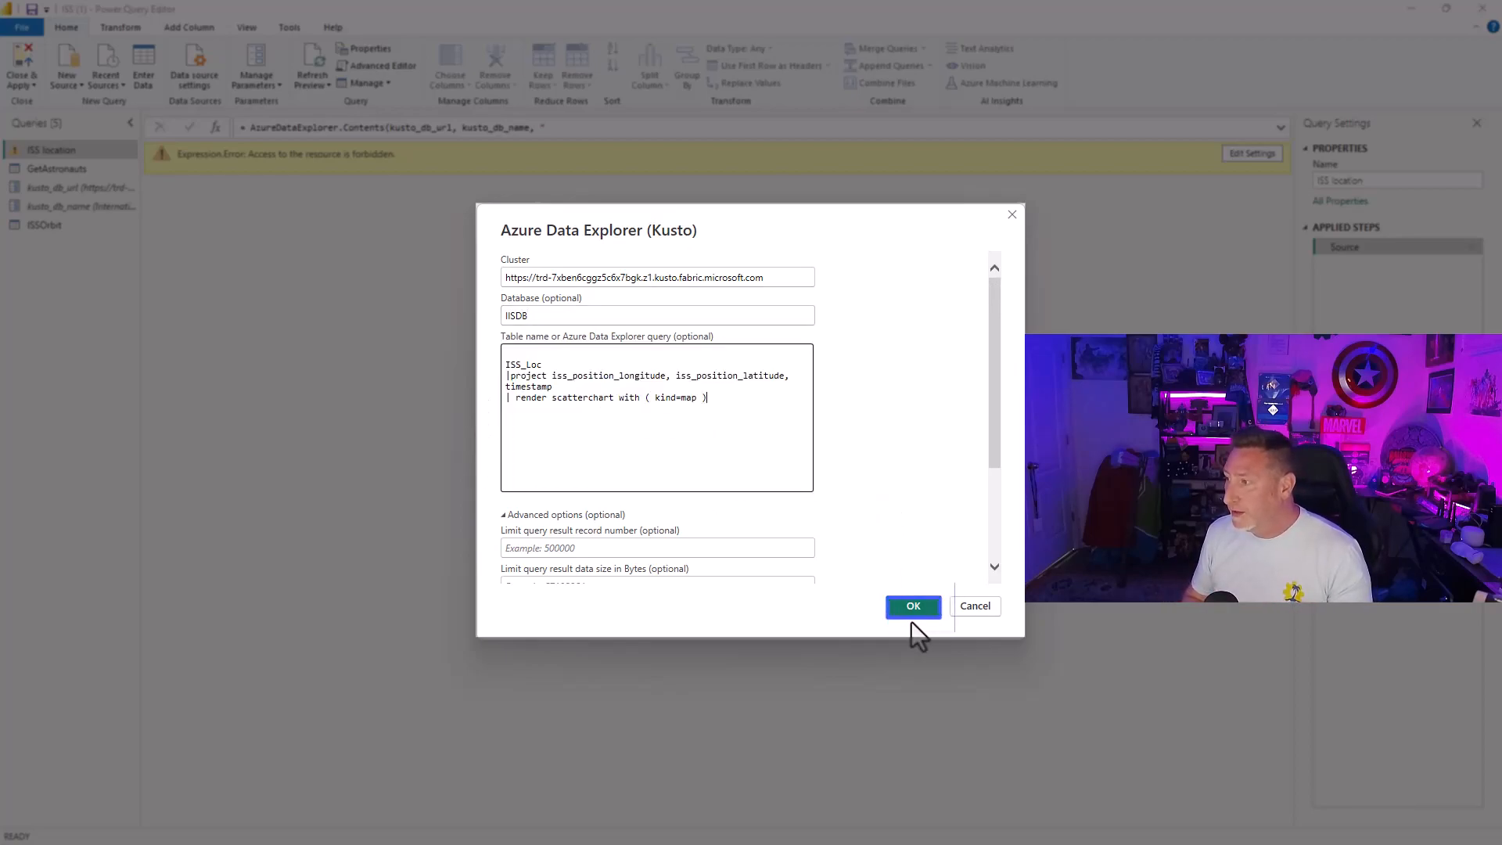
{"action": "left_click", "coordinate": [912, 605]}
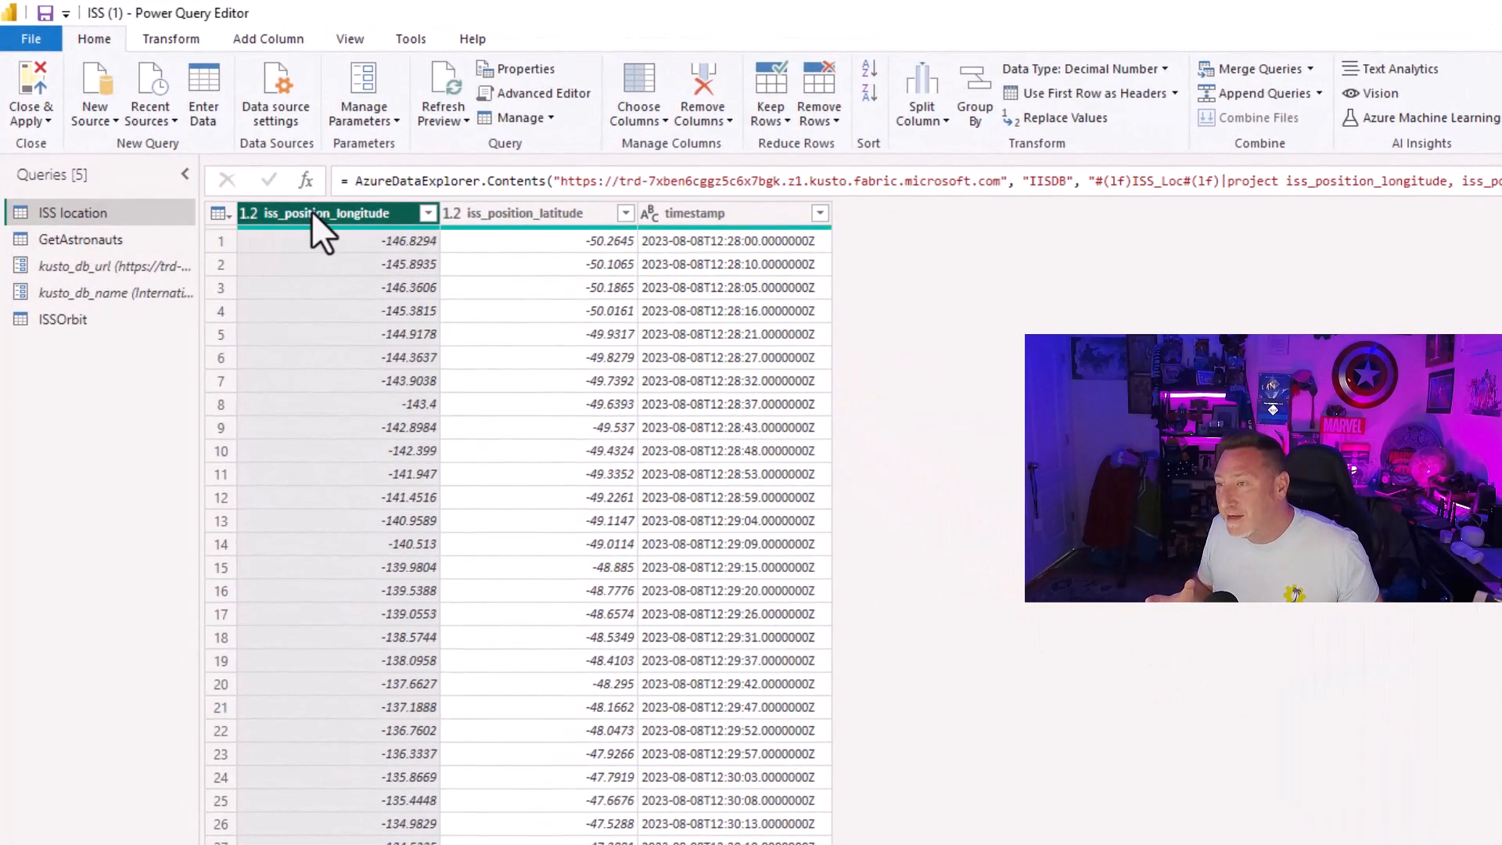
{"action": "double_click", "coordinate": [331, 213]}
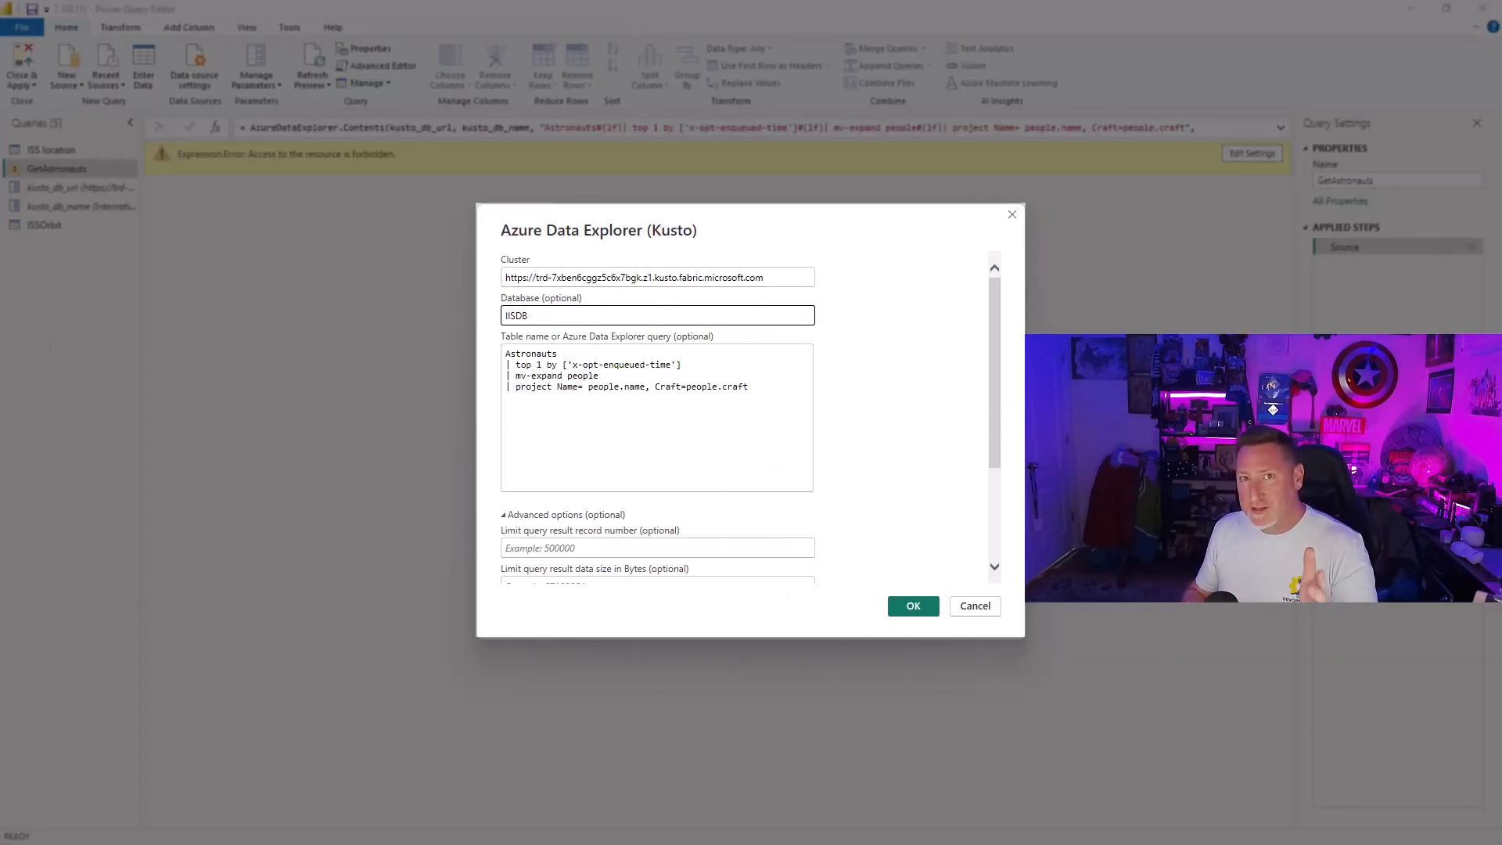
Confirm GetAstronauts' source settings with IISDB and the Astronauts query so it previews ten astronauts.
{"action": "left_click", "coordinate": [656, 416]}
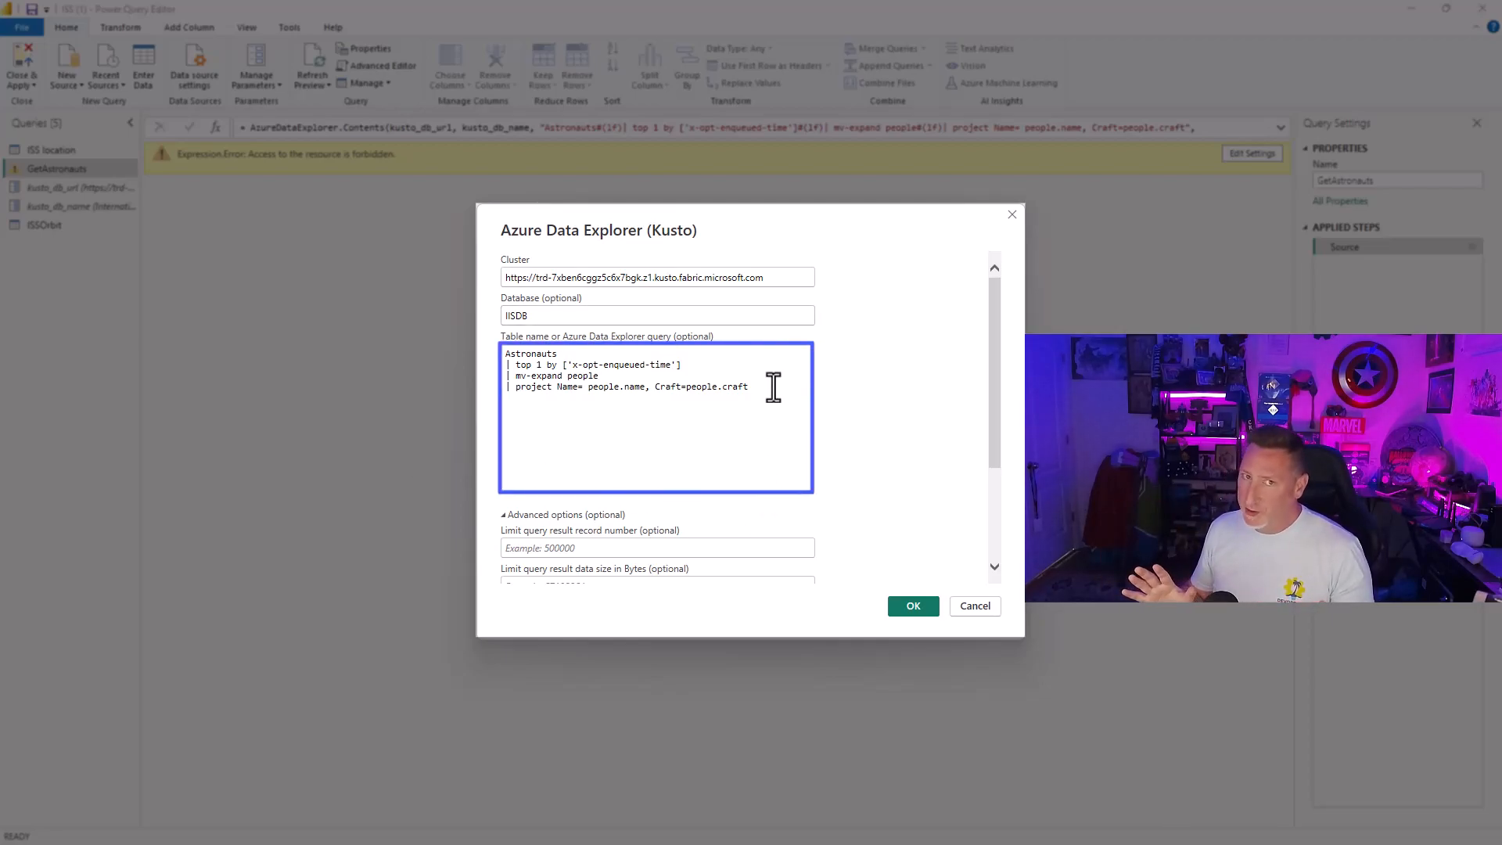
{"action": "key", "text": "ctrl+a"}
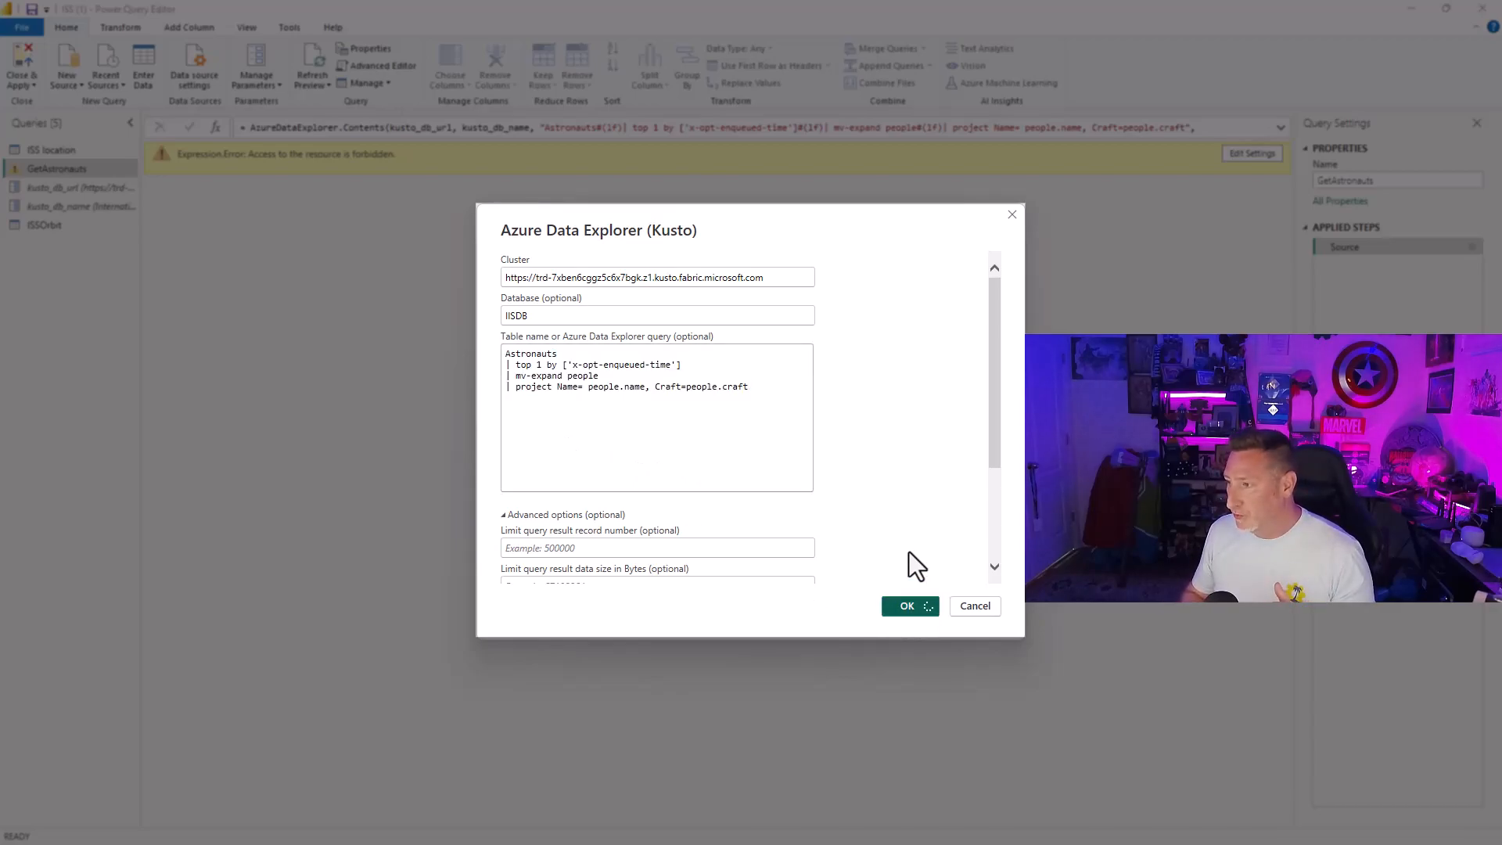
{"action": "left_click", "coordinate": [906, 606]}
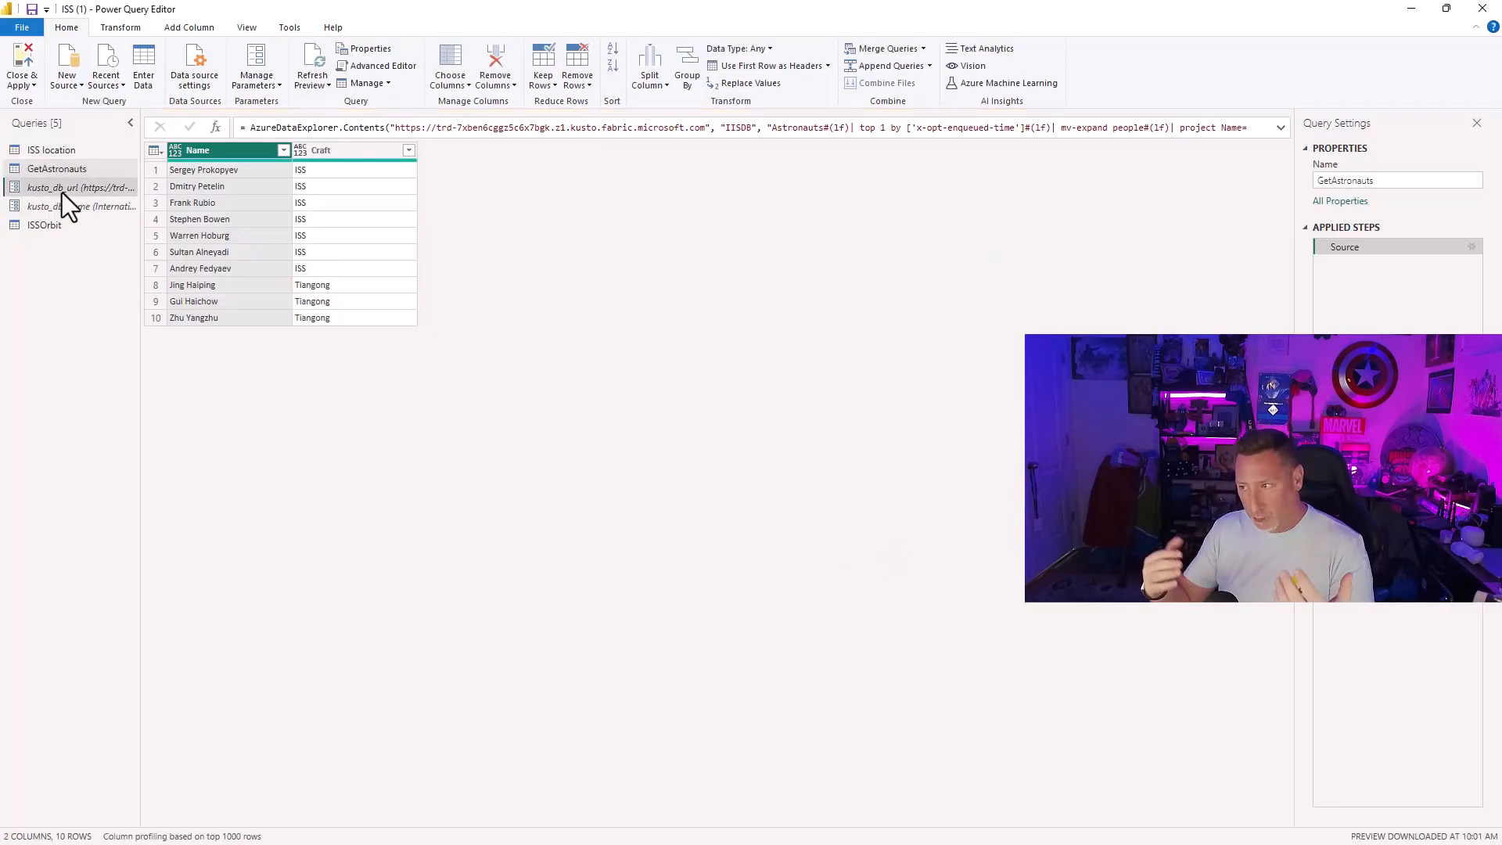
Set kusto_db_url to the trd-7xben6cggz5c6x7bgk.z1.kusto.fabric.microsoft.com cluster URL and check kusto_db_name.
{"action": "left_click", "coordinate": [80, 186]}
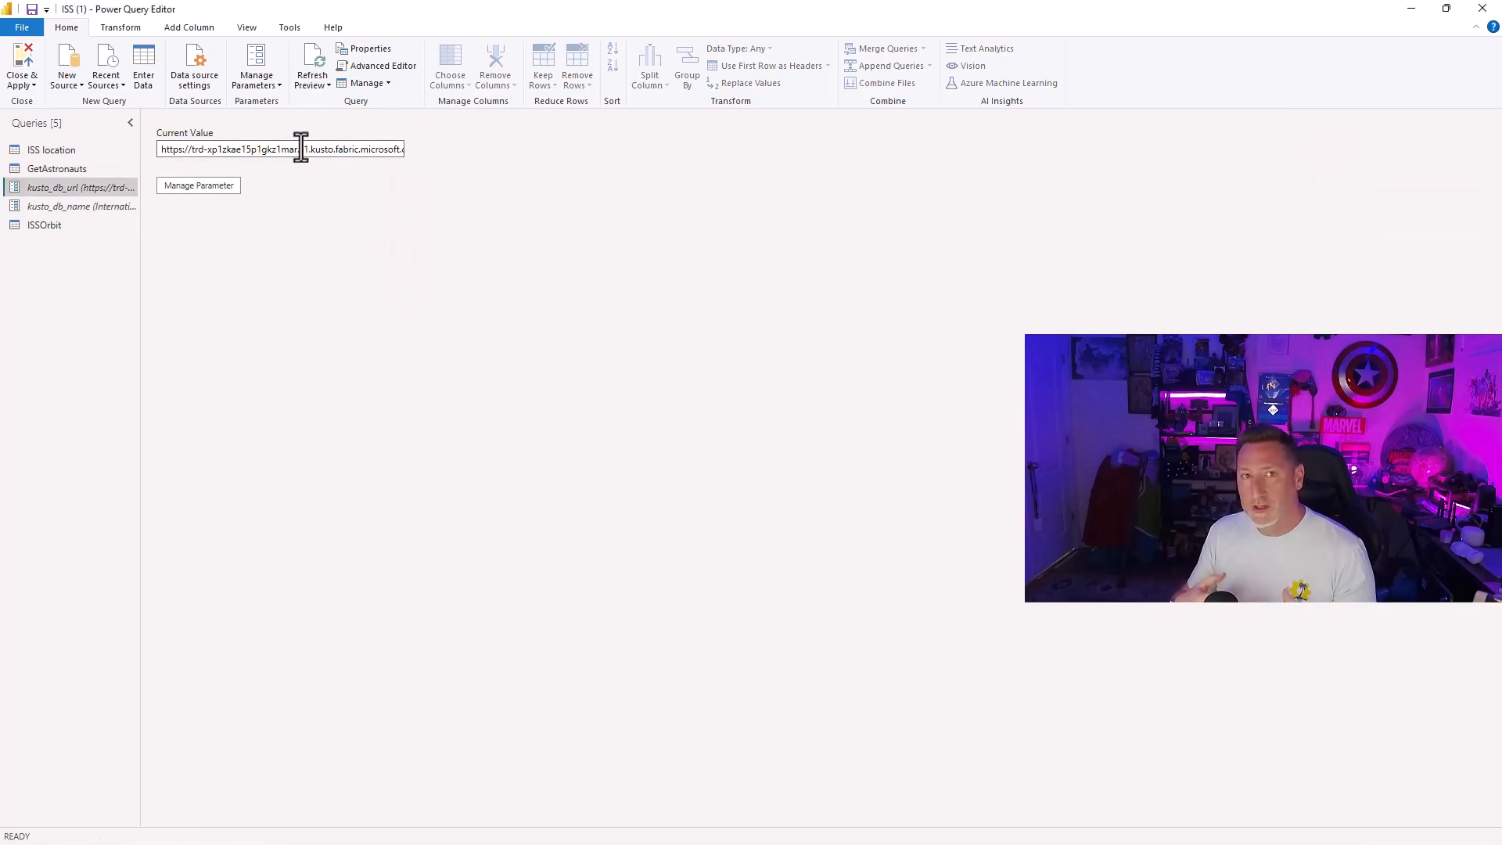
{"action": "type", "text": "ps://trd-7xben6cggz5c6x7bgk.z1.kusto.fabric.microsoft.com"}
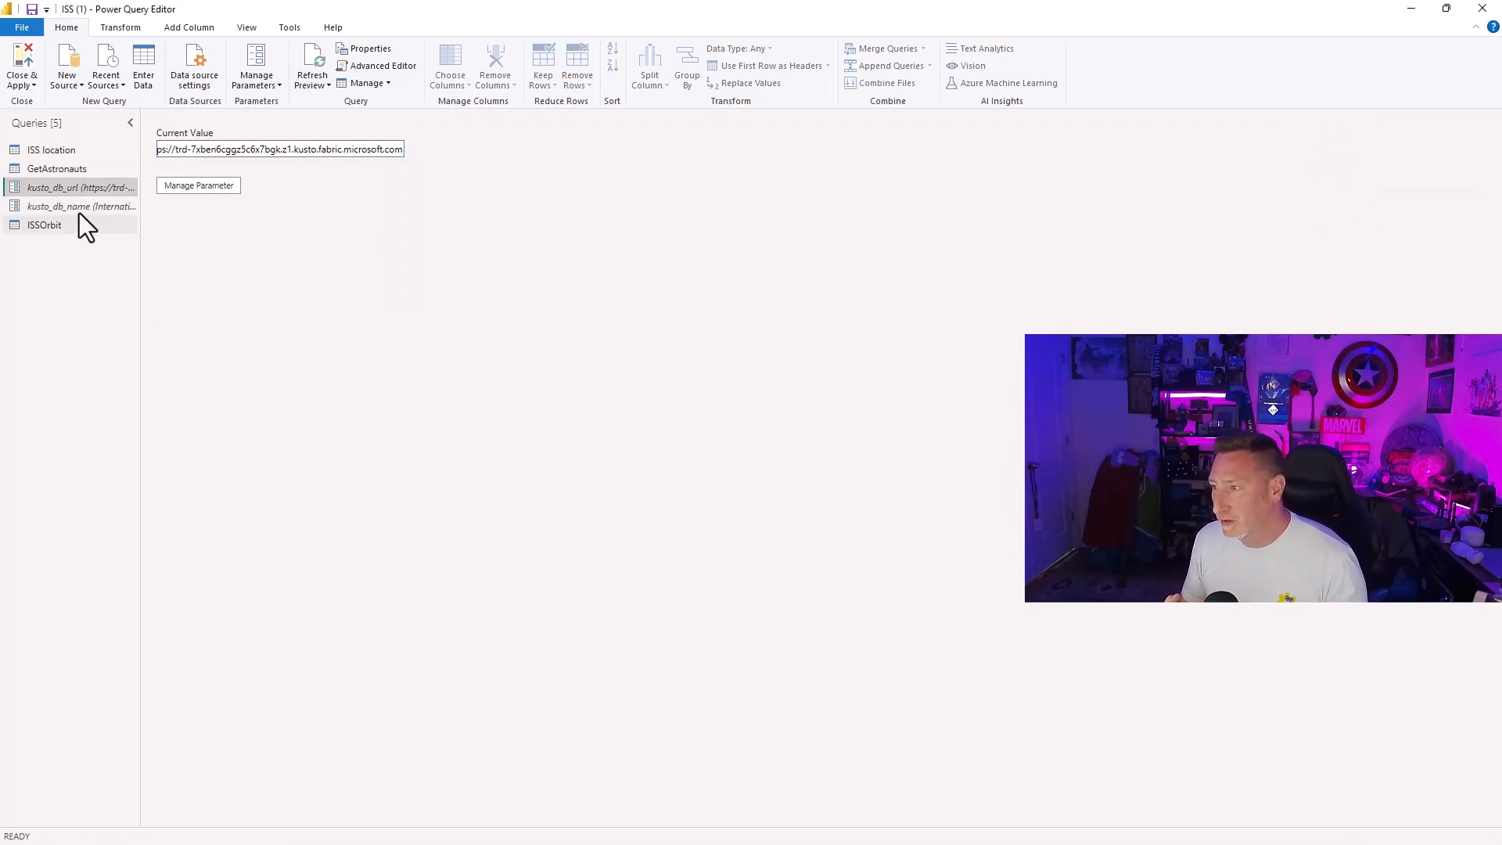
{"action": "left_click", "coordinate": [81, 206]}
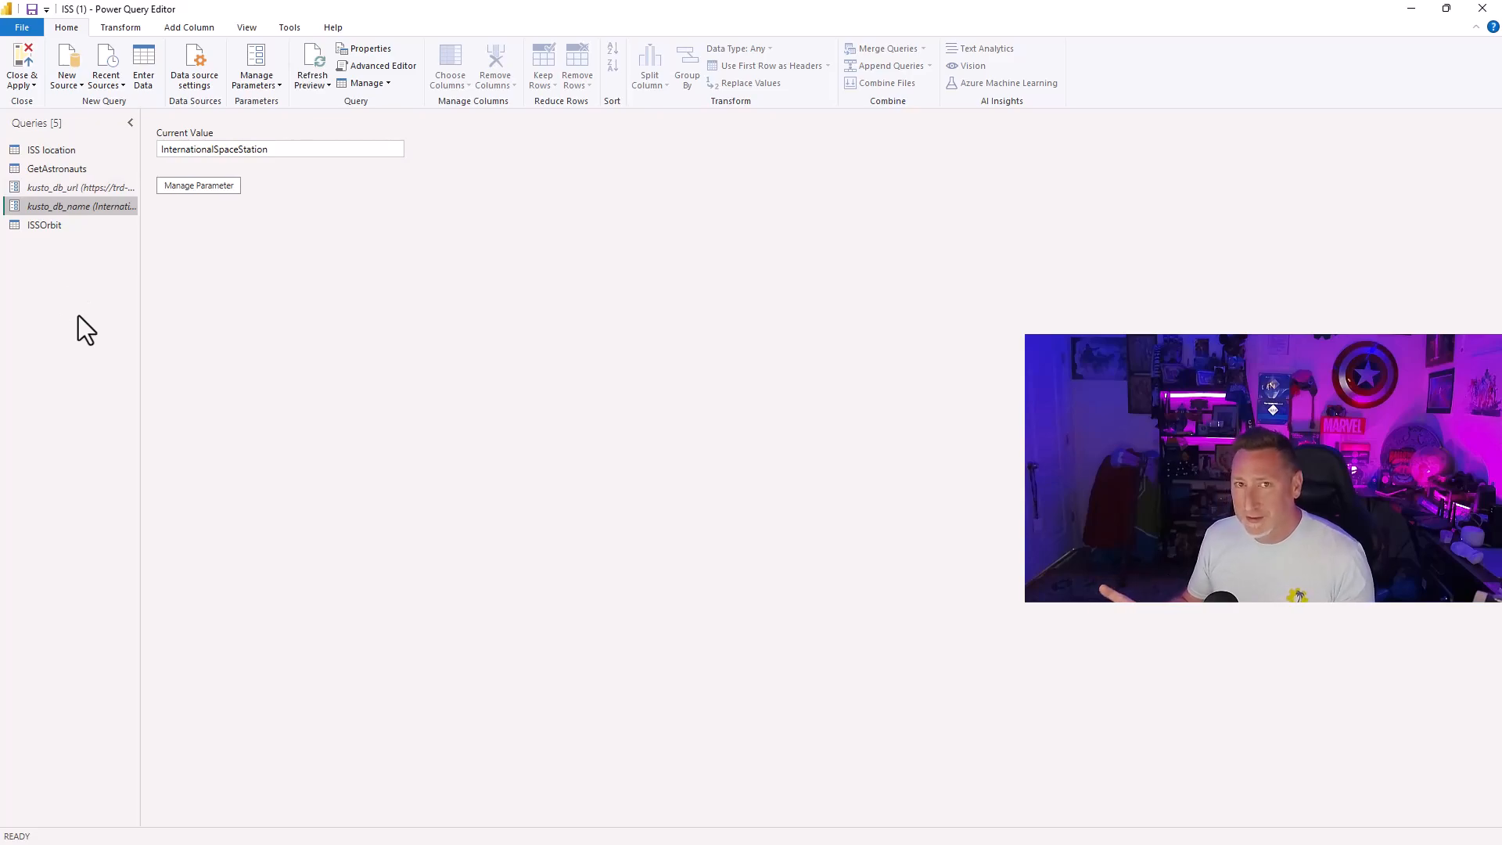
Point the ISSOrbit source at IISDB with the ISS_Loc query.
{"action": "left_click", "coordinate": [44, 223]}
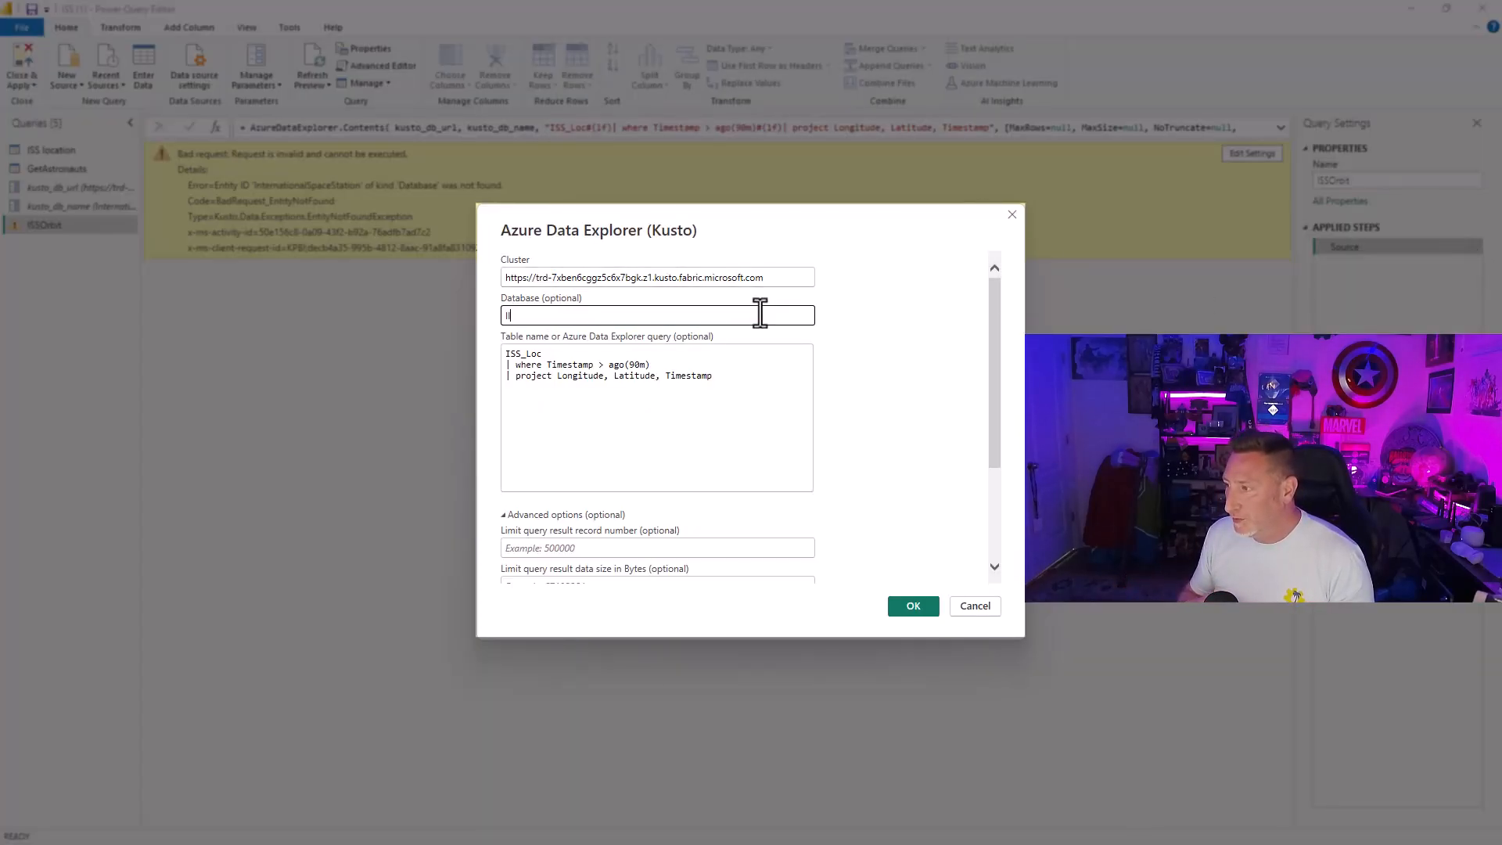
{"action": "type", "text": "IISDB"}
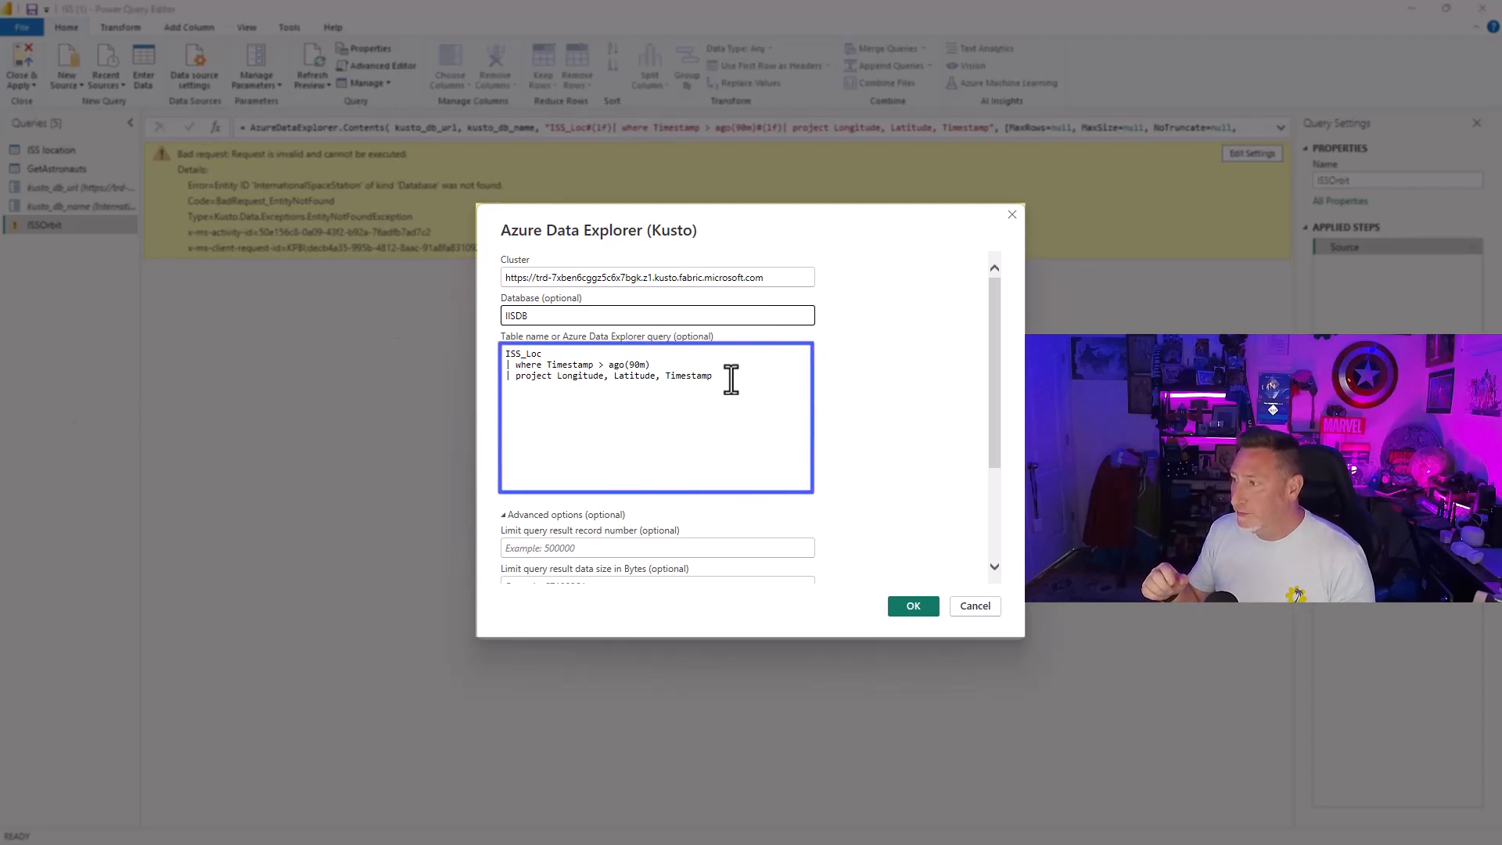
{"action": "type", "text": "ISS_Loc"}
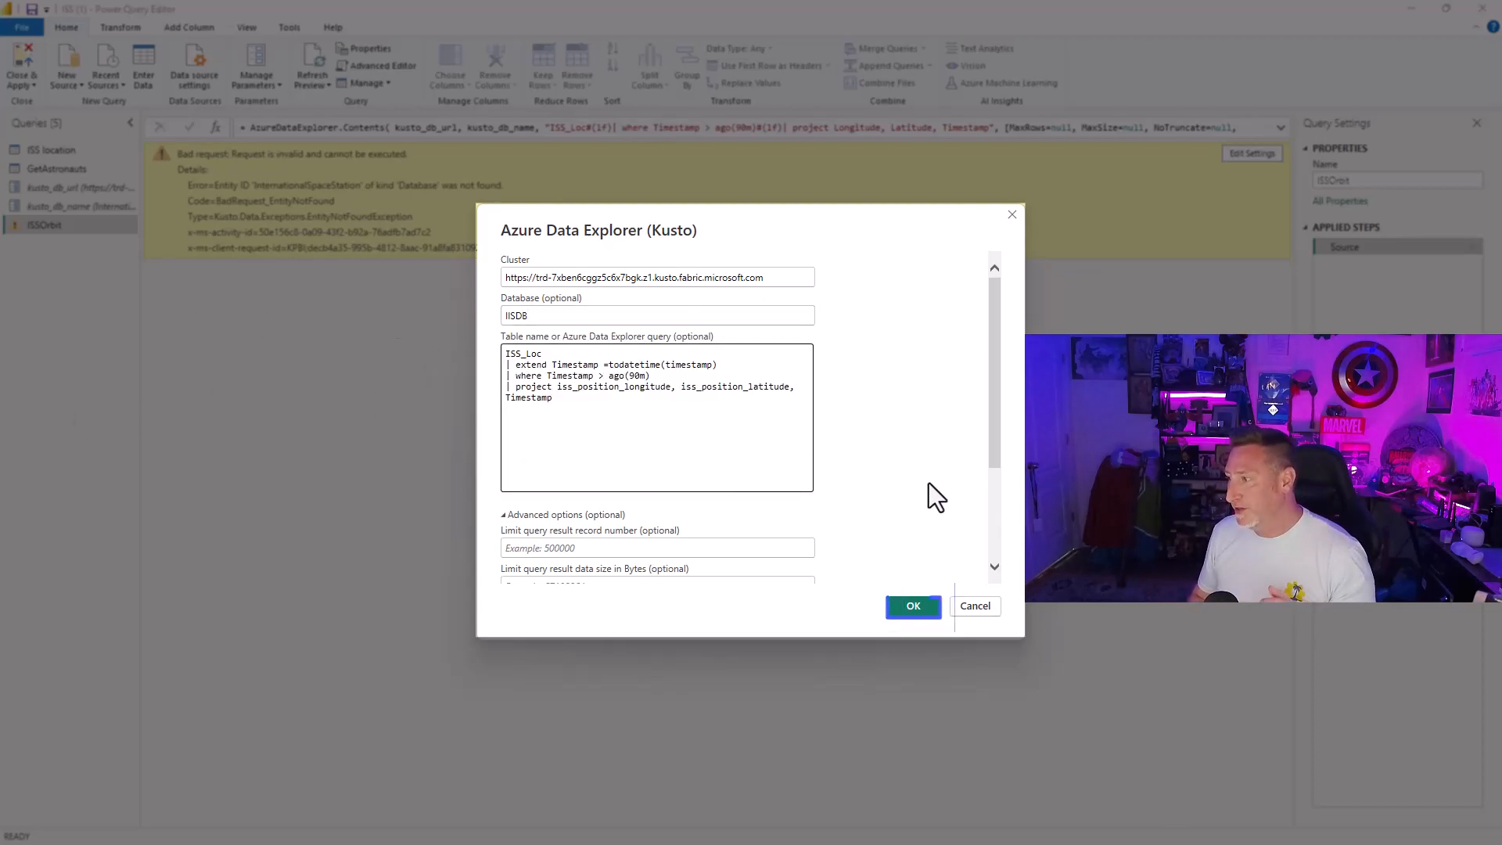
{"action": "left_click", "coordinate": [911, 605]}
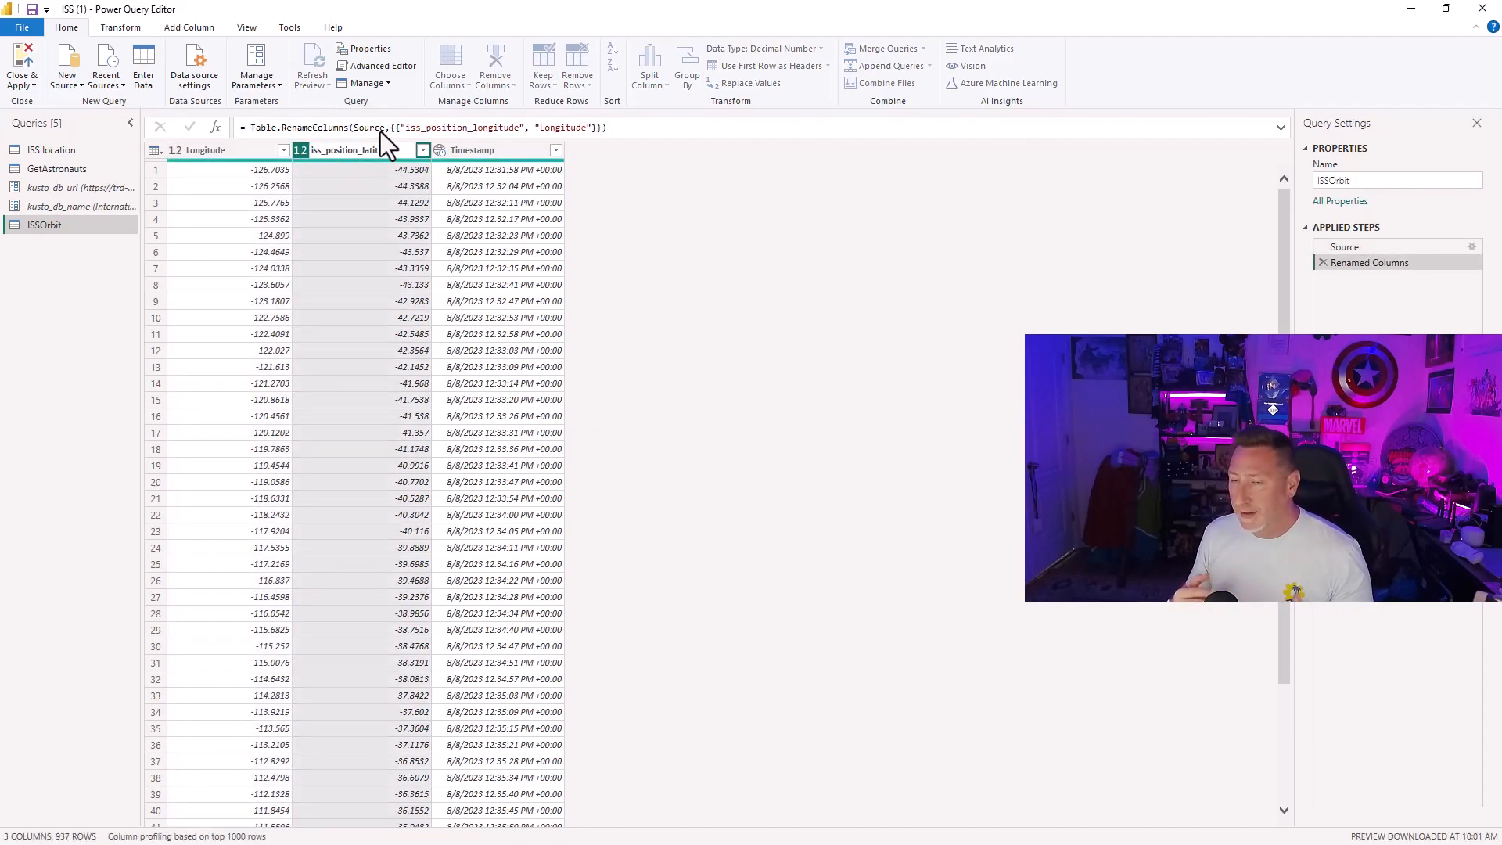
{"action": "mouse_move", "coordinate": [316, 125]}
{"action": "type", "text": "Latitude"}
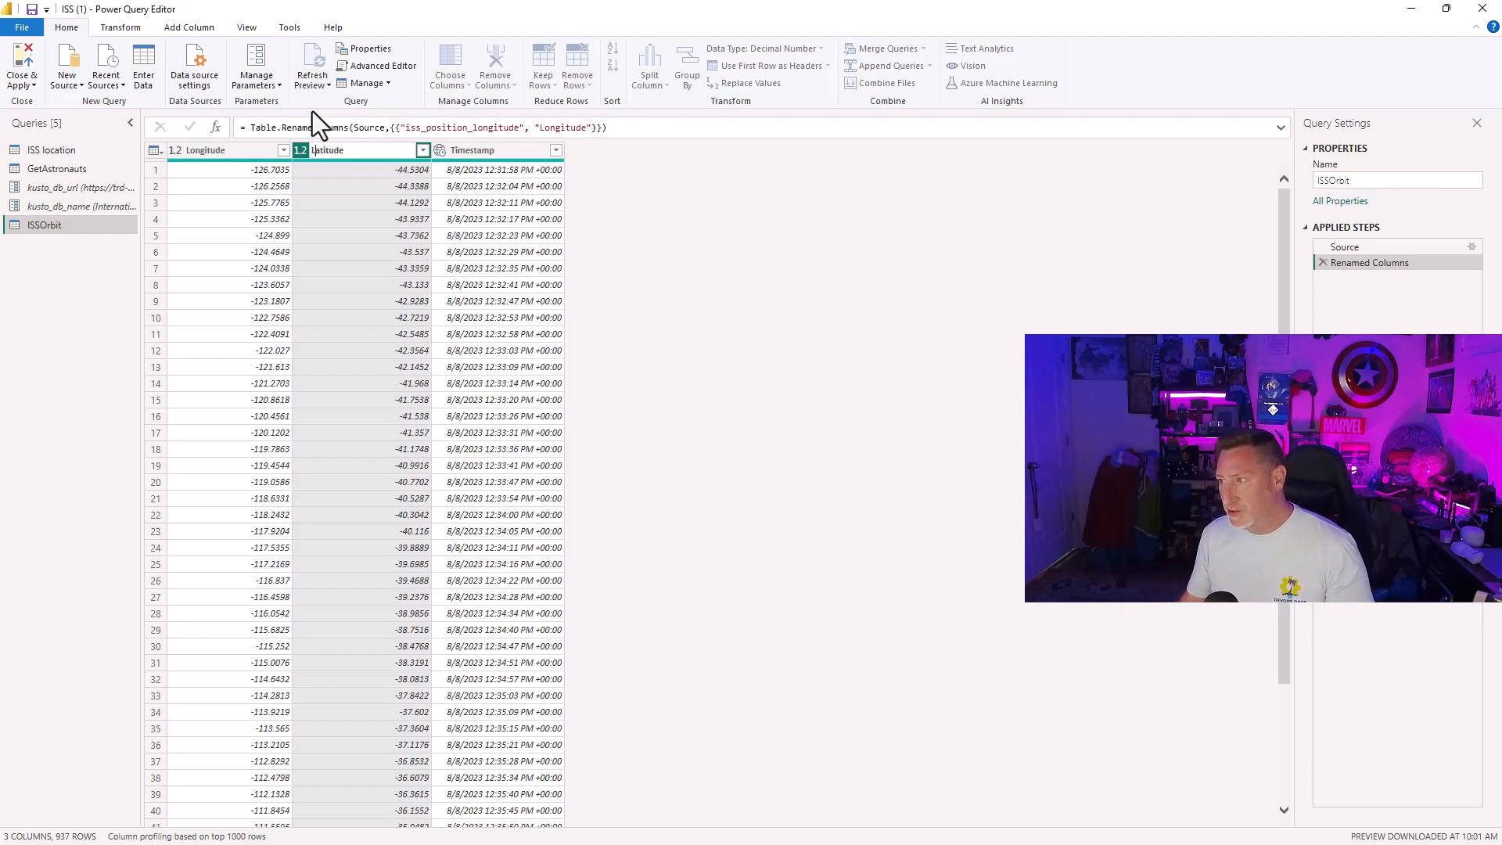
Rename ISSOrbit's iss_position_latitude column to Latitude and return to the report canvas.
{"action": "key", "text": "Return"}
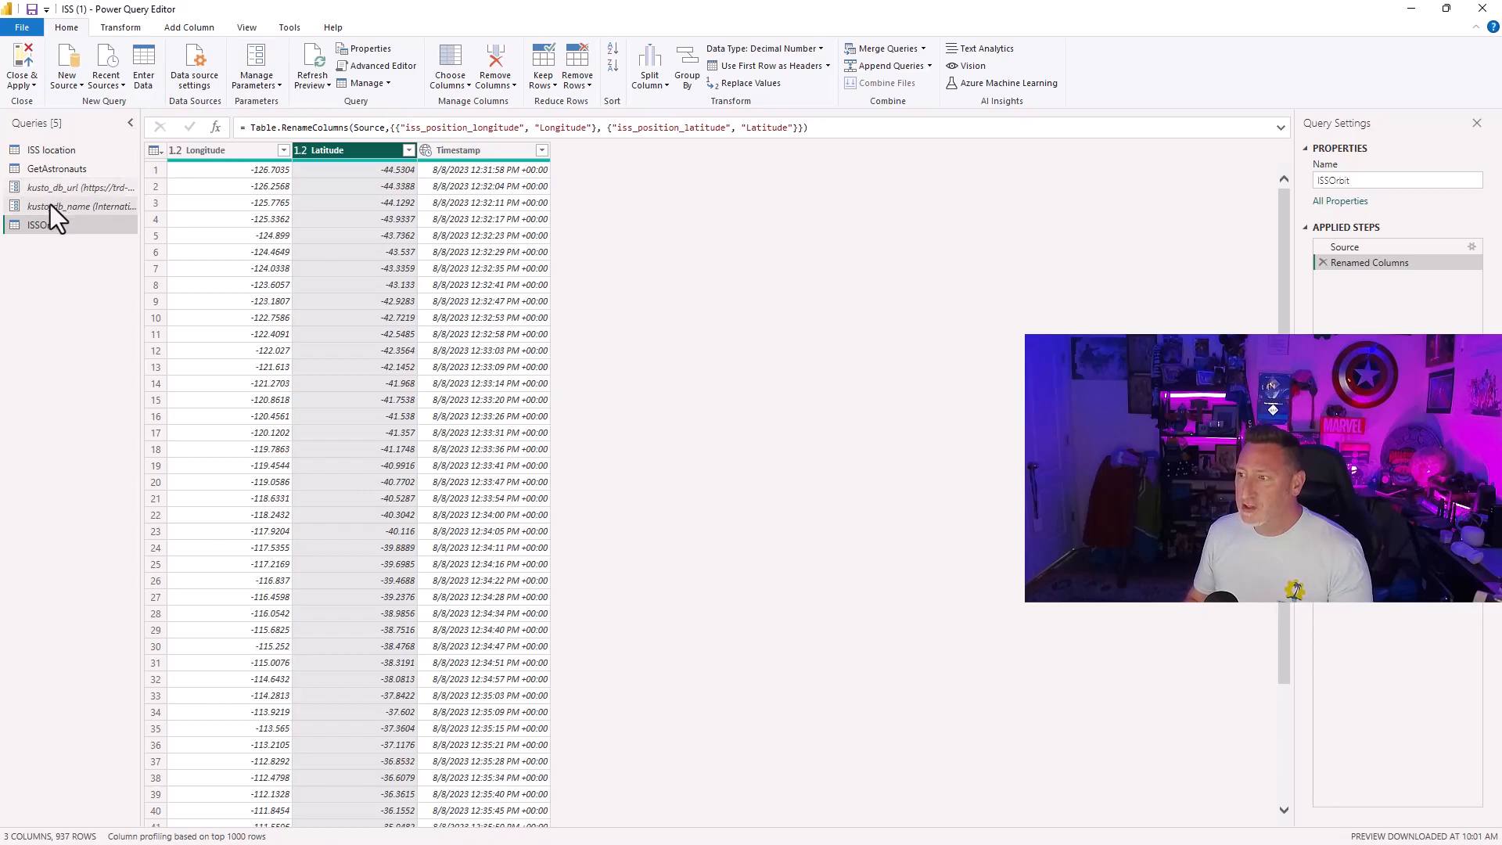
{"action": "left_click", "coordinate": [52, 150]}
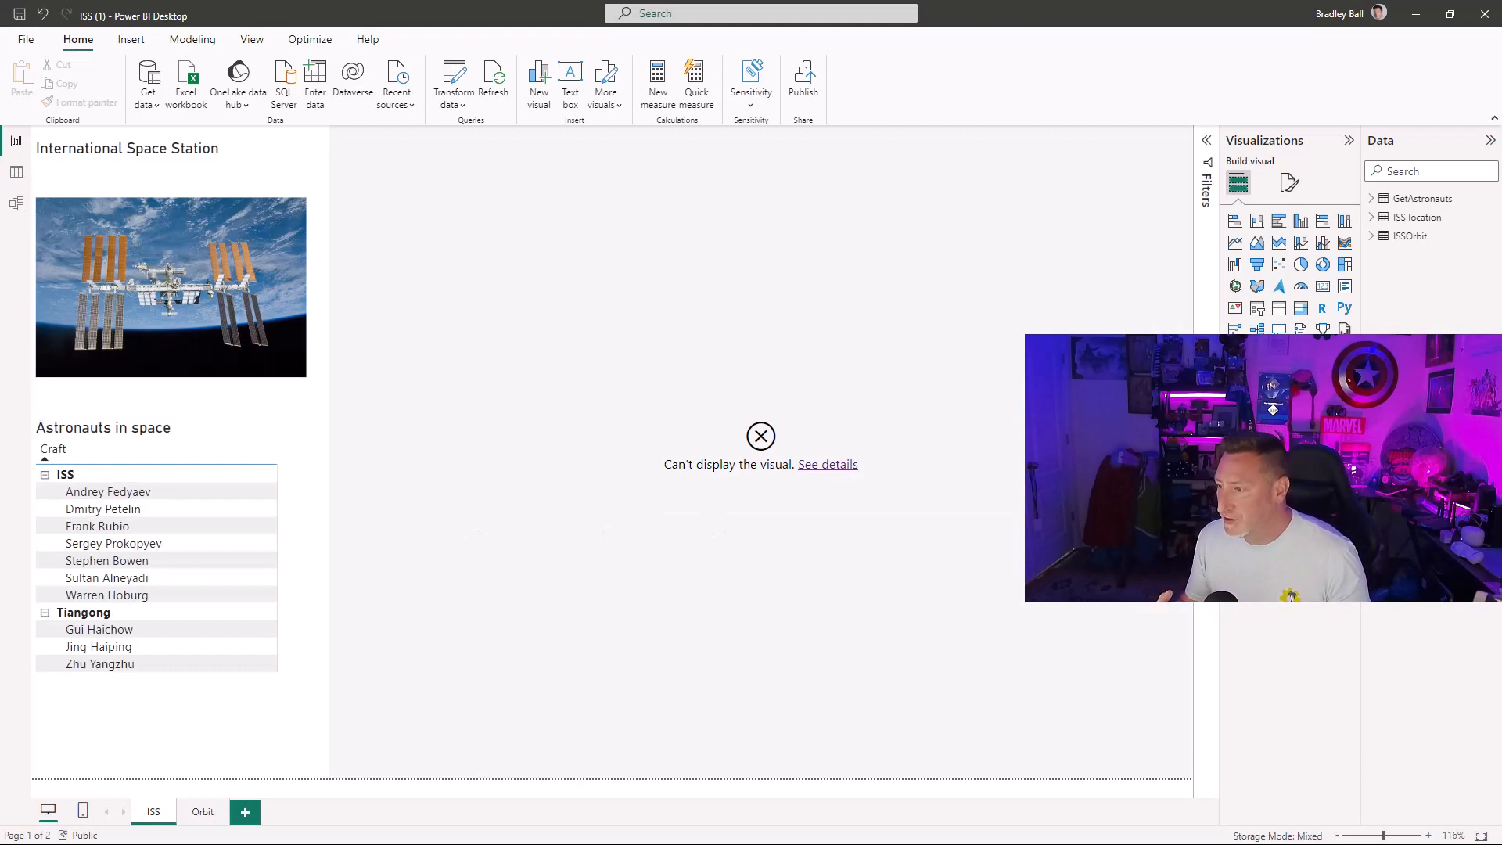
Refresh the report so the ISS live map and Orbit page render, dismissing the paused-visuals tip.
{"action": "left_click", "coordinate": [493, 77]}
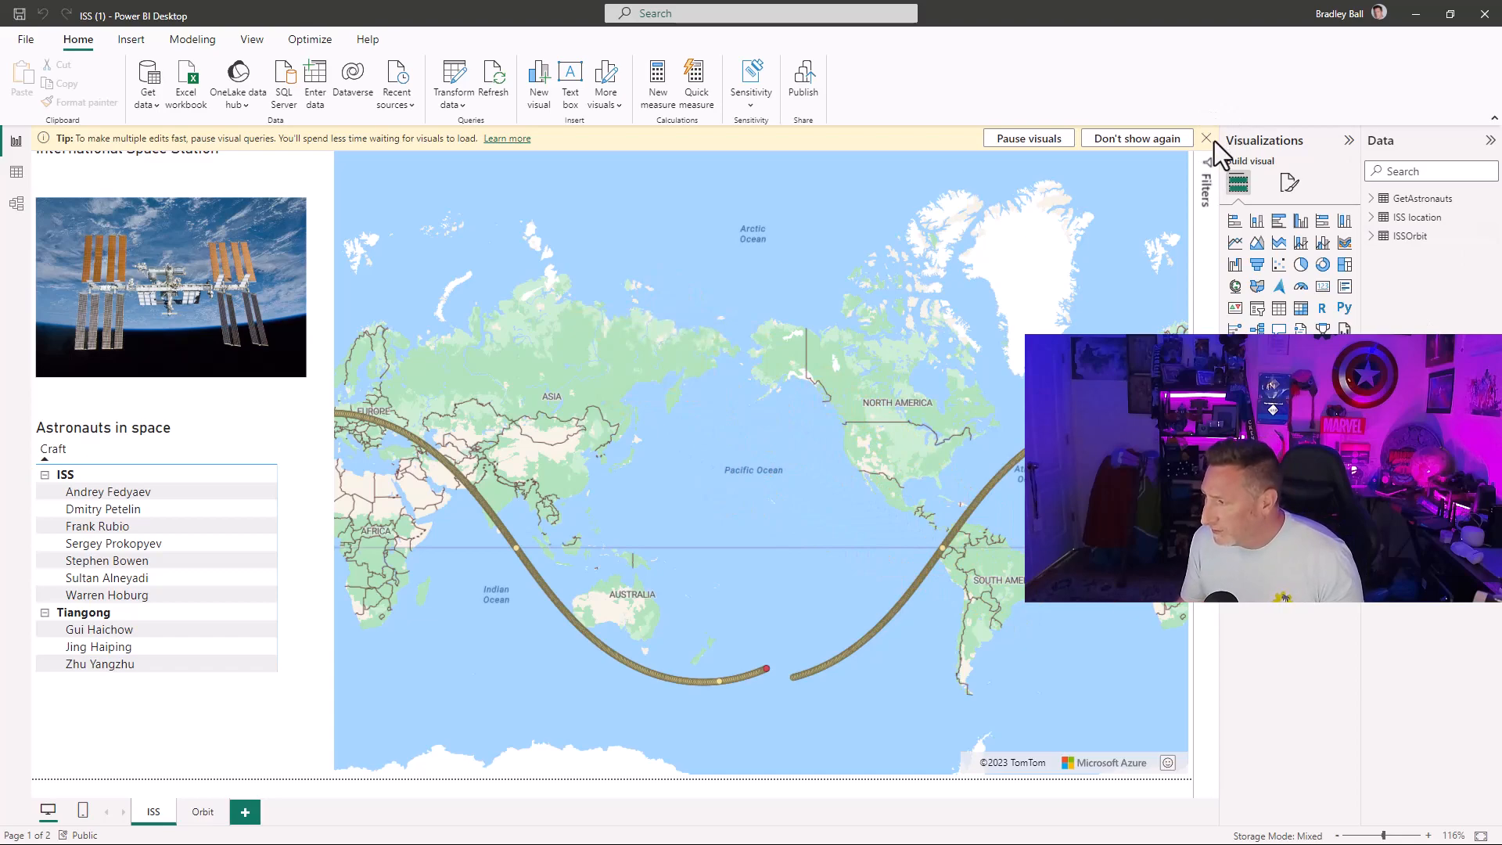
{"action": "left_click", "coordinate": [1206, 138]}
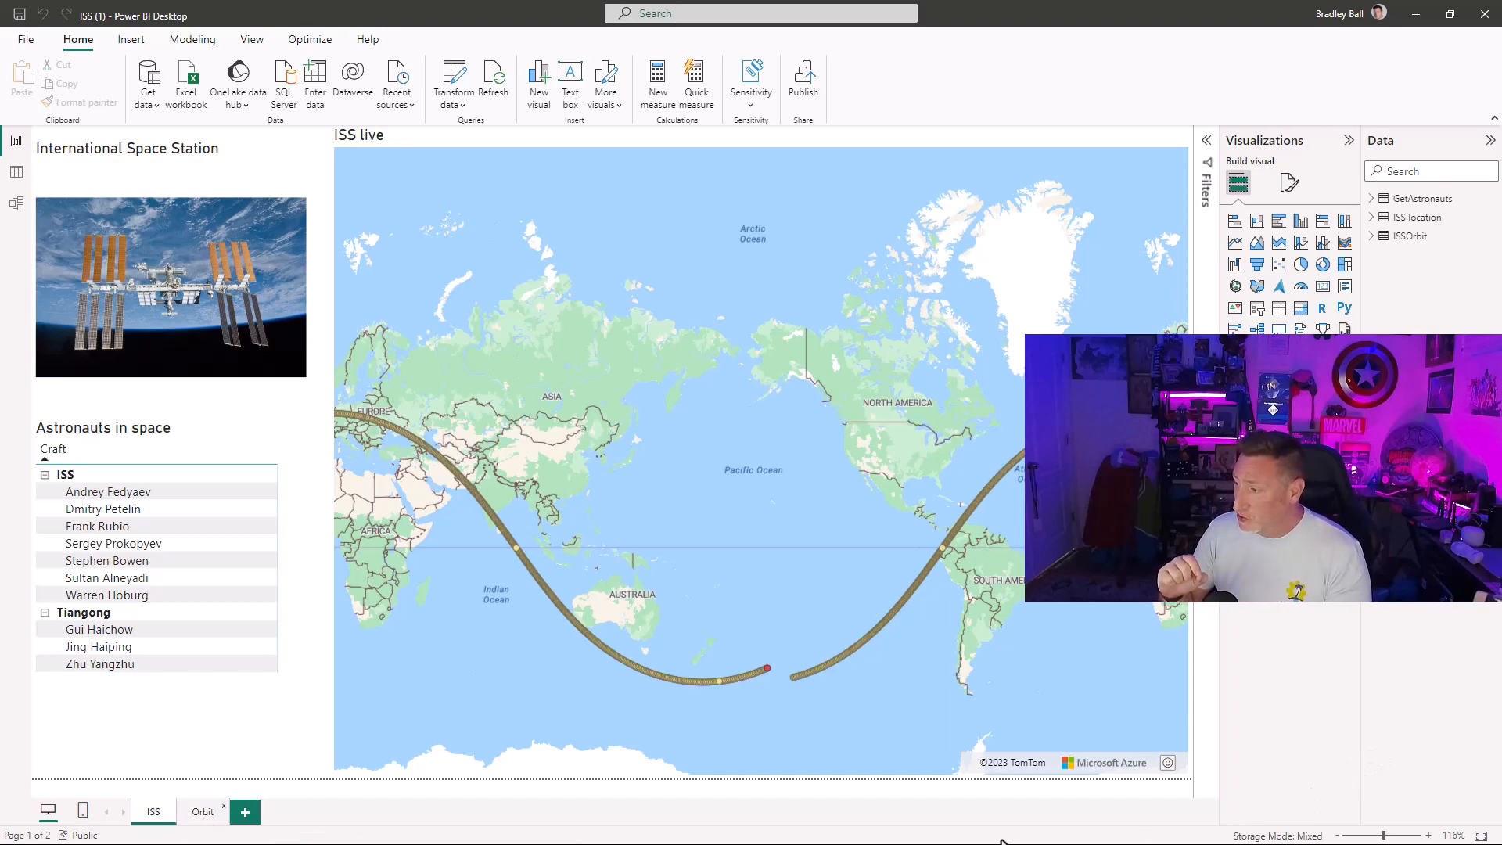
{"action": "left_click", "coordinate": [202, 812]}
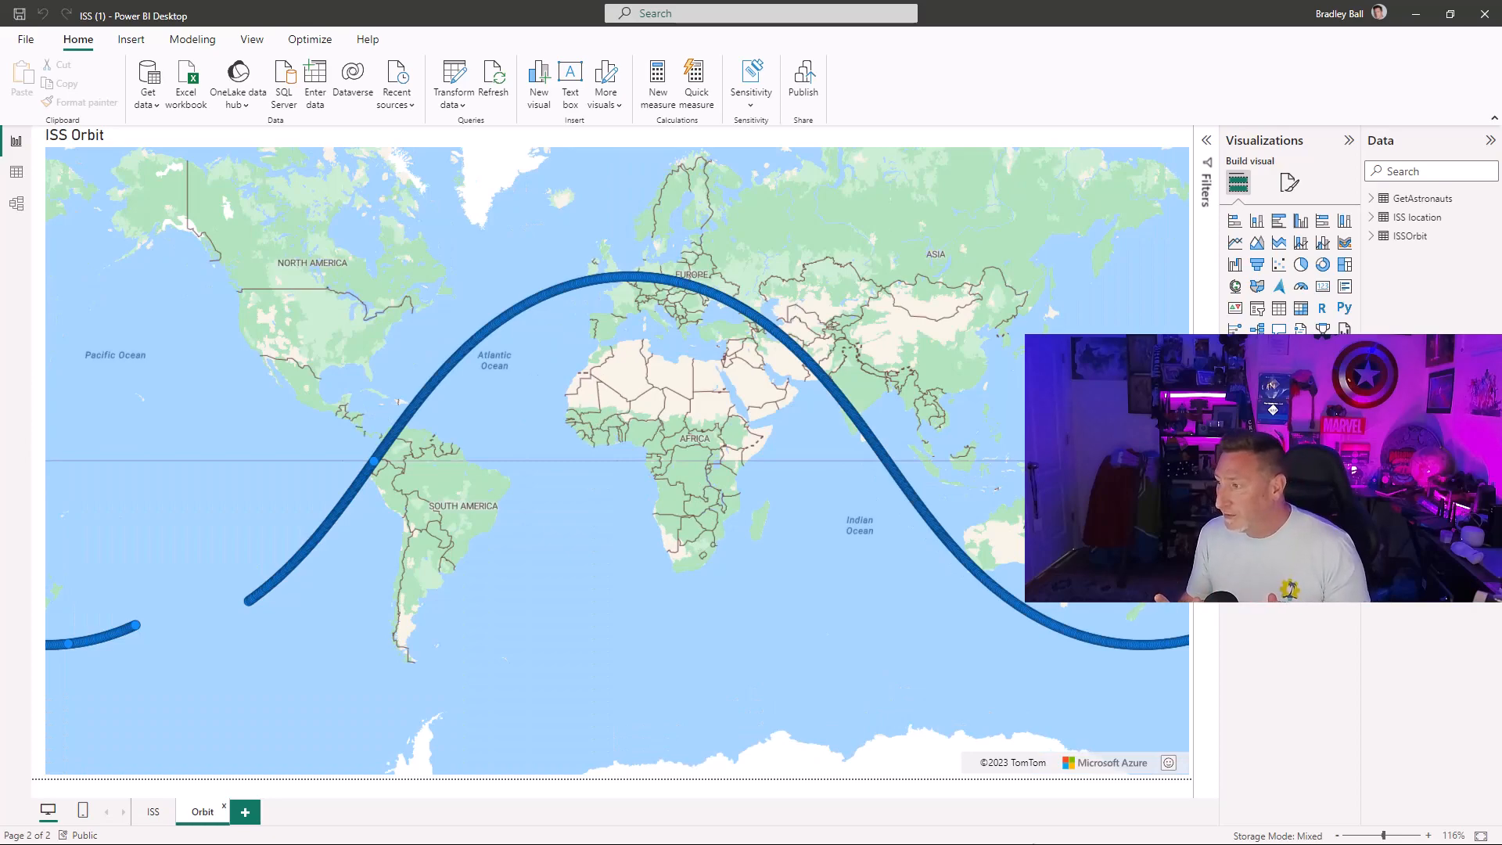
{"action": "mouse_move", "coordinate": [1043, 824]}
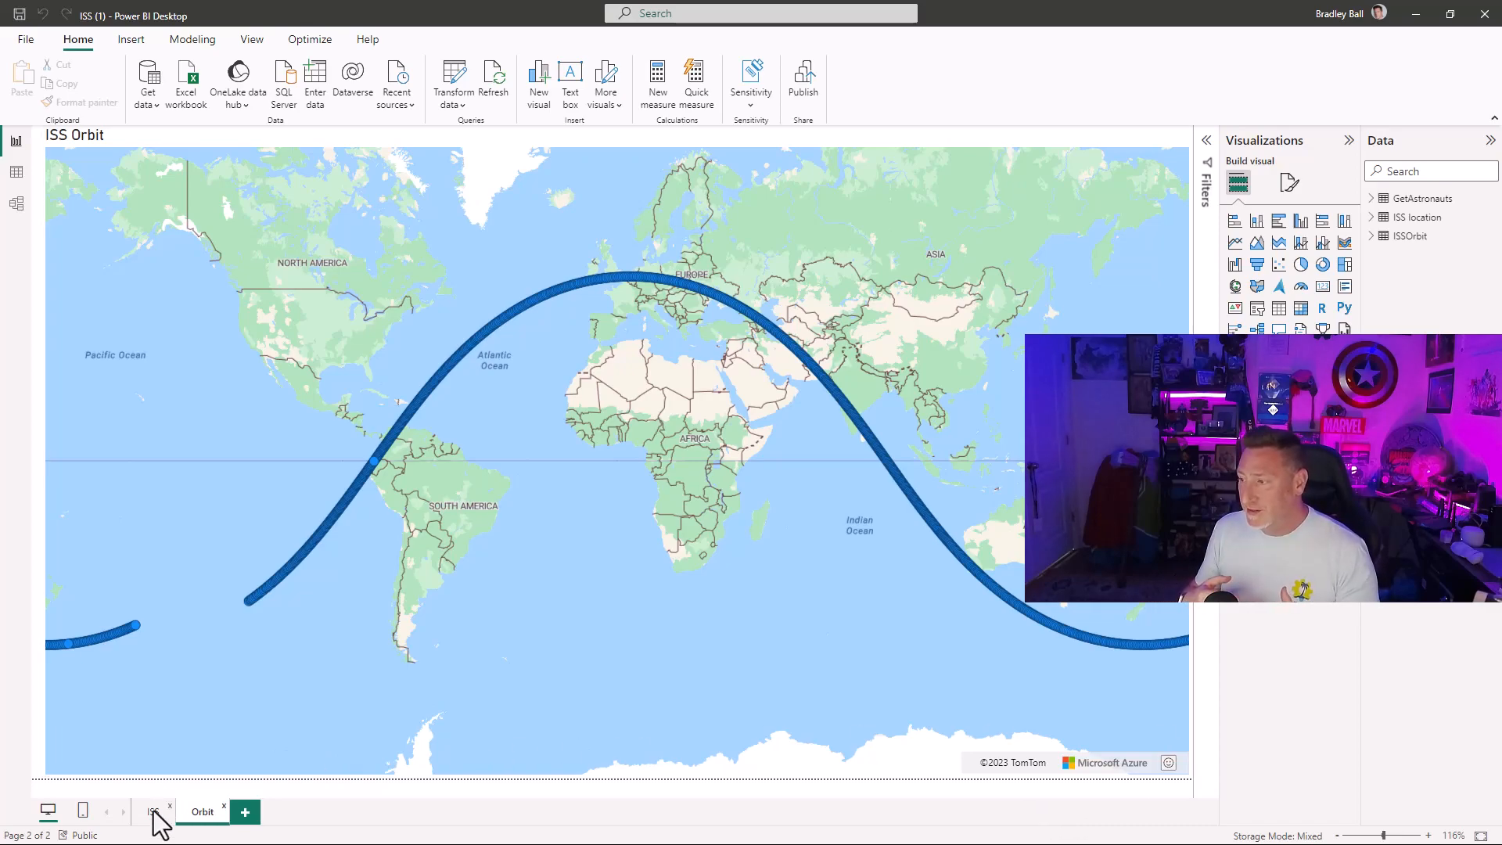
Switch from the Orbit page back to the ISS report page.
{"action": "left_click", "coordinate": [152, 813]}
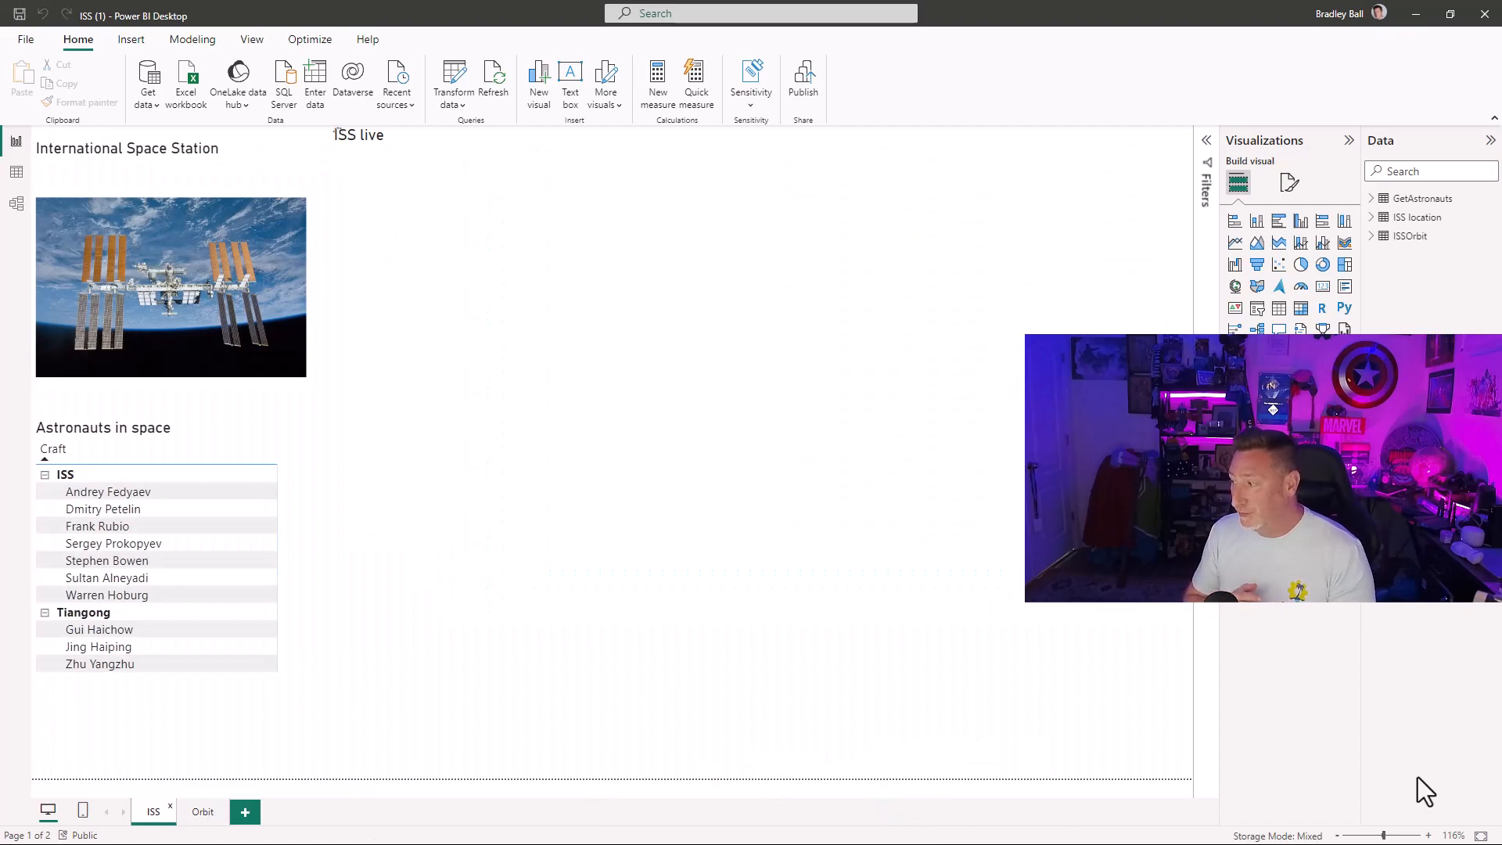
{"action": "mouse_move", "coordinate": [1402, 780]}
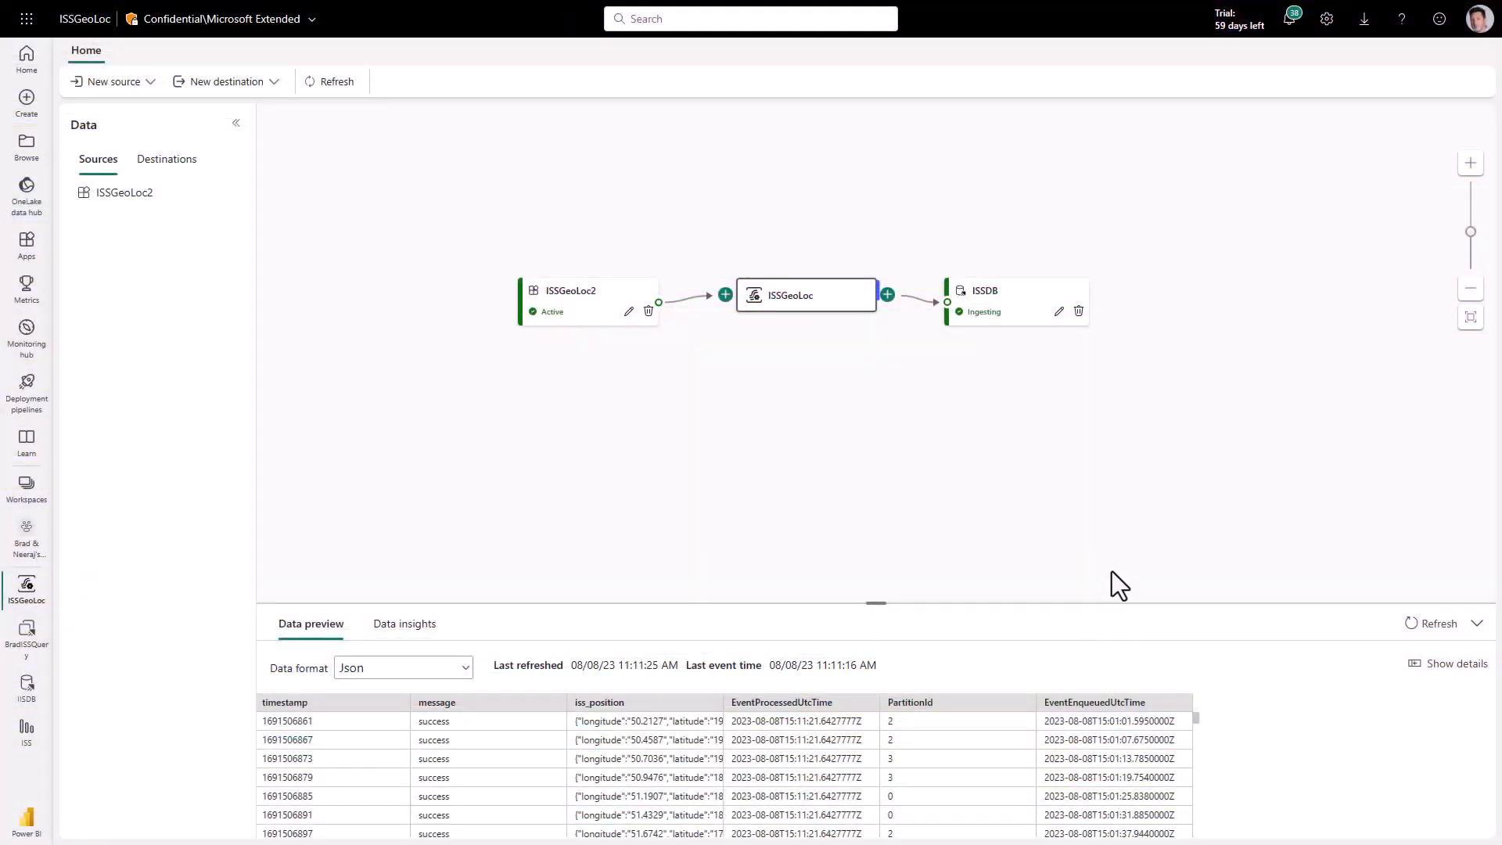
Add a Lakehouse destination after the ISSGeoLoc stream node.
{"action": "left_click", "coordinate": [885, 295]}
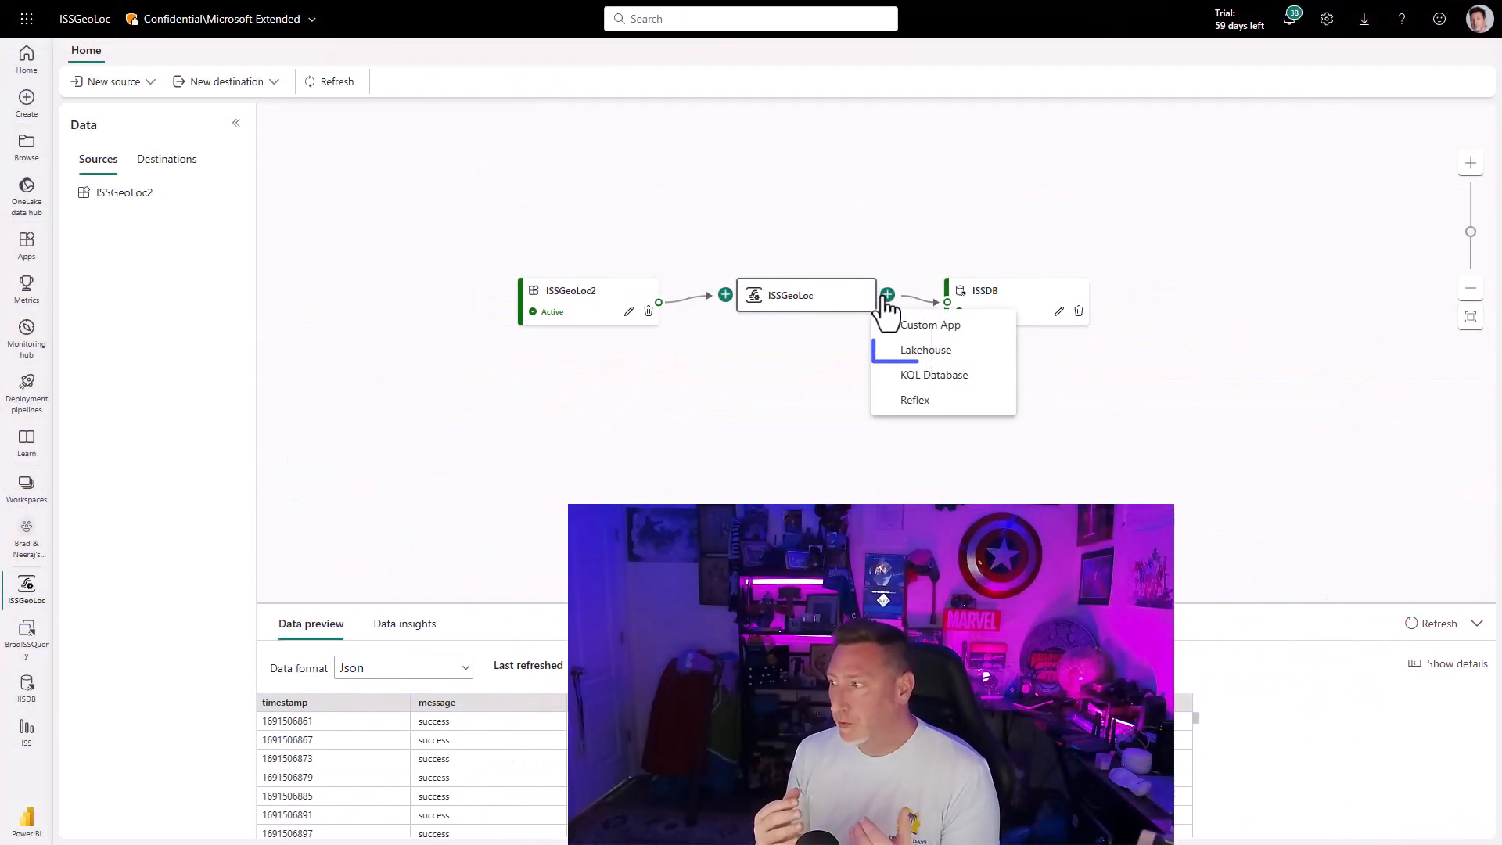
{"action": "mouse_move", "coordinate": [925, 349]}
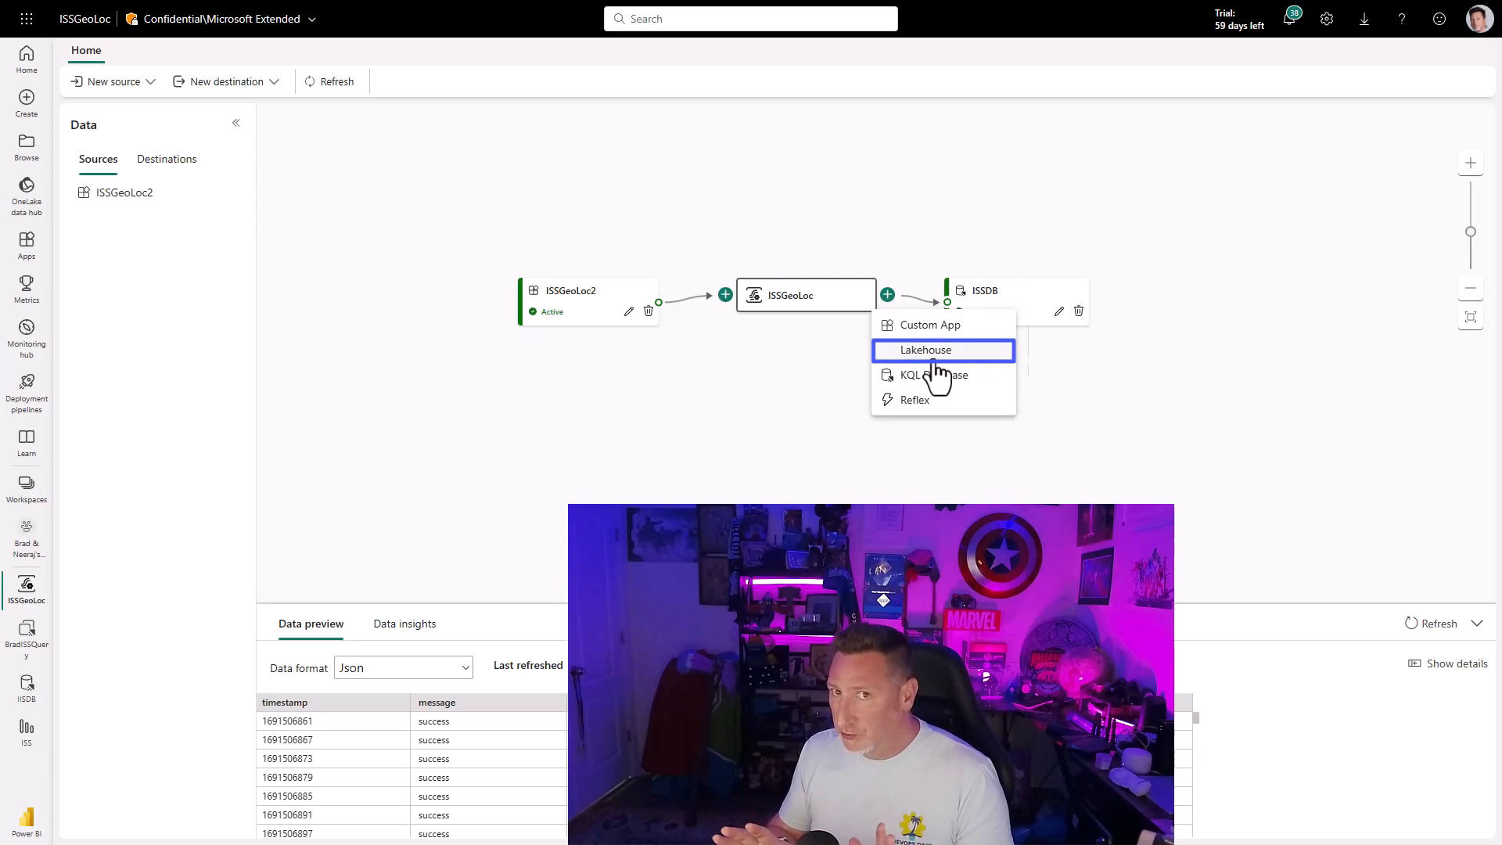
{"action": "left_click", "coordinate": [925, 349]}
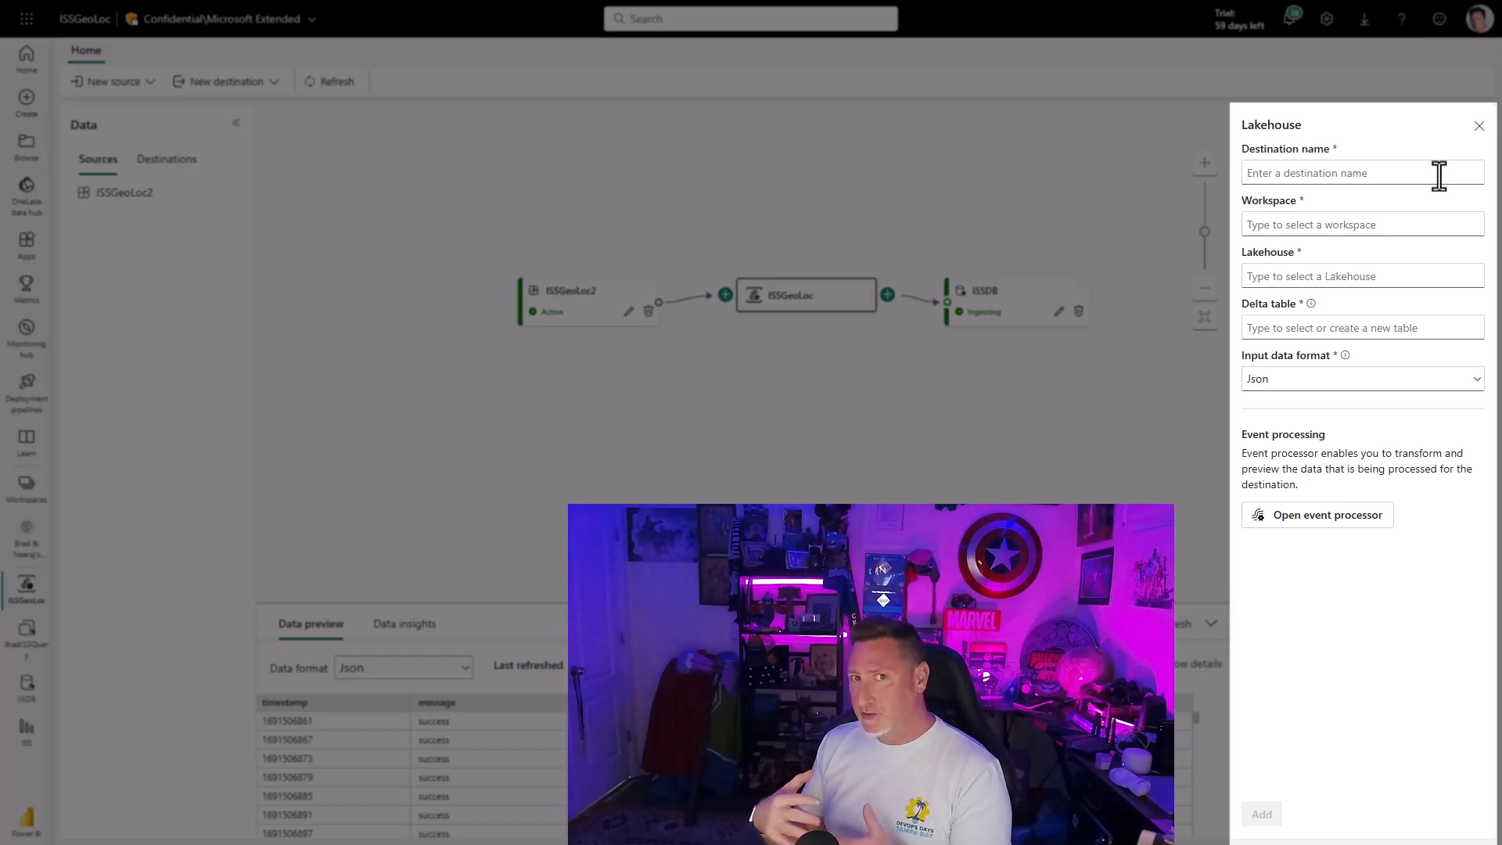
{"action": "mouse_move", "coordinate": [1174, 373]}
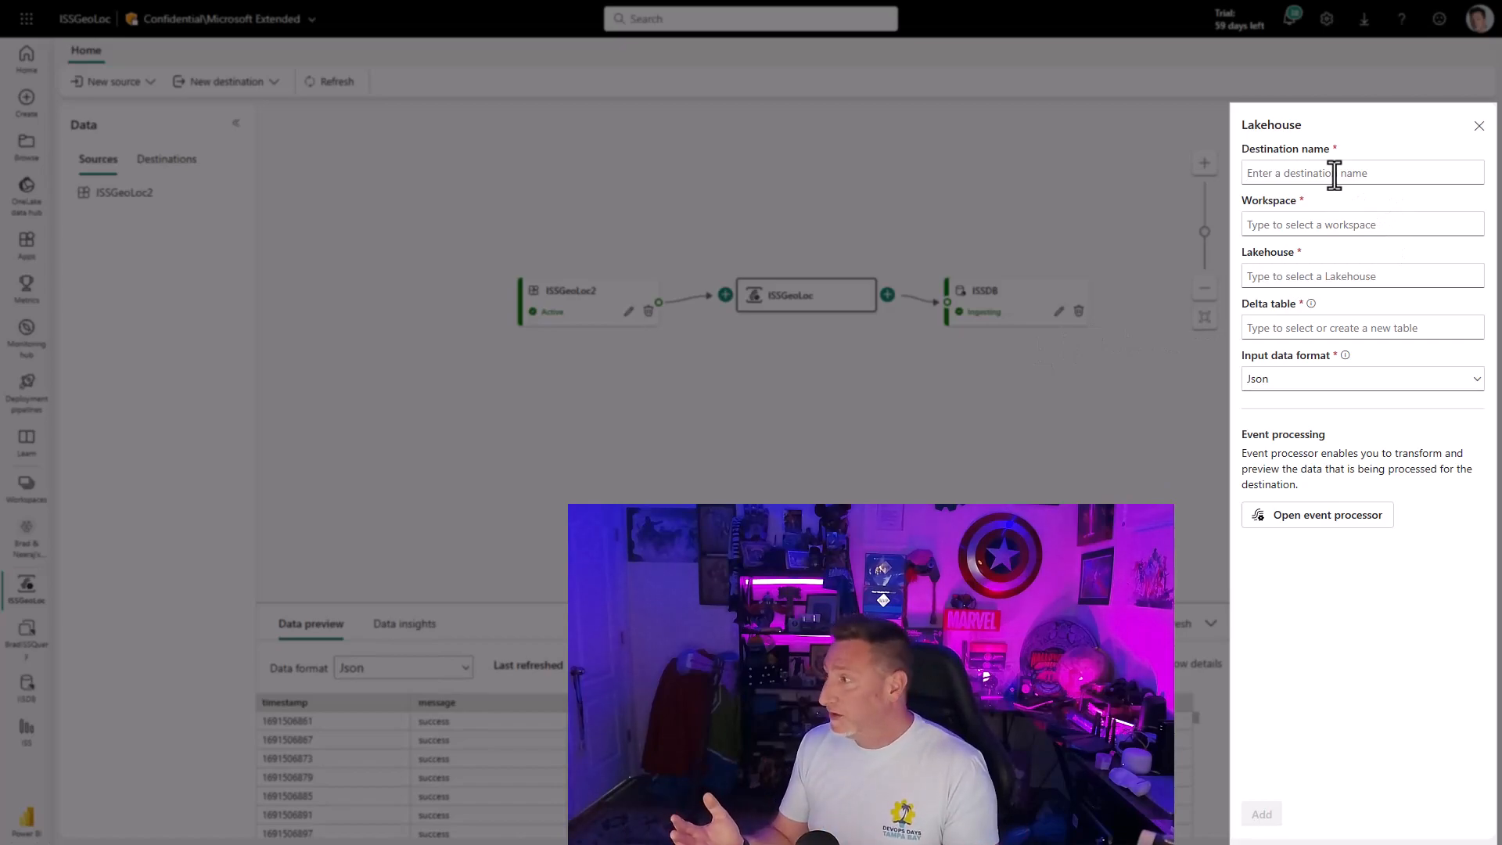
Name the destination Isslakehouse, target a new ISS_Loc delta table in baseball_Lakehouse, and open event processing.
{"action": "type", "text": "Issi"}
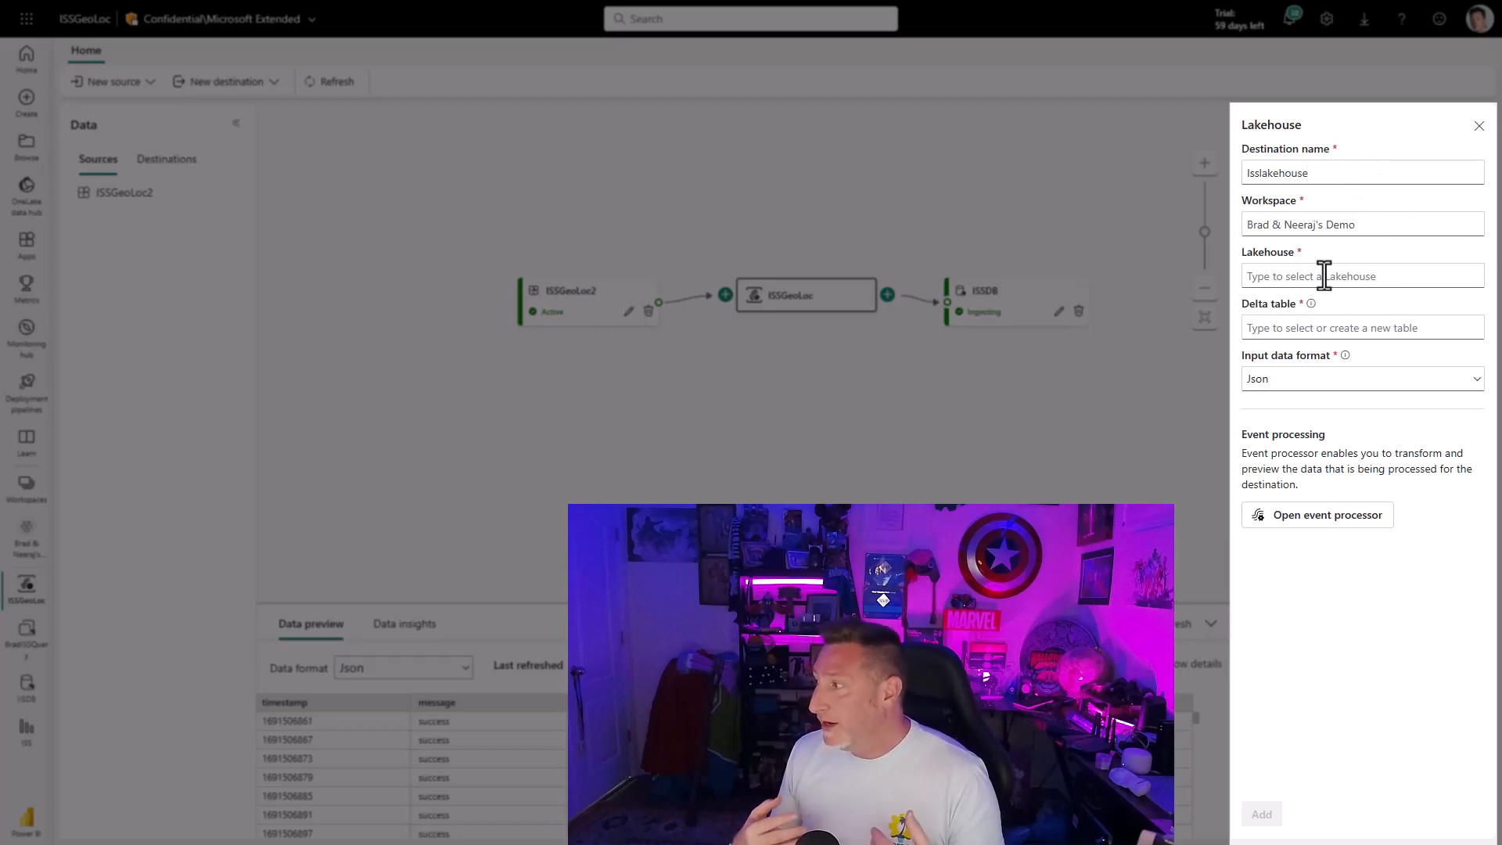
{"action": "left_click", "coordinate": [1360, 276]}
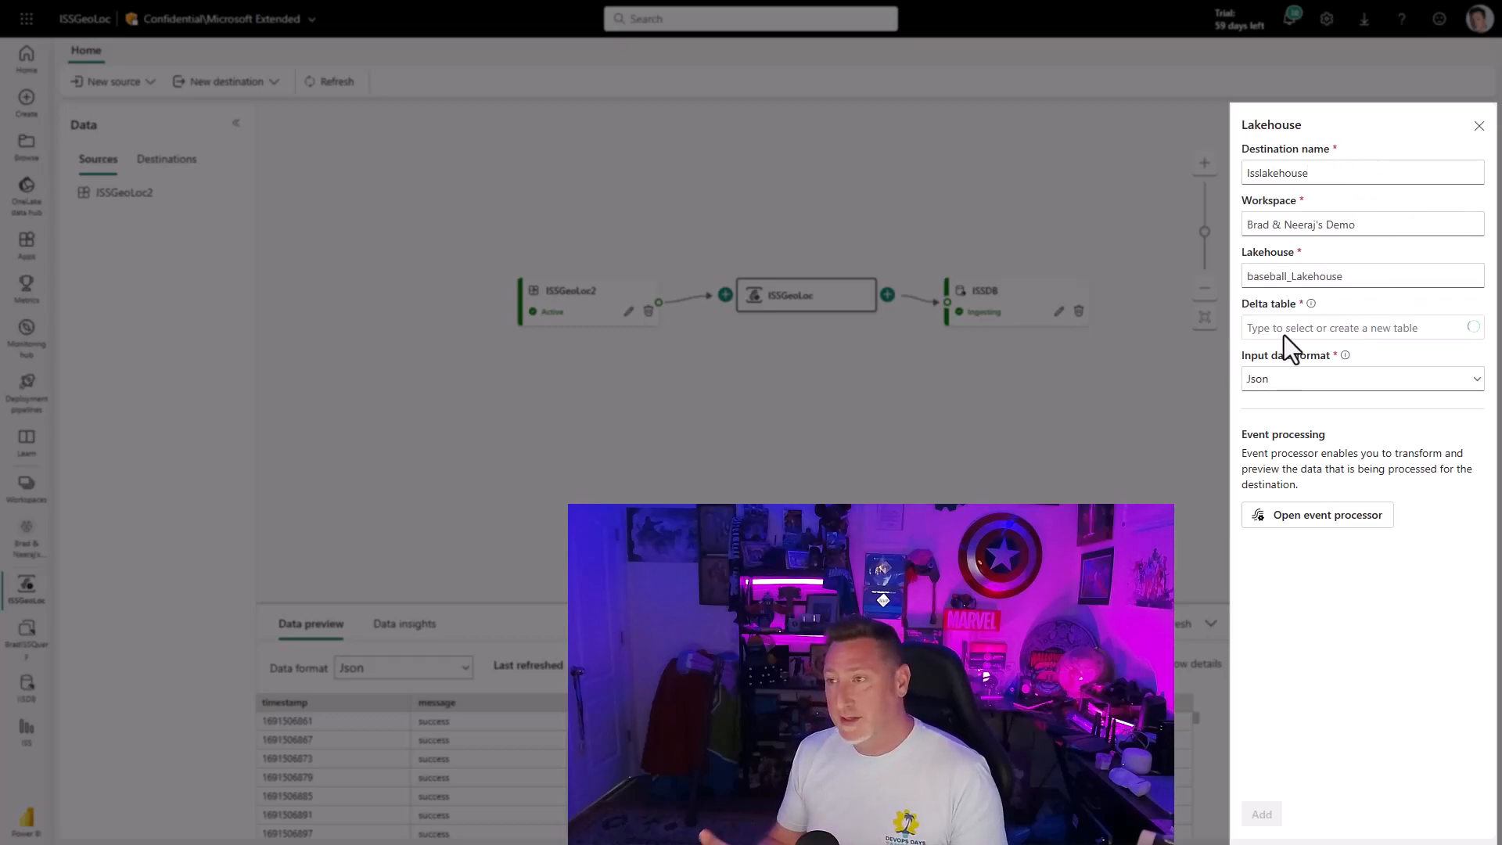
{"action": "left_click", "coordinate": [1360, 327]}
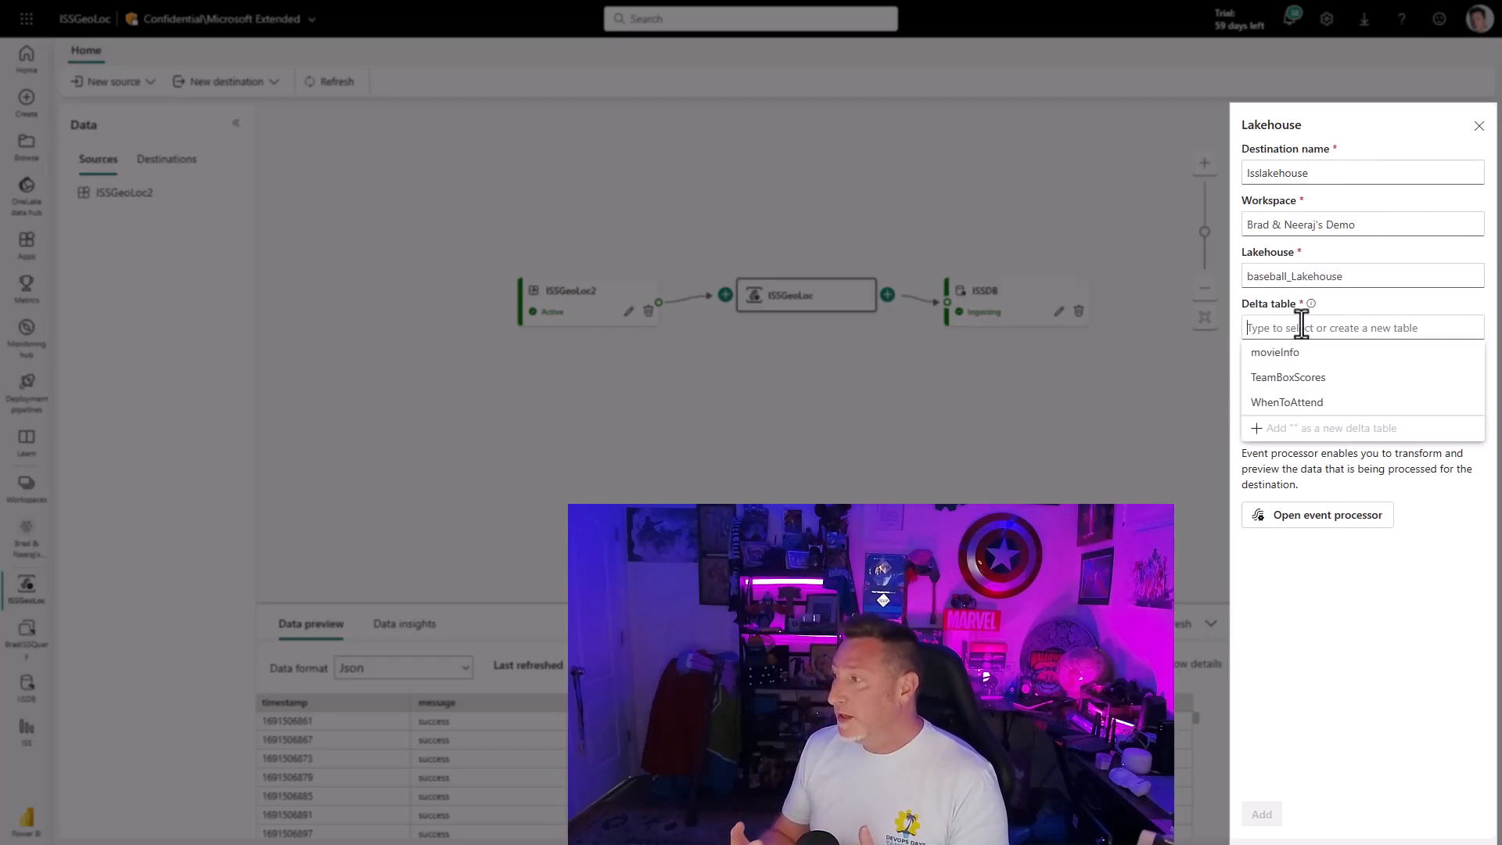
{"action": "type", "text": "l"}
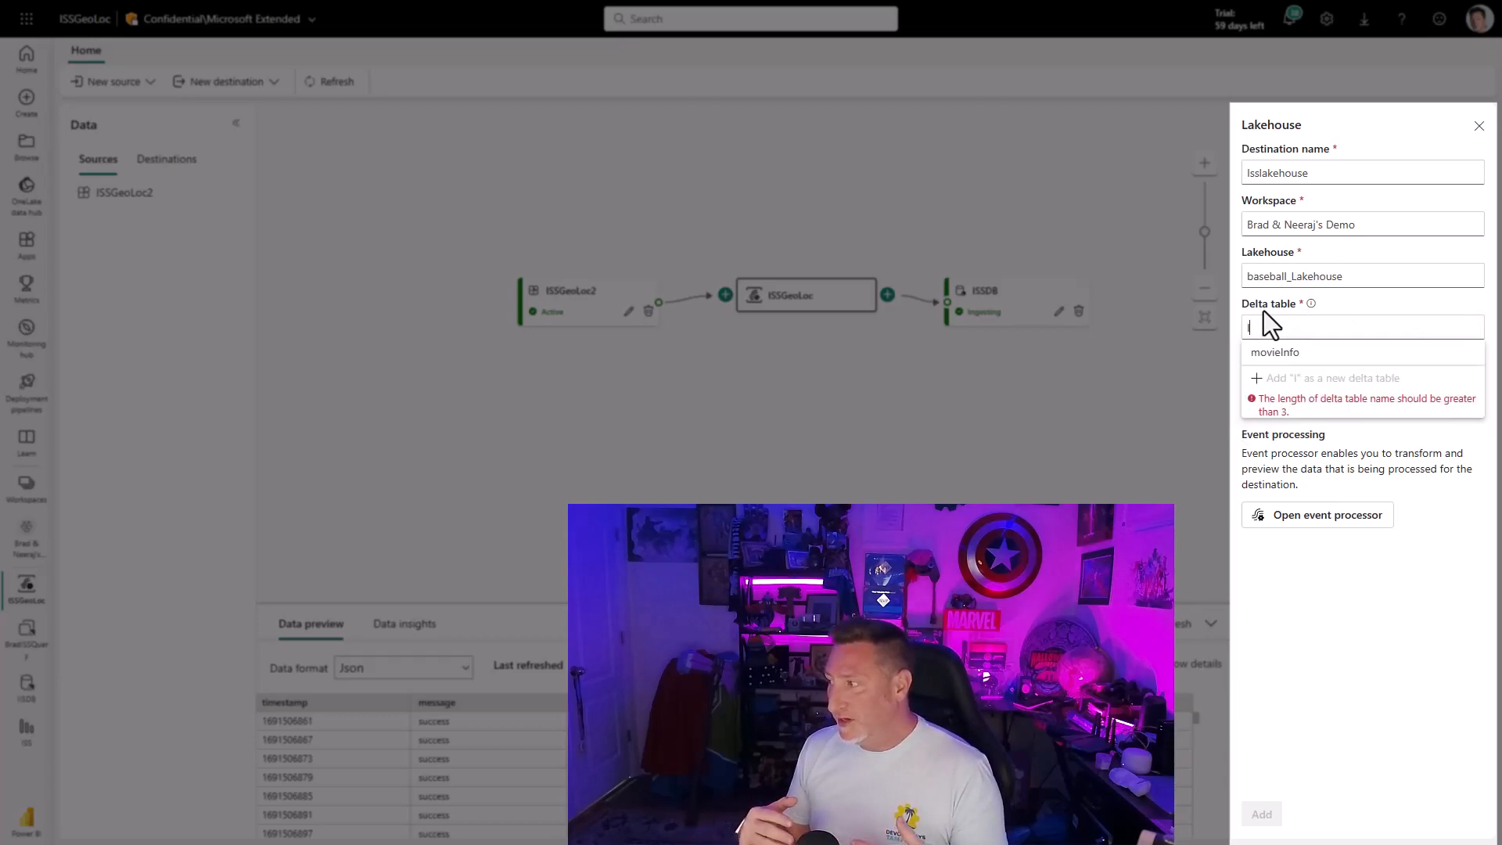
{"action": "type", "text": "SS"}
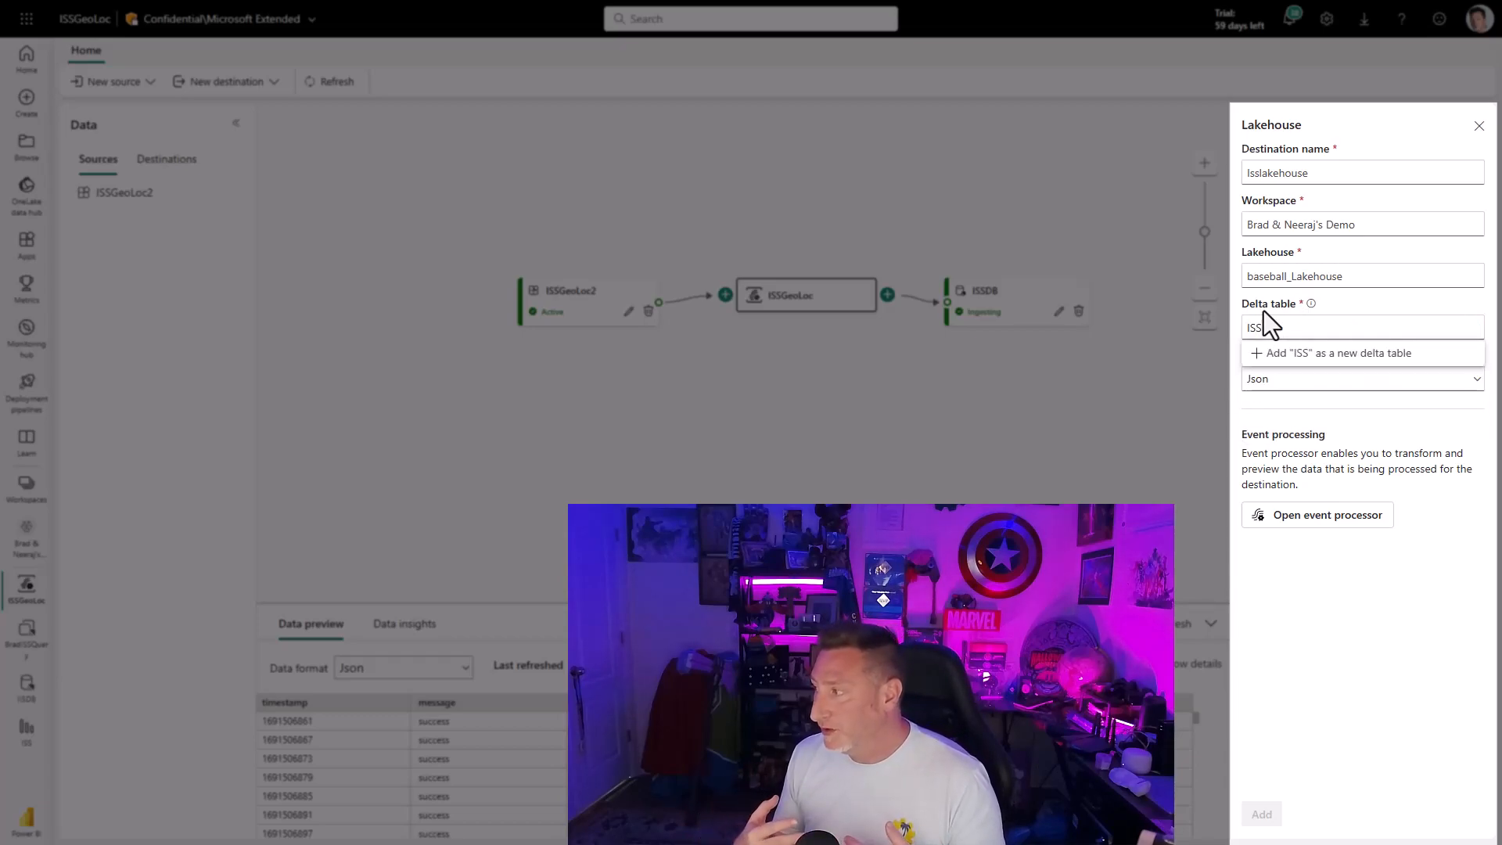
{"action": "type", "text": "Ge"}
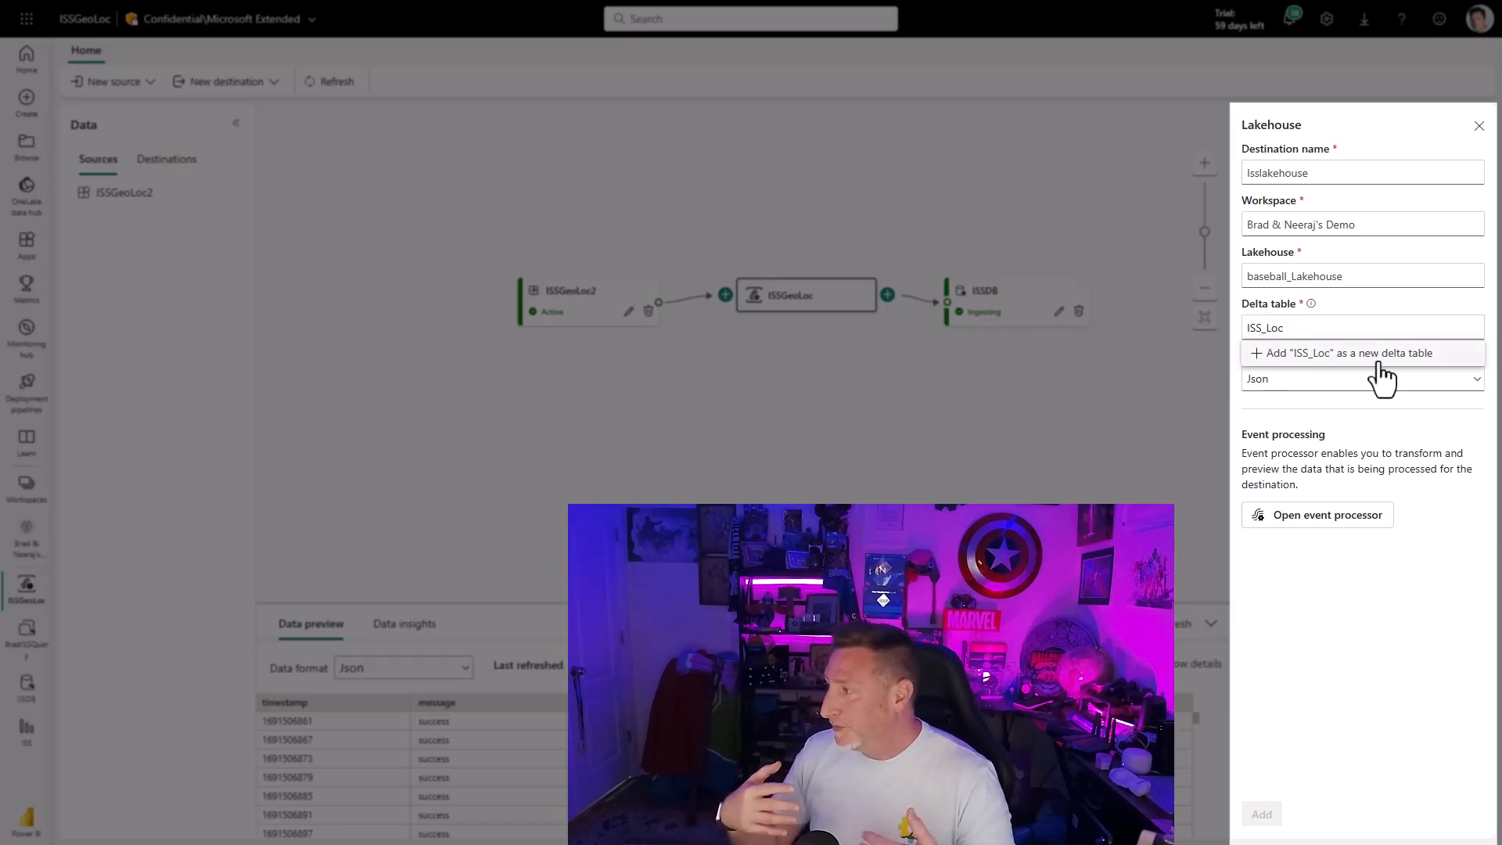
{"action": "left_click", "coordinate": [1345, 352]}
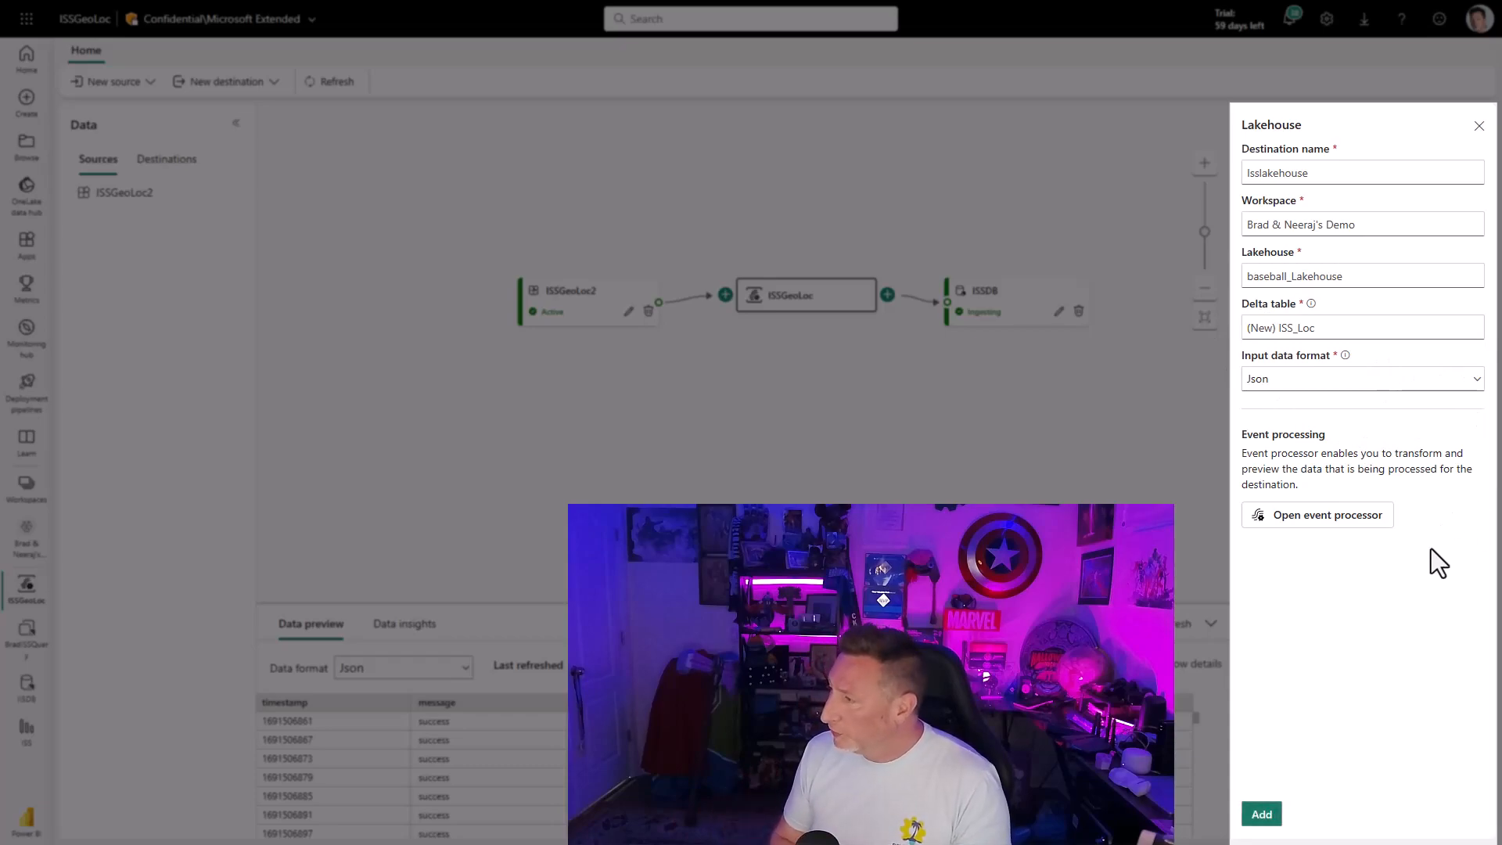
{"action": "mouse_move", "coordinate": [1358, 590]}
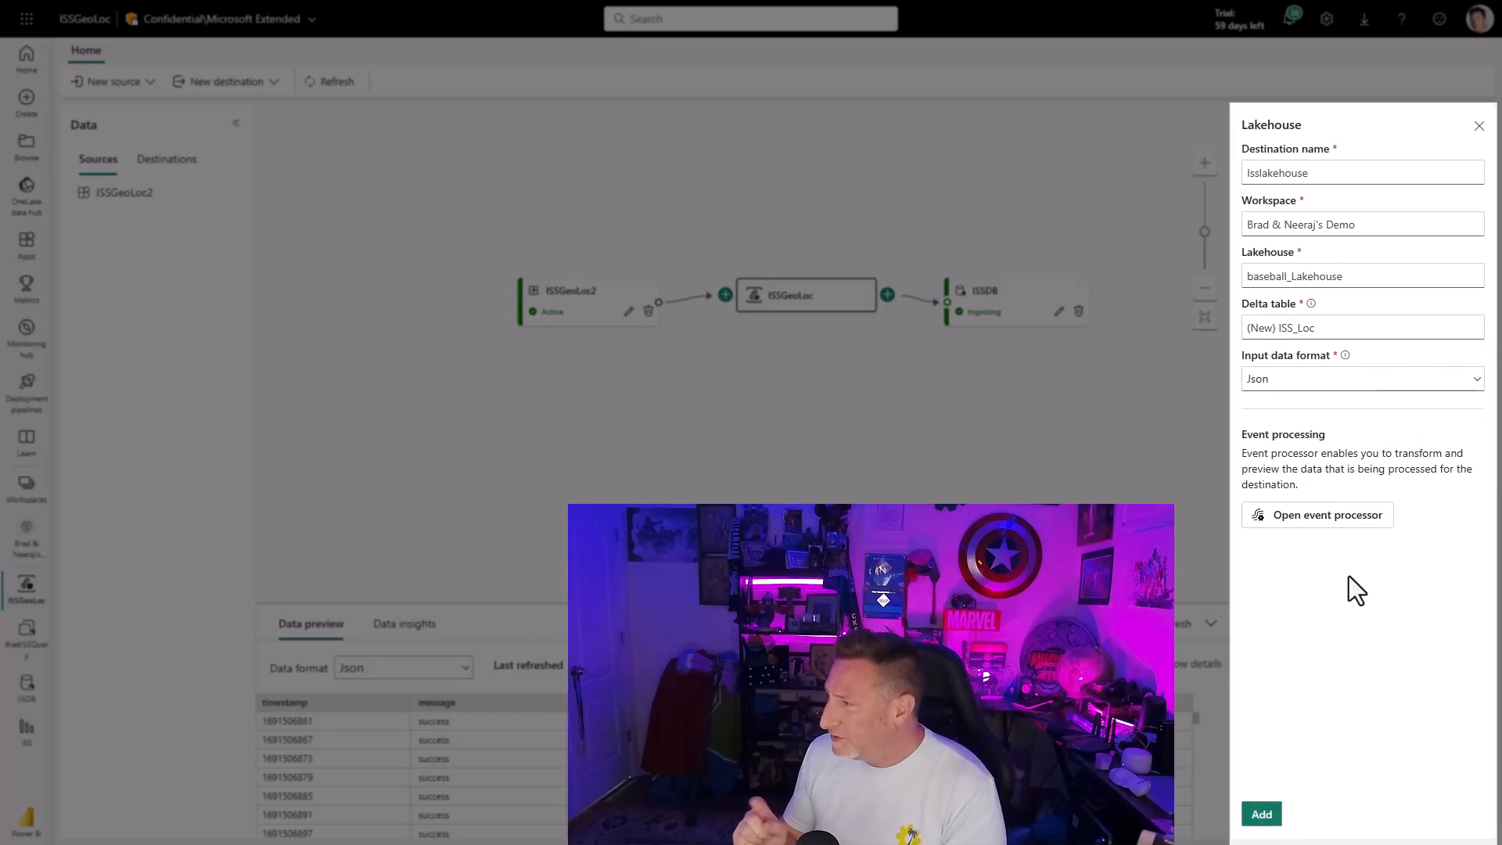
{"action": "left_click", "coordinate": [1317, 515]}
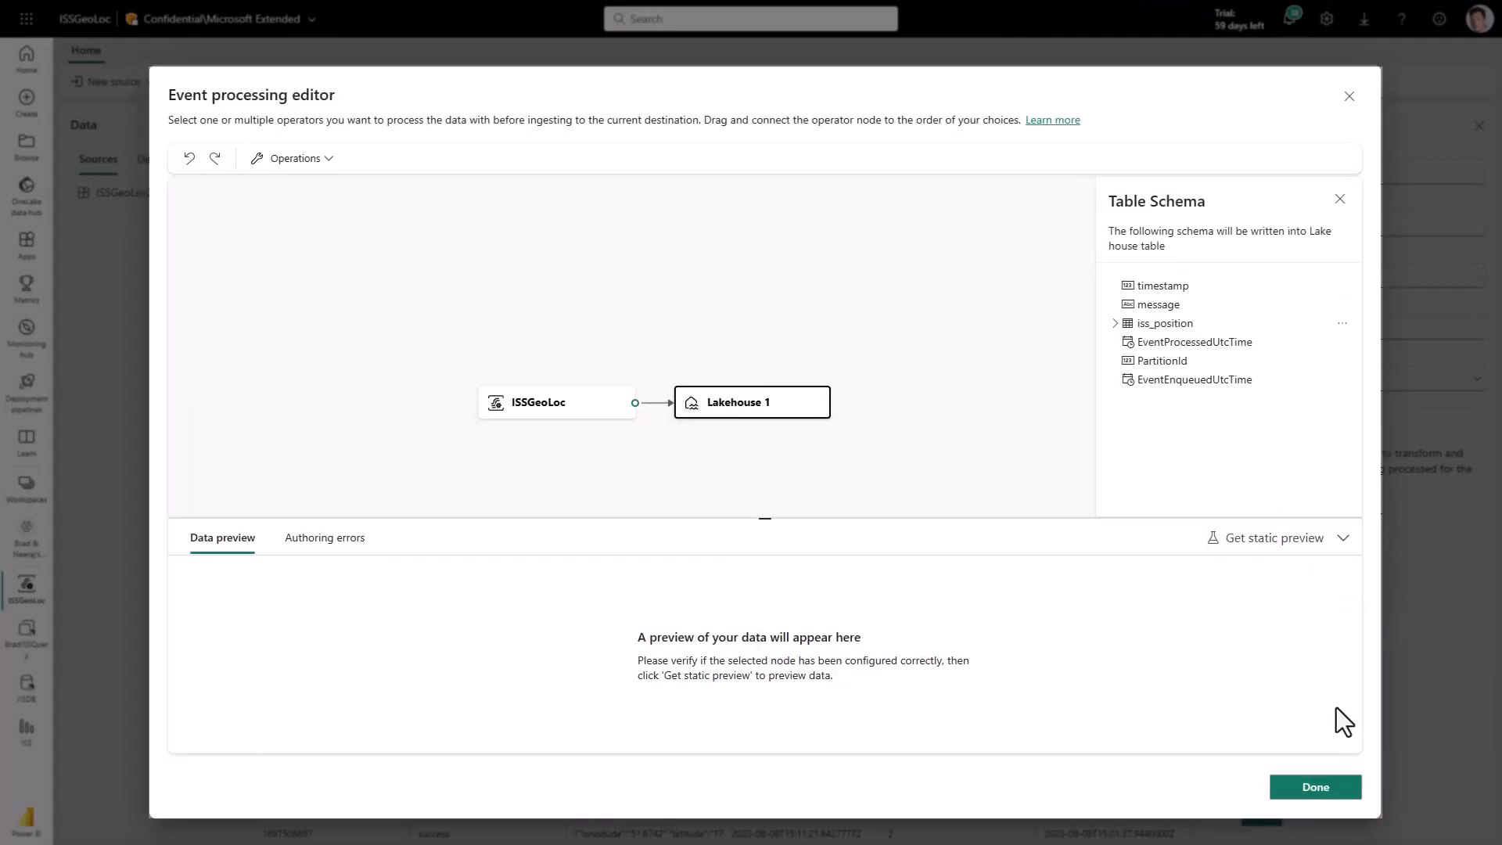
{"action": "mouse_move", "coordinate": [1274, 537]}
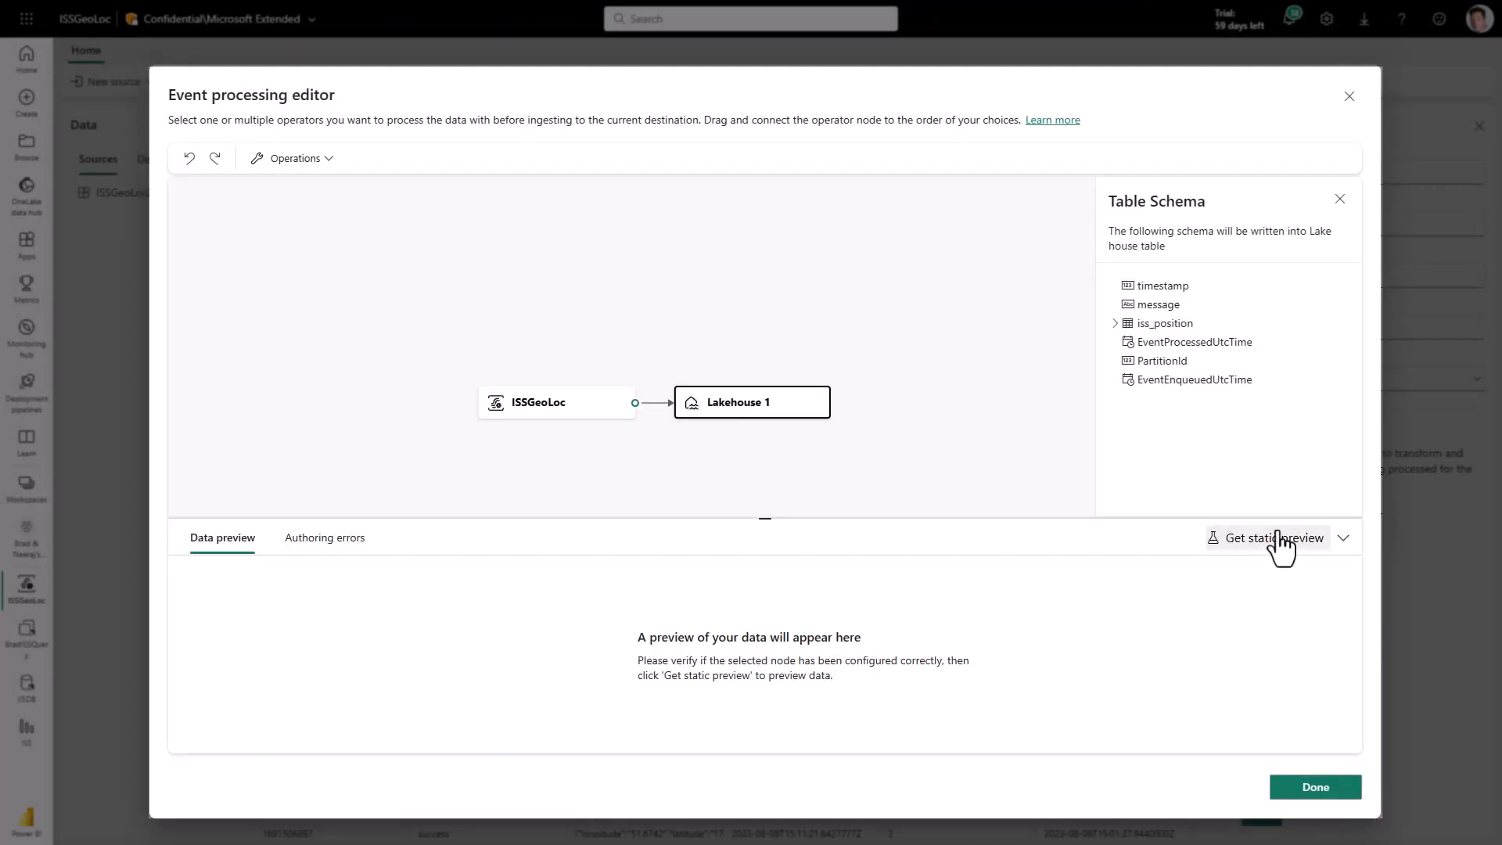
Preview incoming events, expand iss_position to longitude and latitude, and finish adding the Isslakehouse destination.
{"action": "left_click", "coordinate": [1272, 537]}
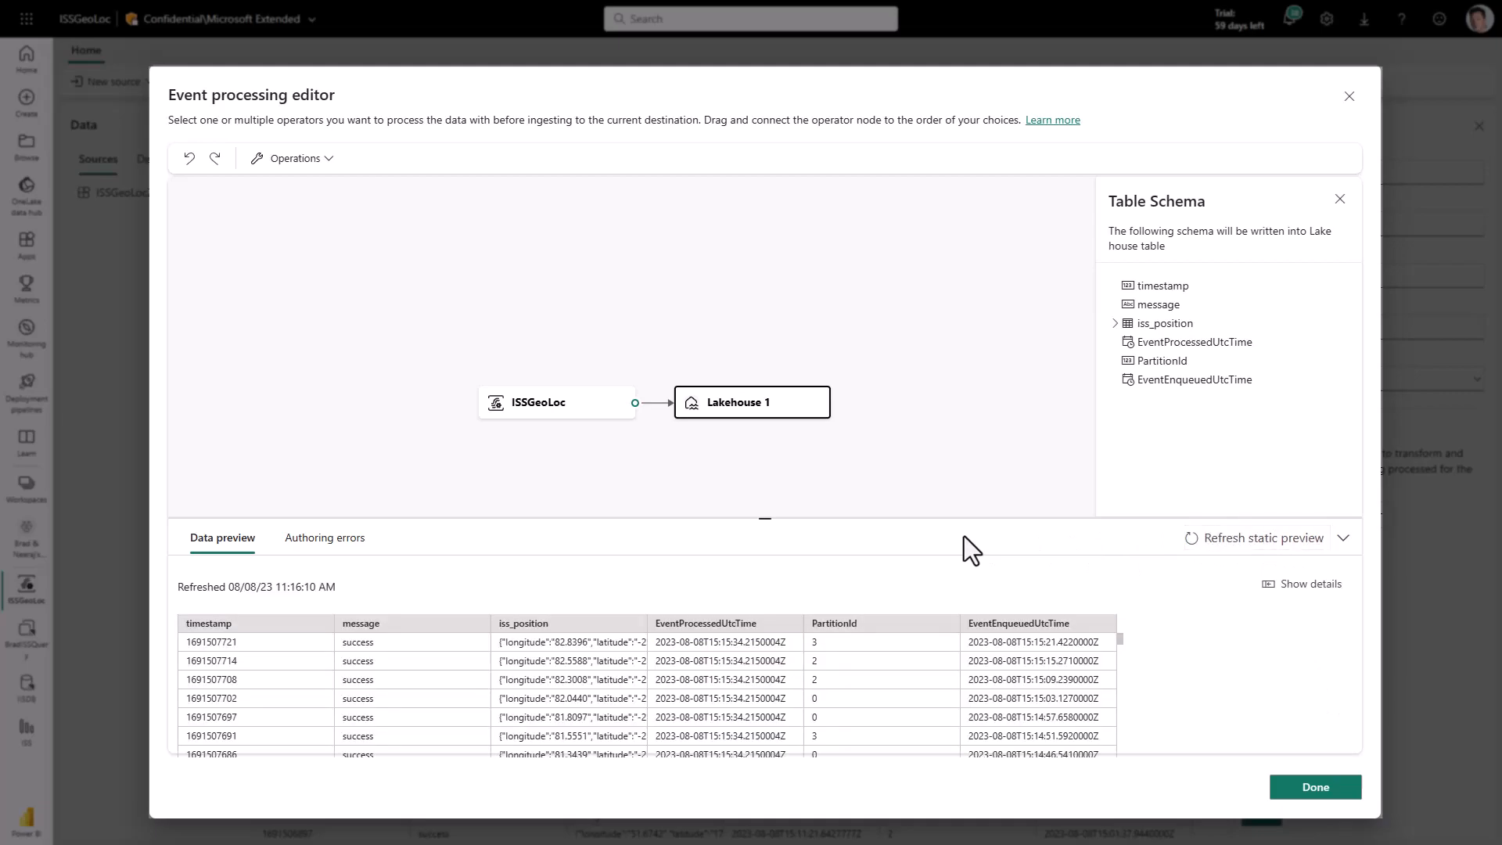
{"action": "left_click", "coordinate": [1113, 322]}
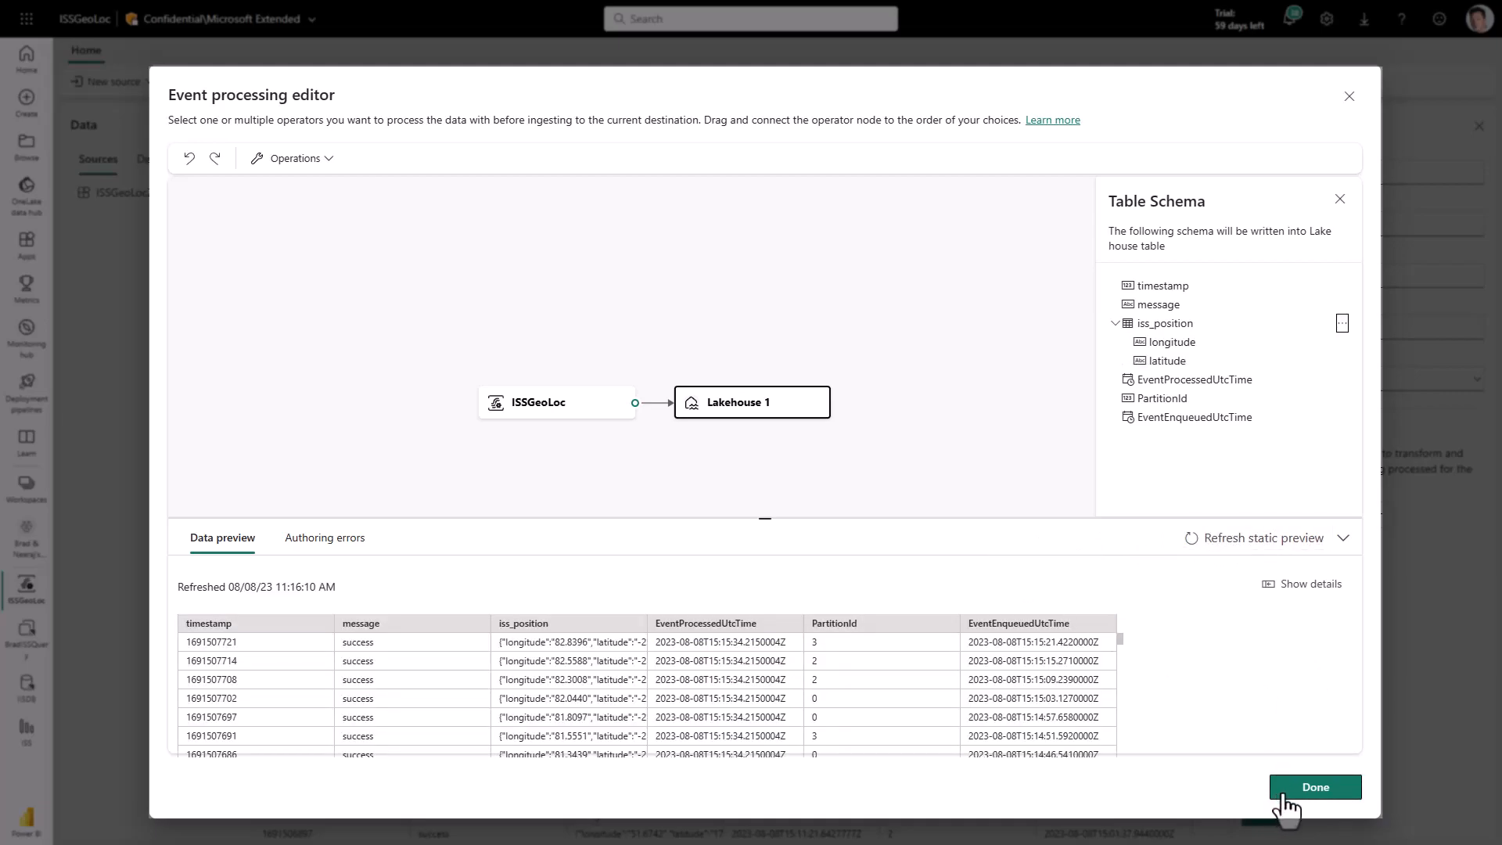
{"action": "left_click", "coordinate": [1313, 787]}
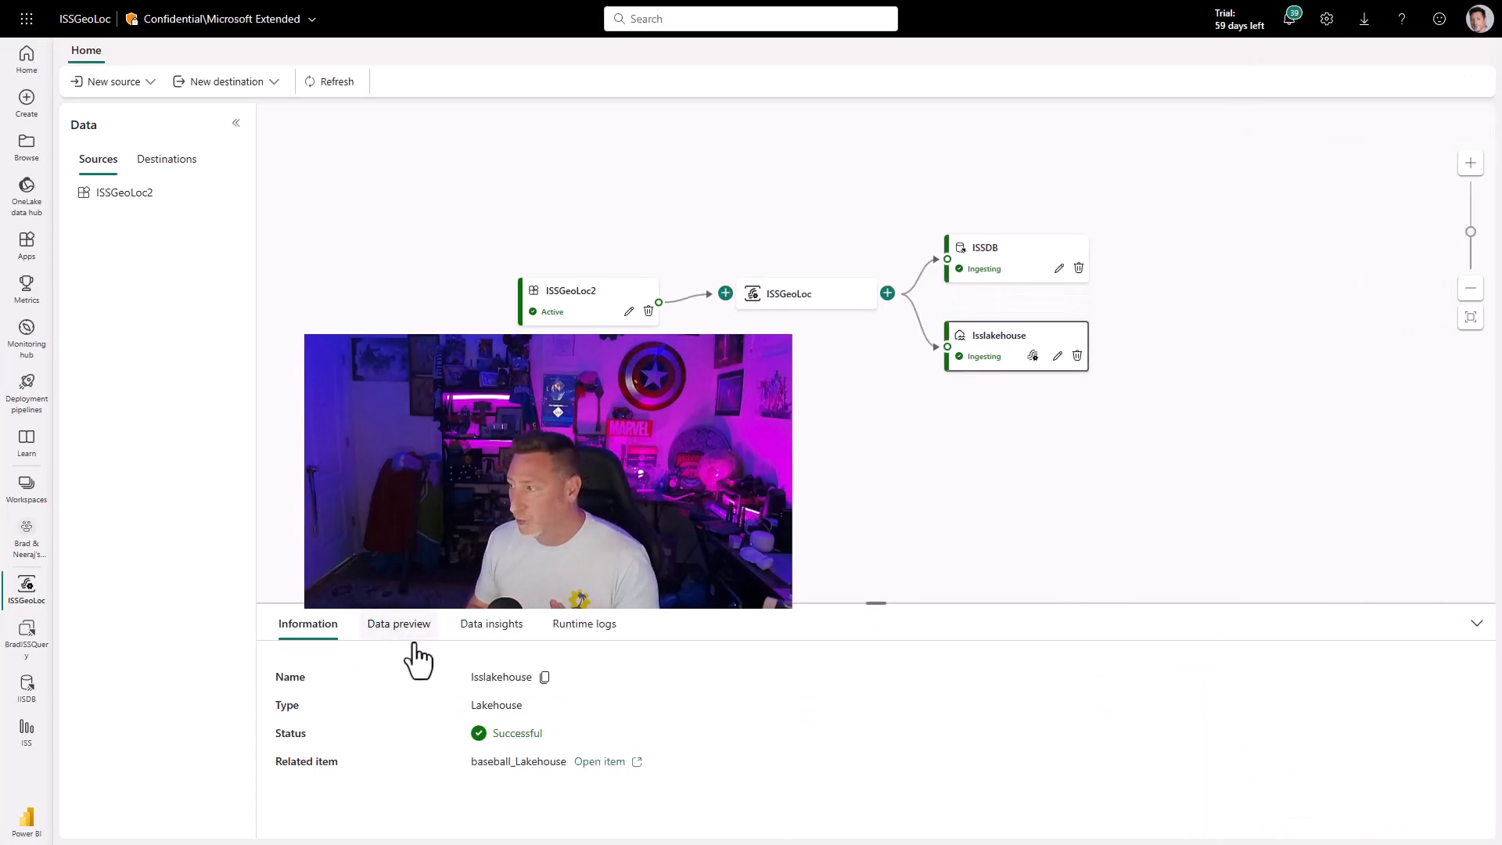
Preview Isslakehouse's incoming ISS rows, then view the ISS_Loc table in baseball_Lakehouse.
{"action": "left_click", "coordinate": [399, 624]}
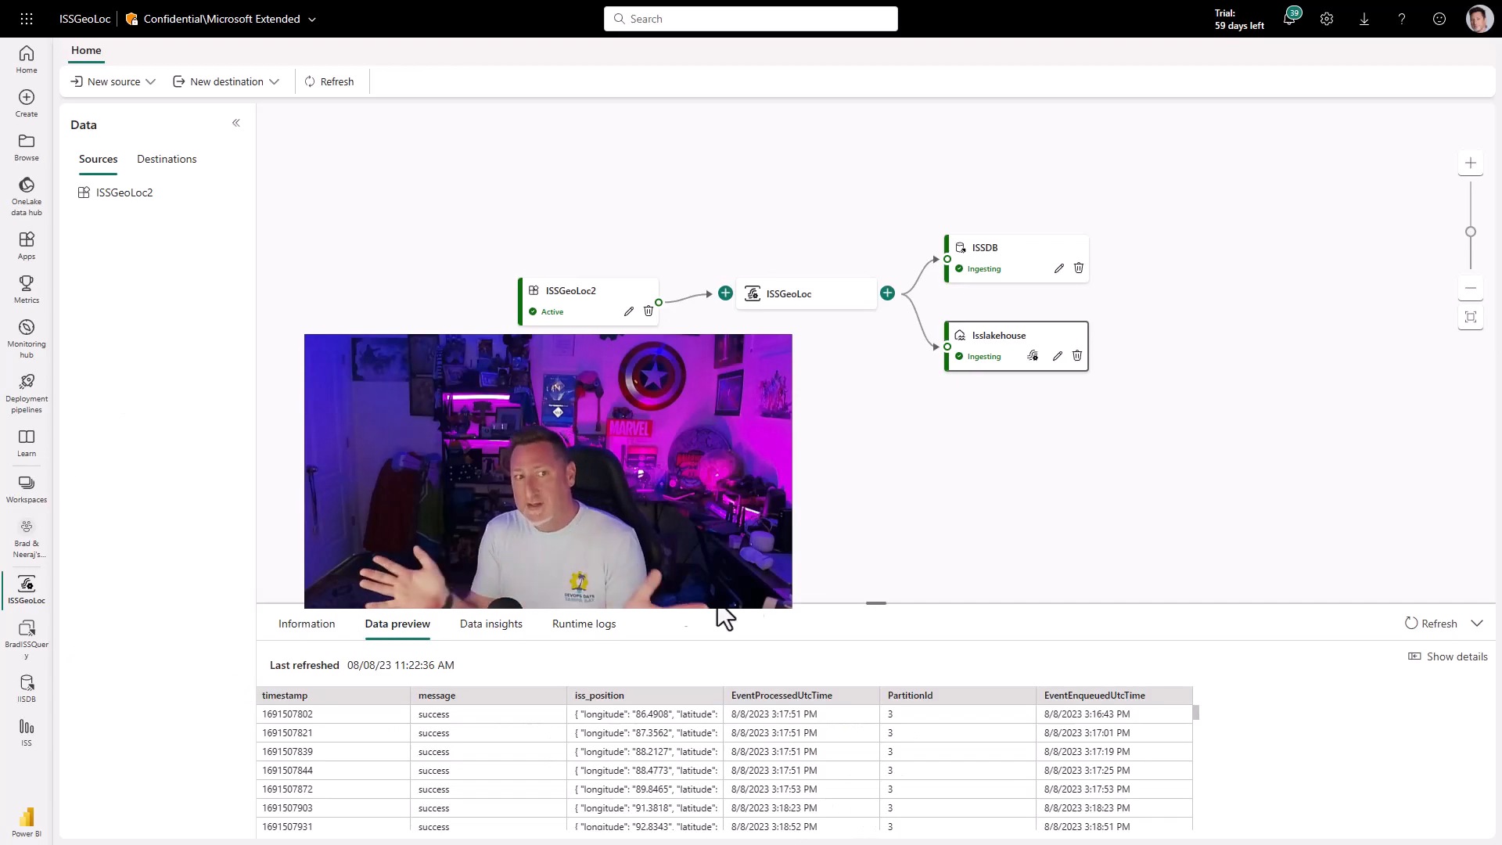
{"action": "left_click", "coordinate": [490, 625]}
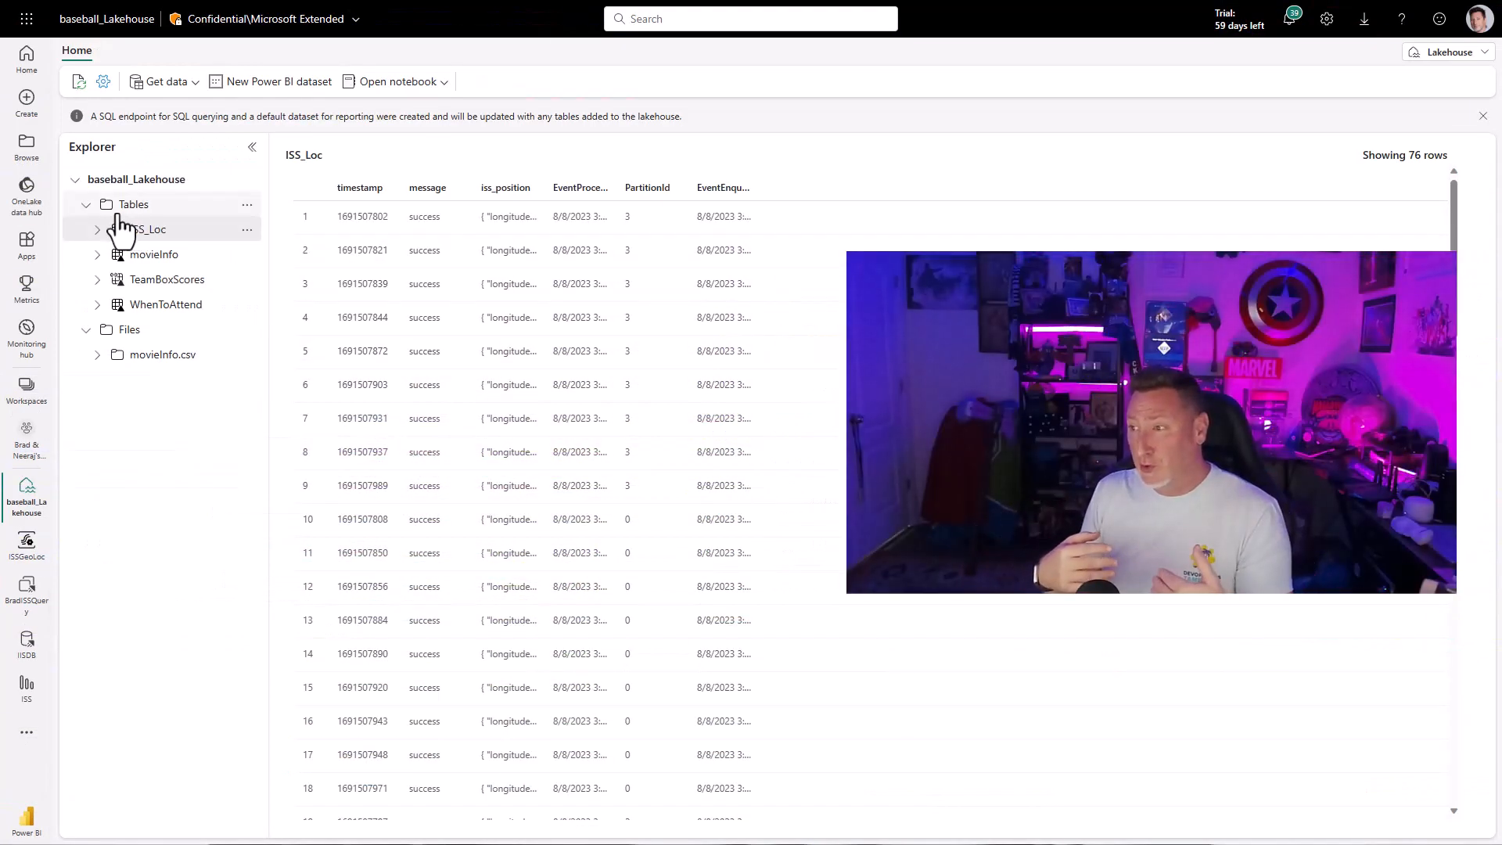
Expand ISS_Loc to list its columns, timestamp through EventEnqueuedUtcTime.
{"action": "left_click", "coordinate": [97, 228]}
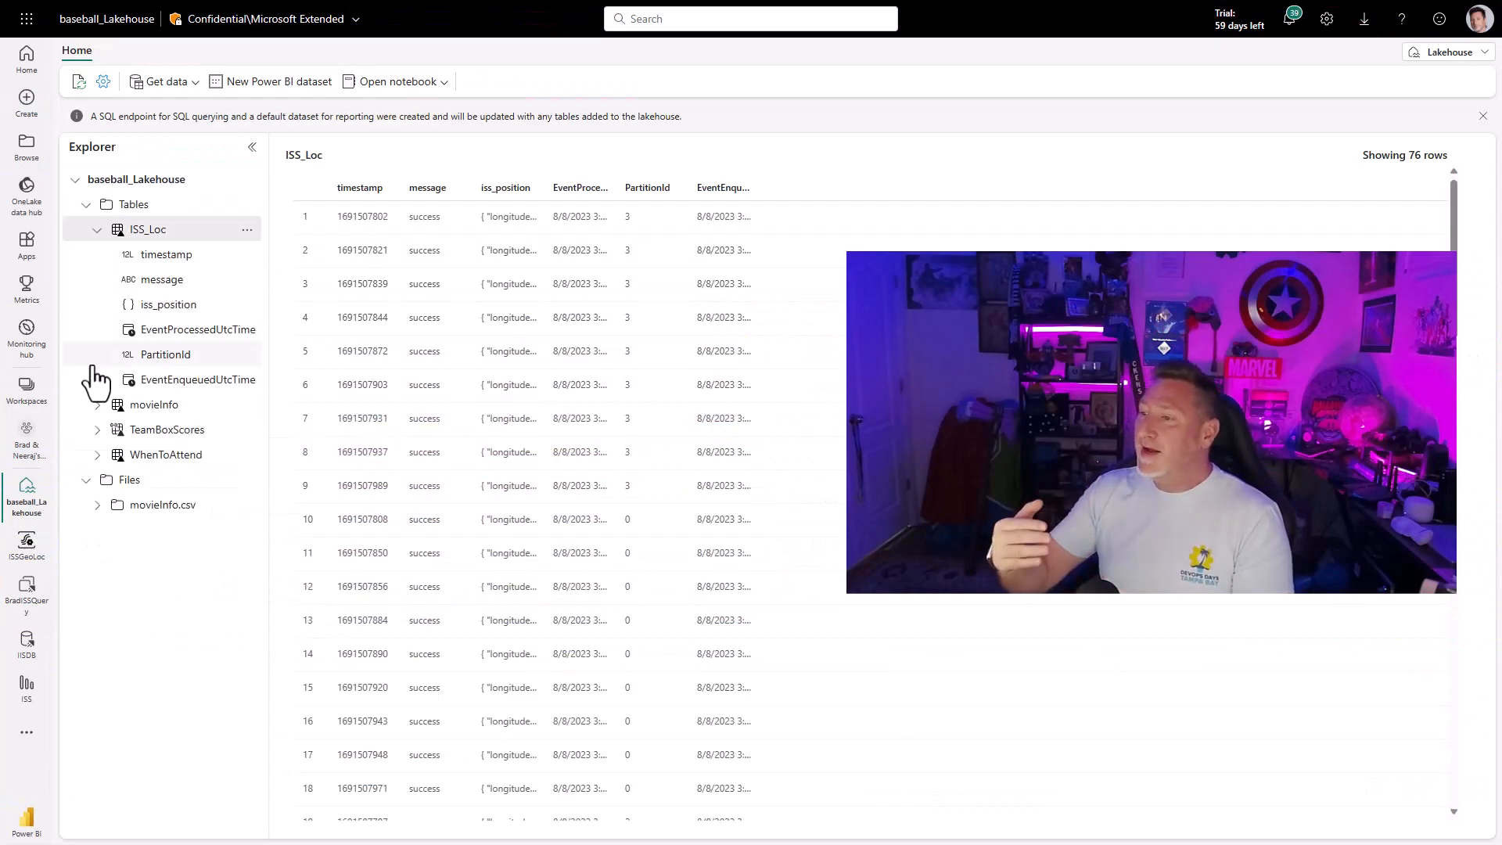
{"action": "mouse_move", "coordinate": [212, 567]}
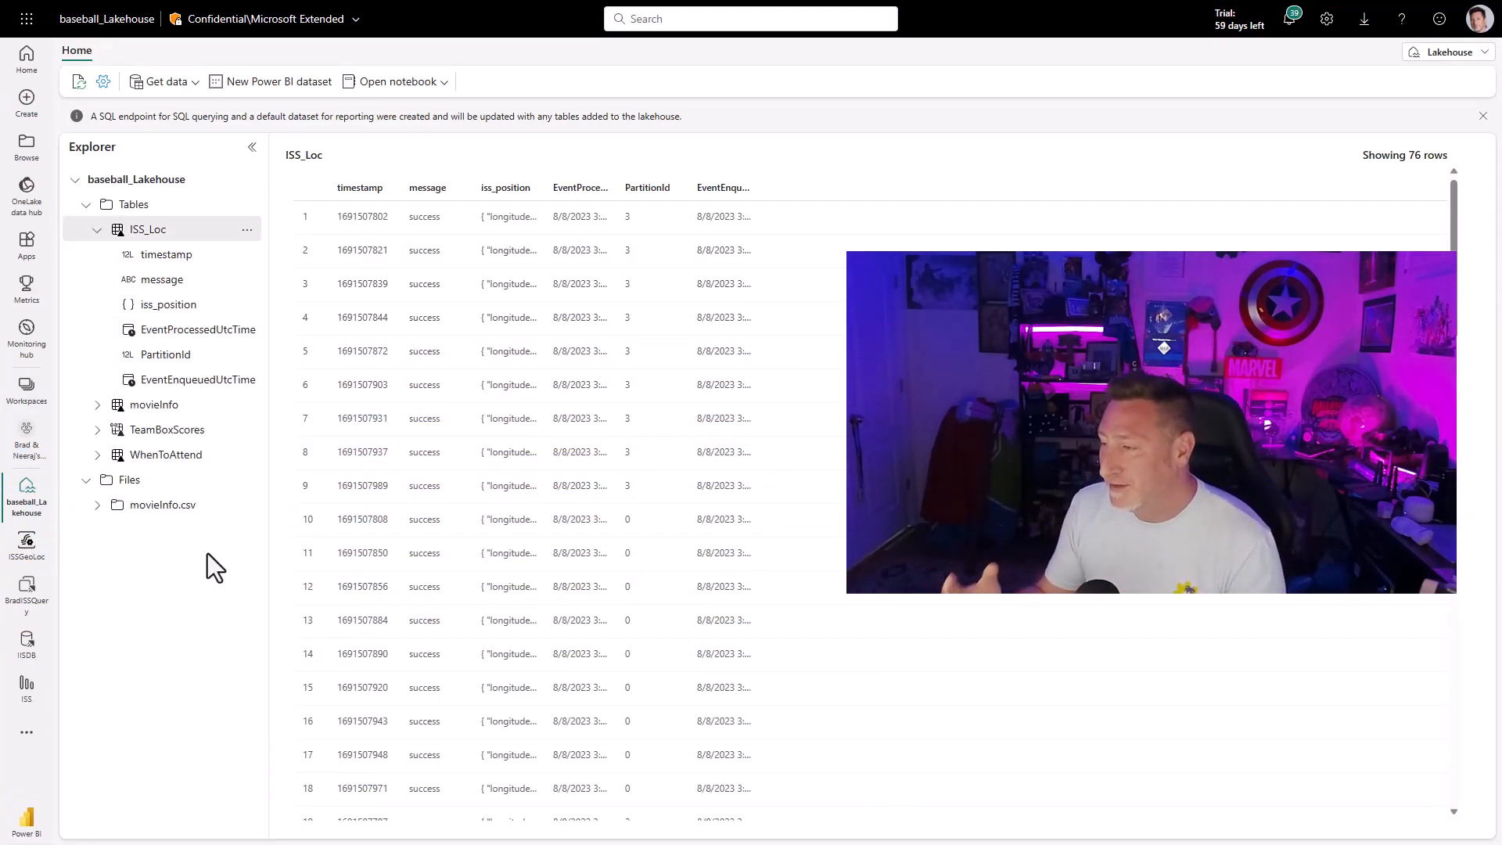